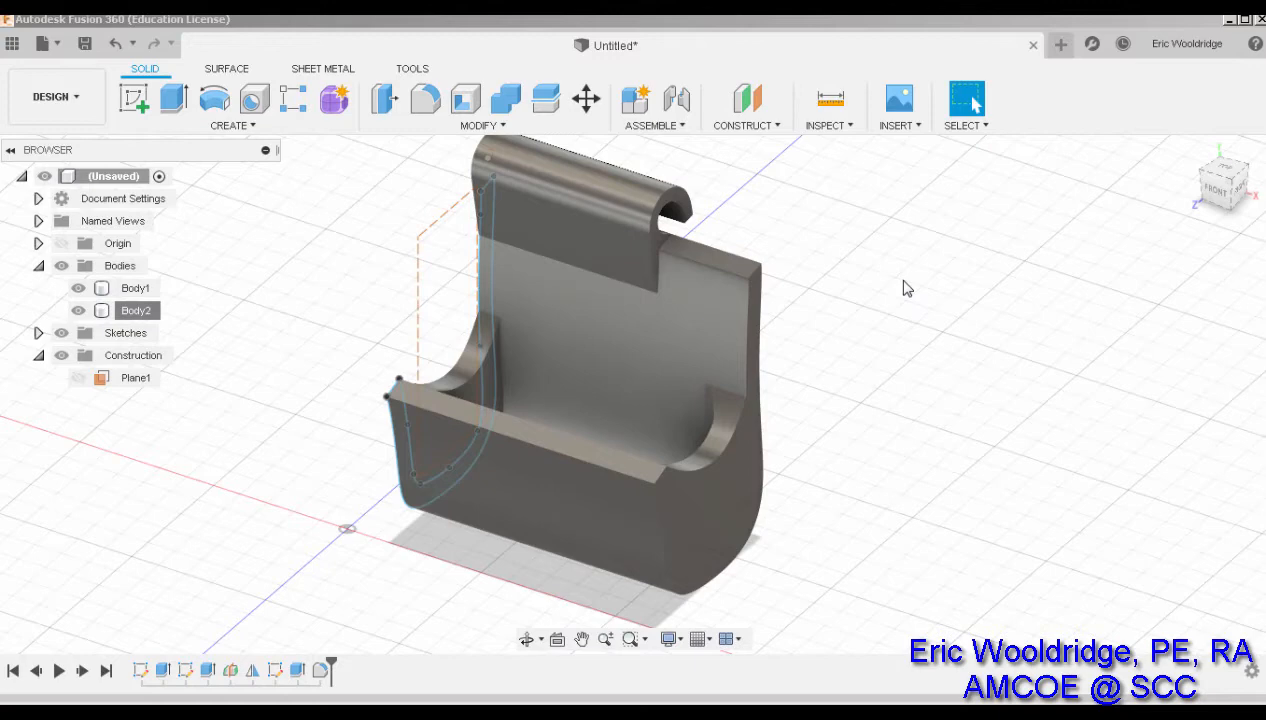
Step: Export Body1 from the Bodies list as an STL named 'main body'
{"action": "left_click", "coordinate": [38, 265]}
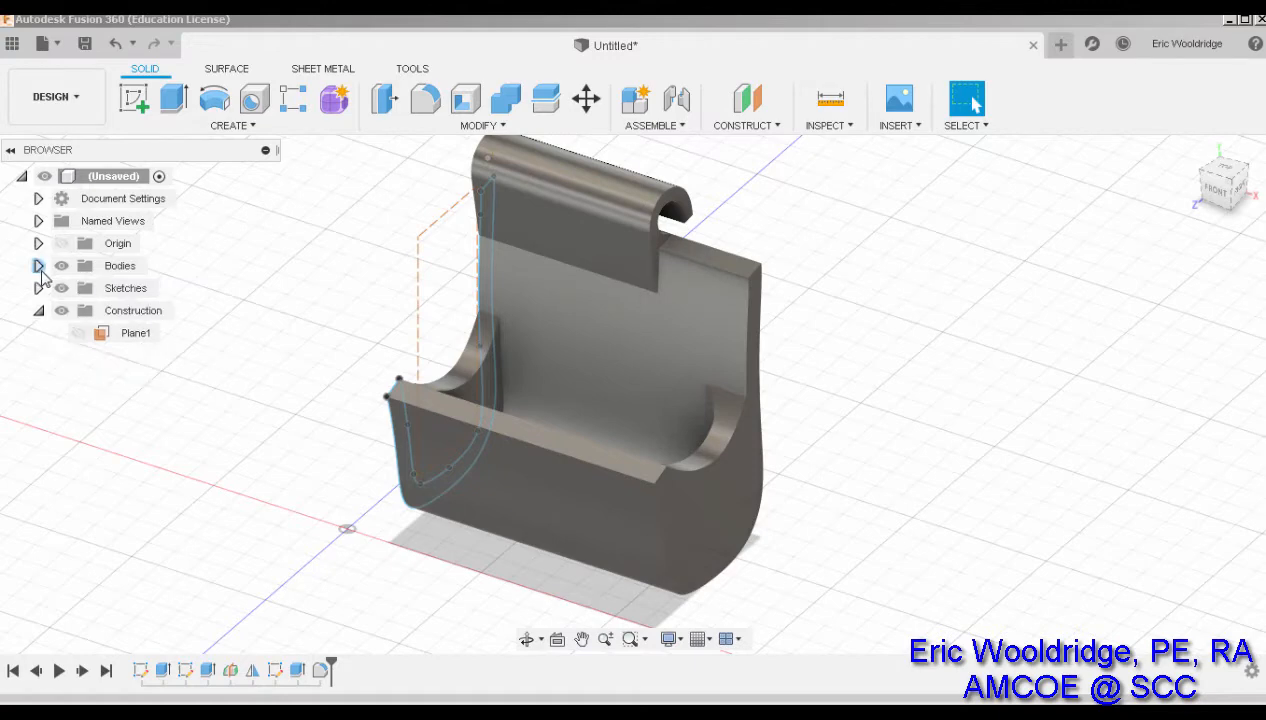
{"action": "left_click", "coordinate": [39, 265]}
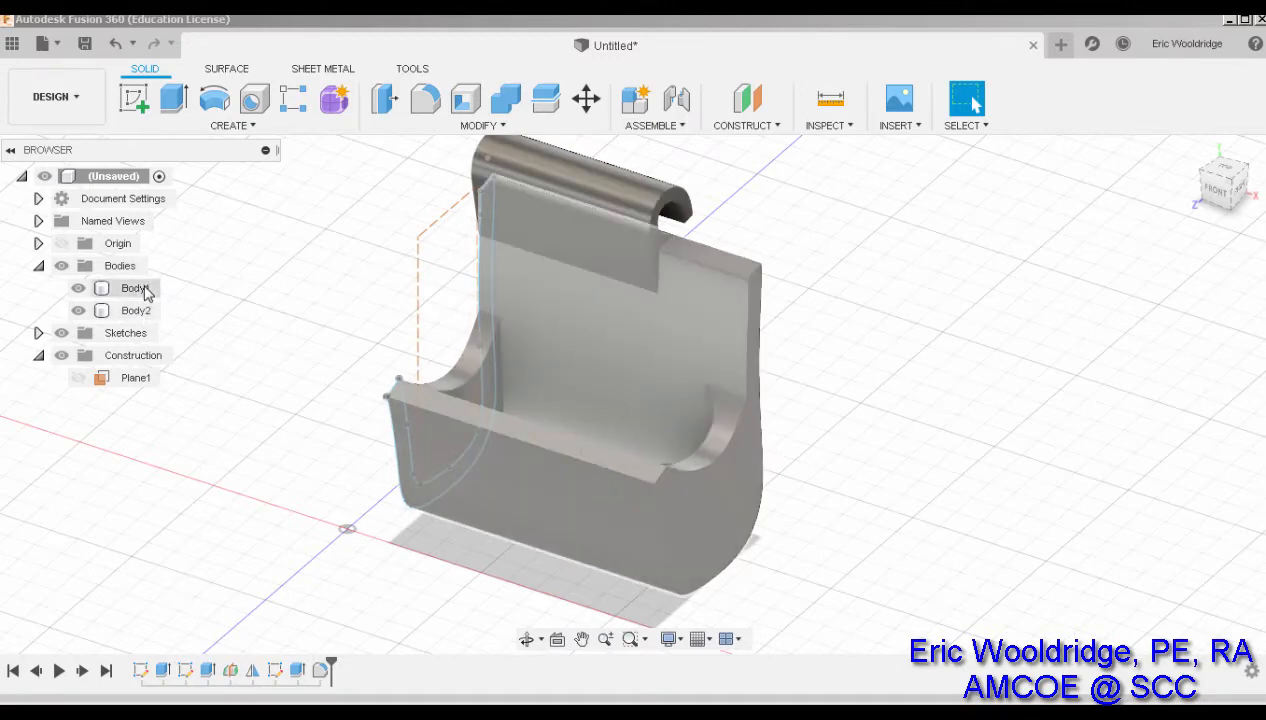
{"action": "right_click", "coordinate": [134, 288]}
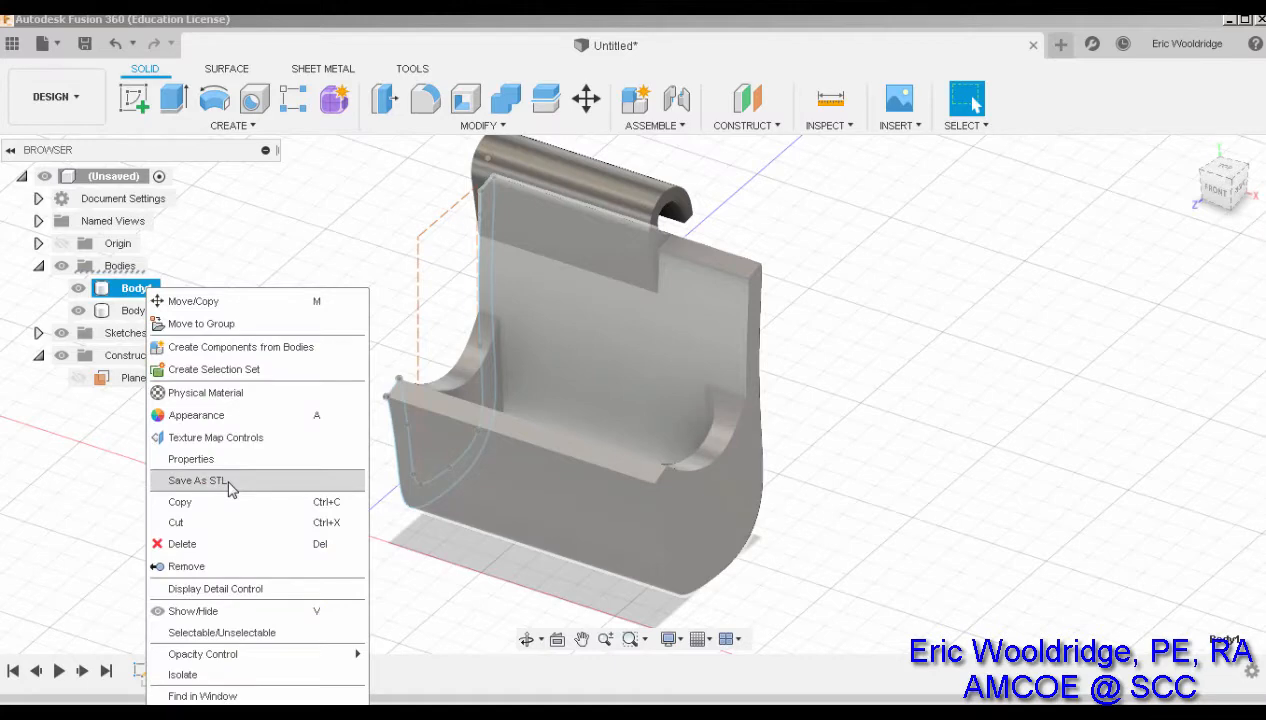
{"action": "left_click", "coordinate": [197, 481]}
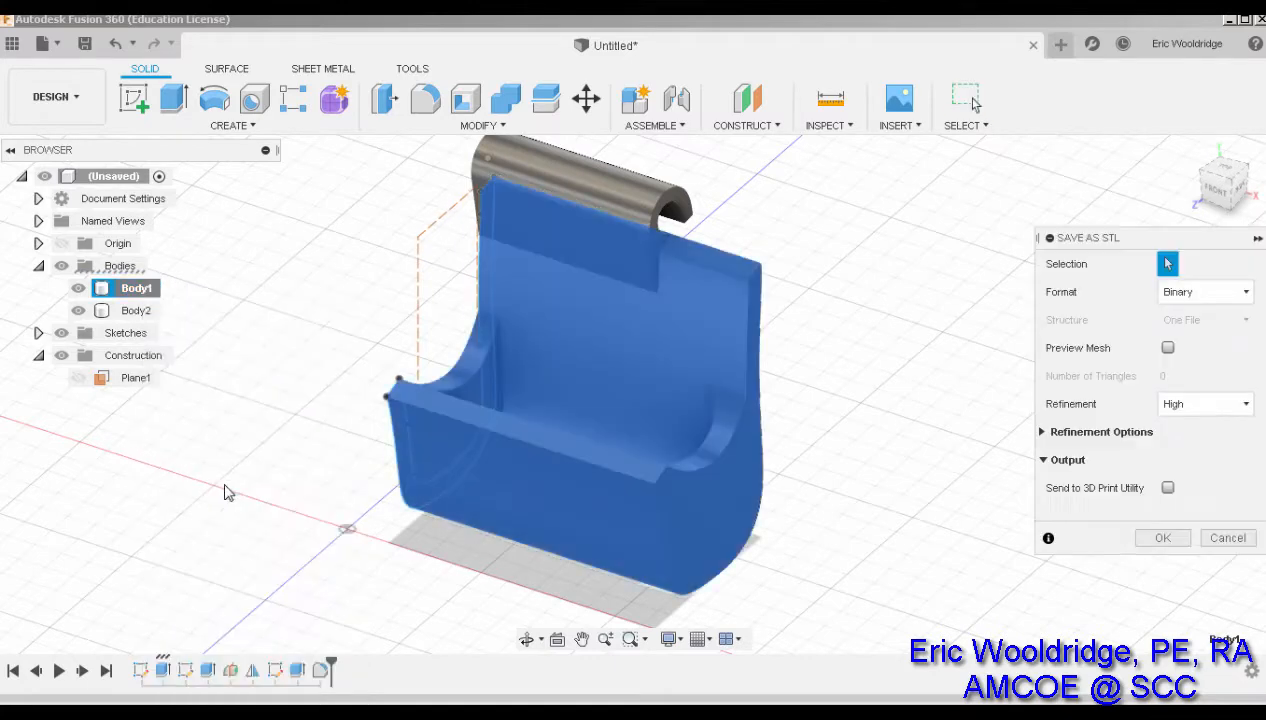
{"action": "mouse_move", "coordinate": [1148, 392]}
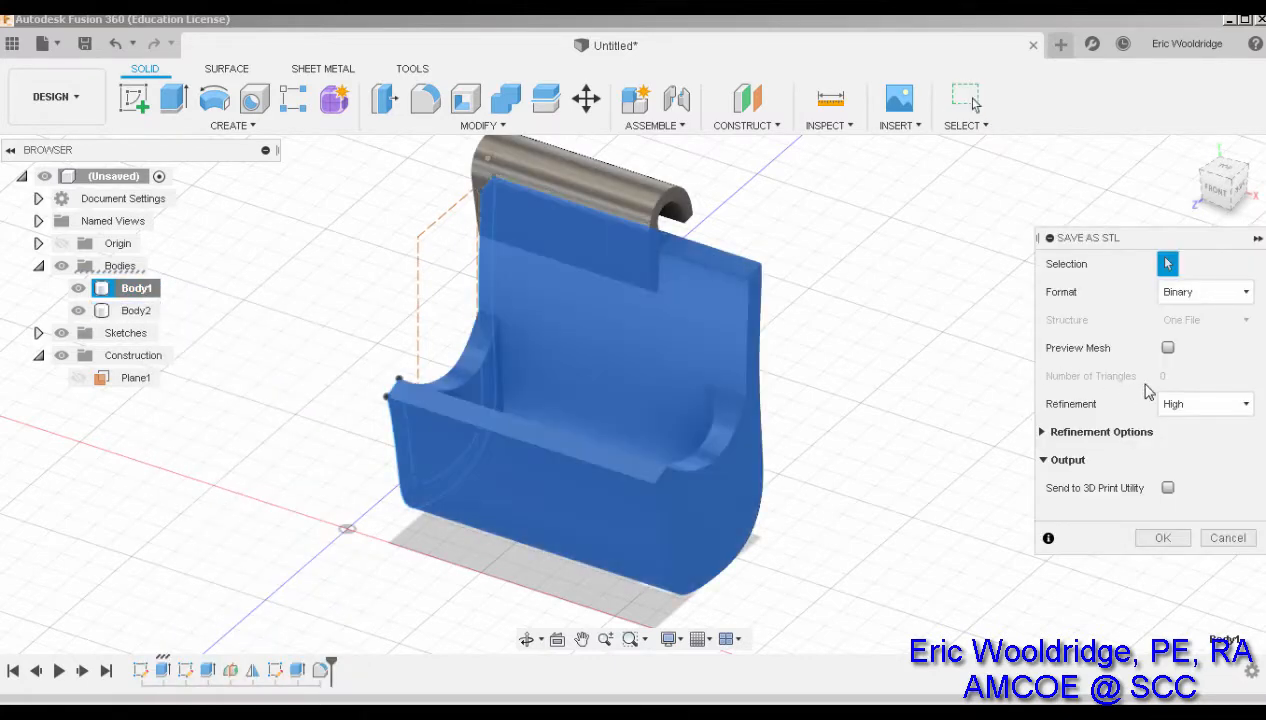
{"action": "left_click", "coordinate": [1162, 537]}
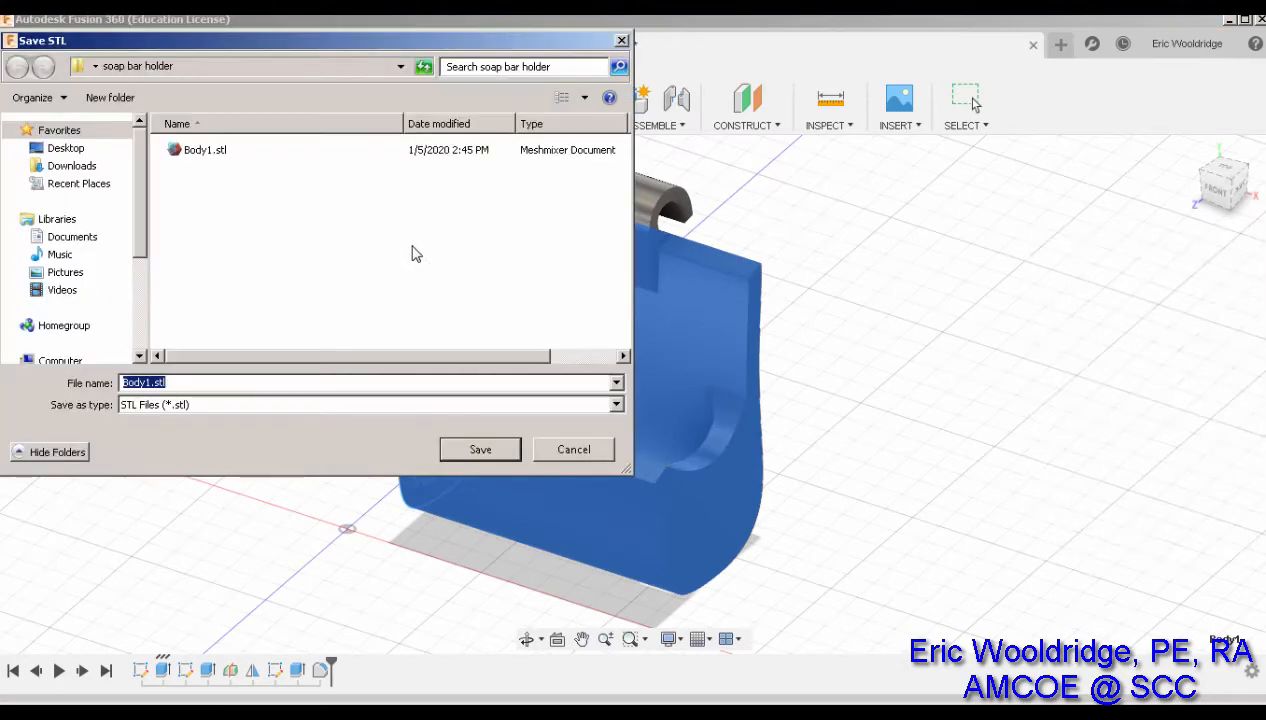
{"action": "mouse_move", "coordinate": [205, 162]}
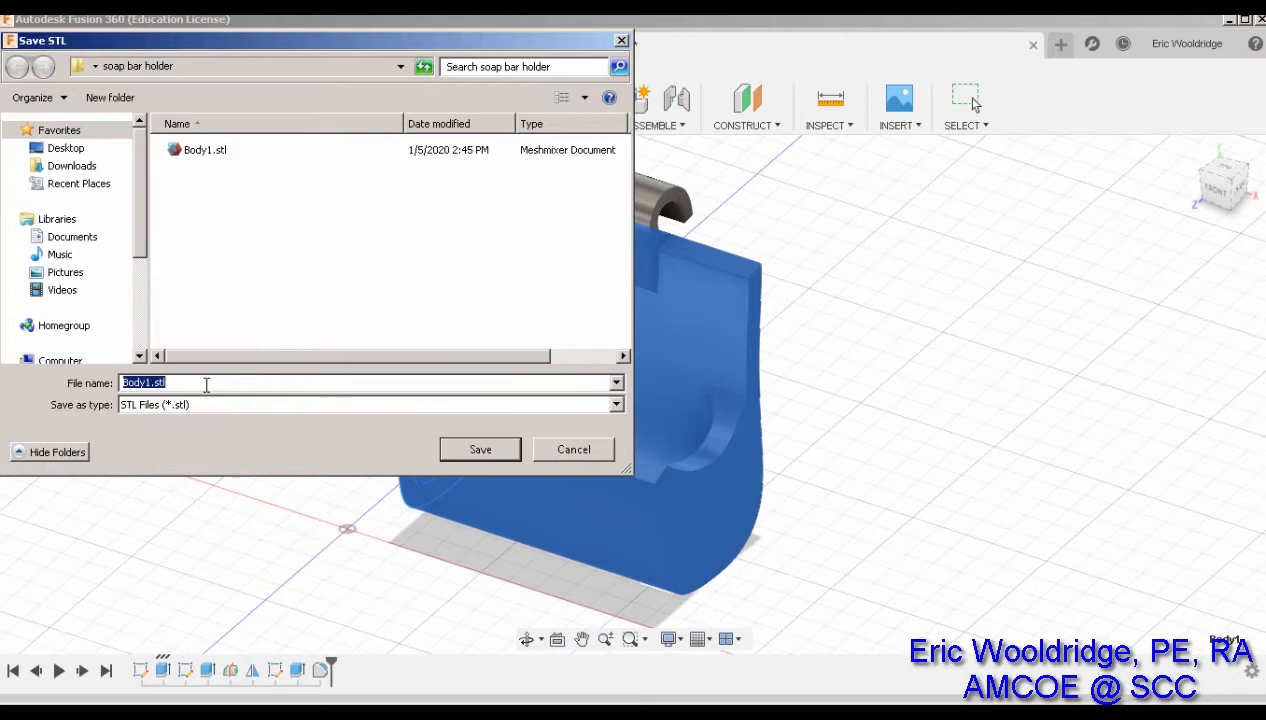
{"action": "type", "text": "main"}
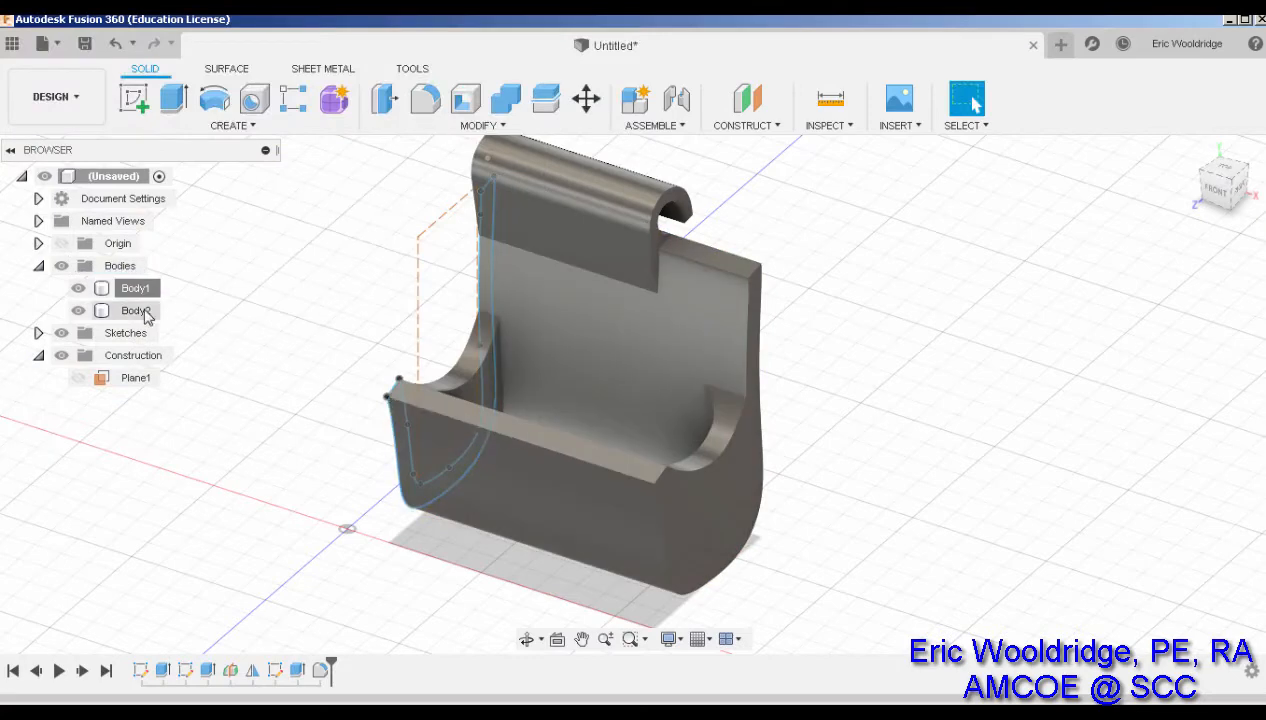
Step: Open Body2's Save As STL settings and toggle Body1's visibility off and back on
{"action": "right_click", "coordinate": [135, 310]}
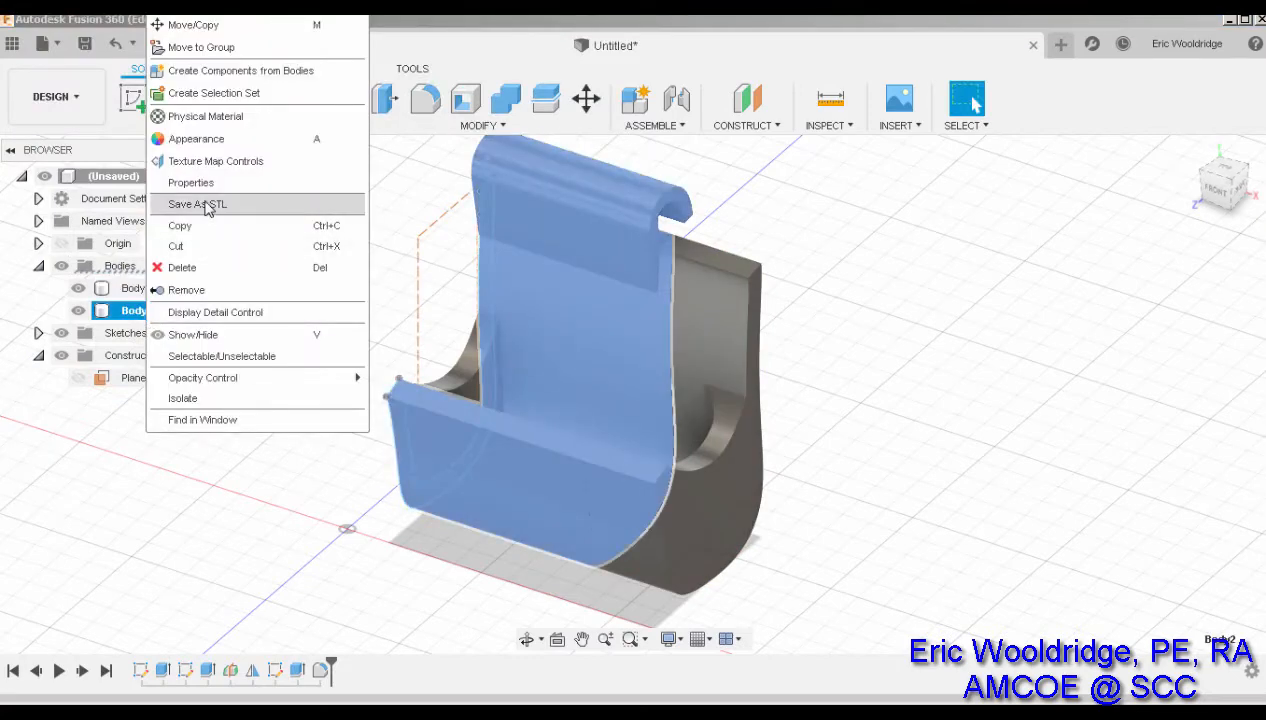
{"action": "left_click", "coordinate": [197, 204]}
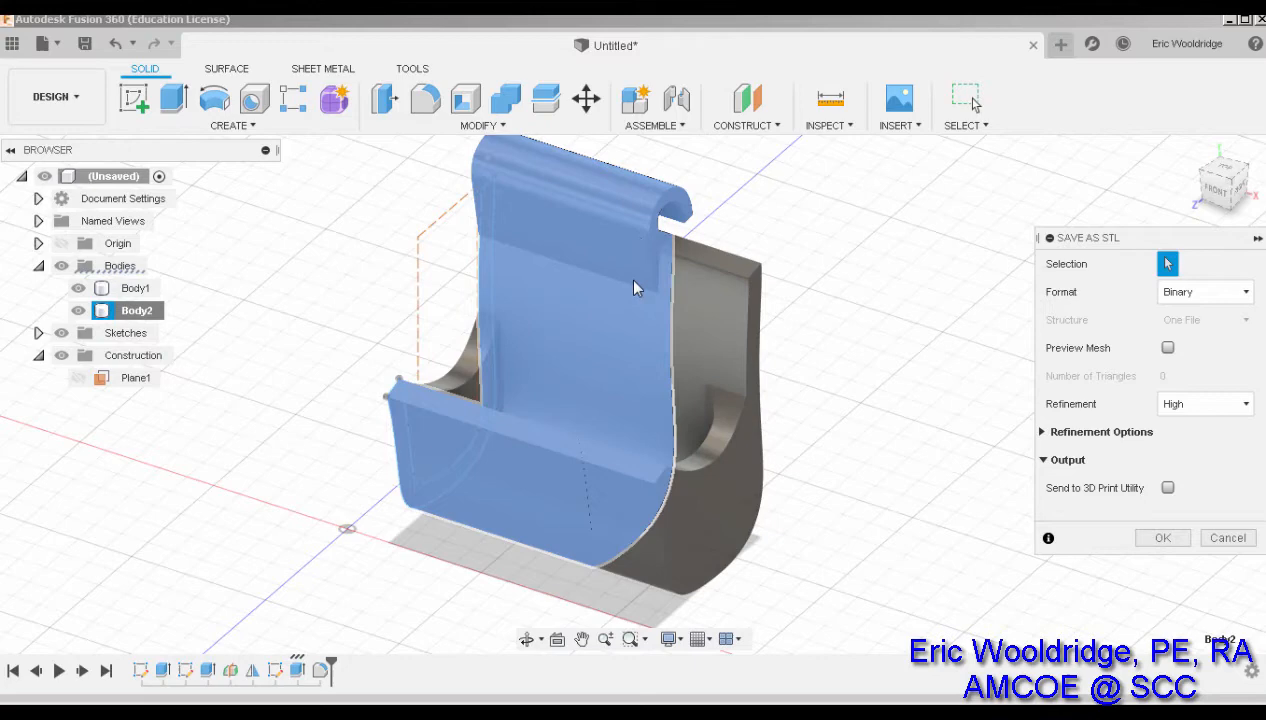
{"action": "mouse_move", "coordinate": [60, 315]}
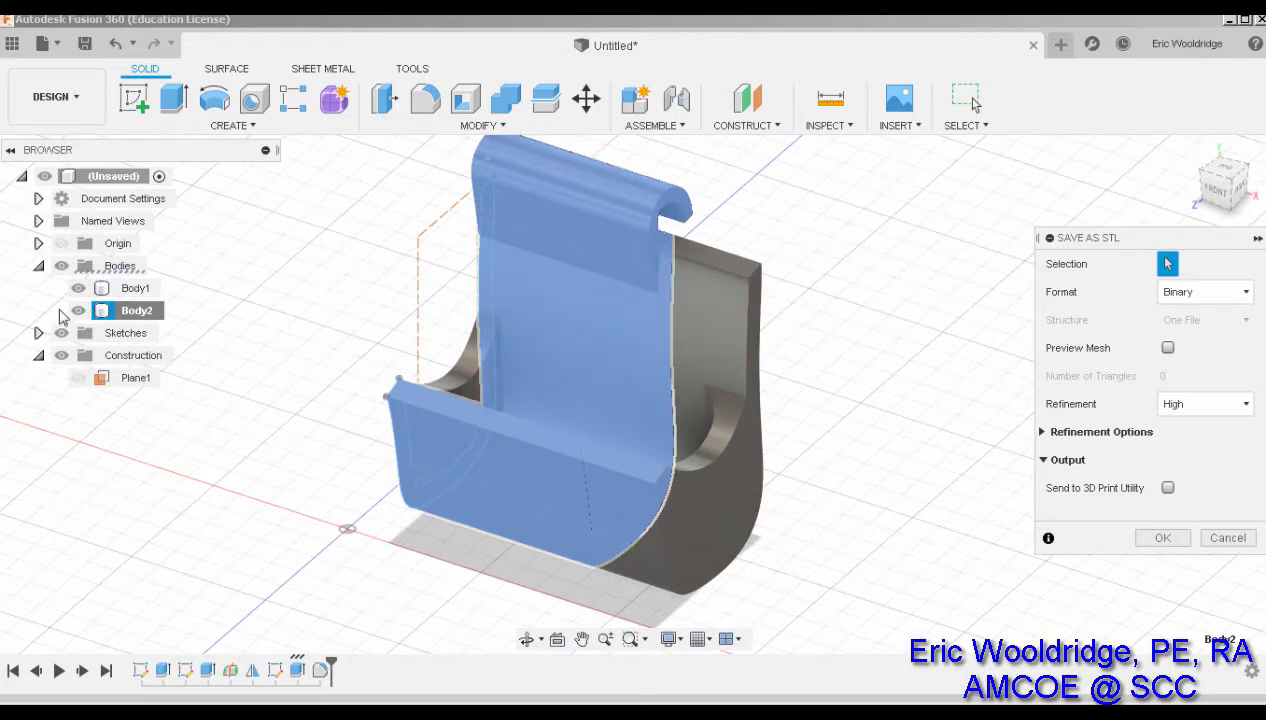
{"action": "left_click", "coordinate": [78, 288]}
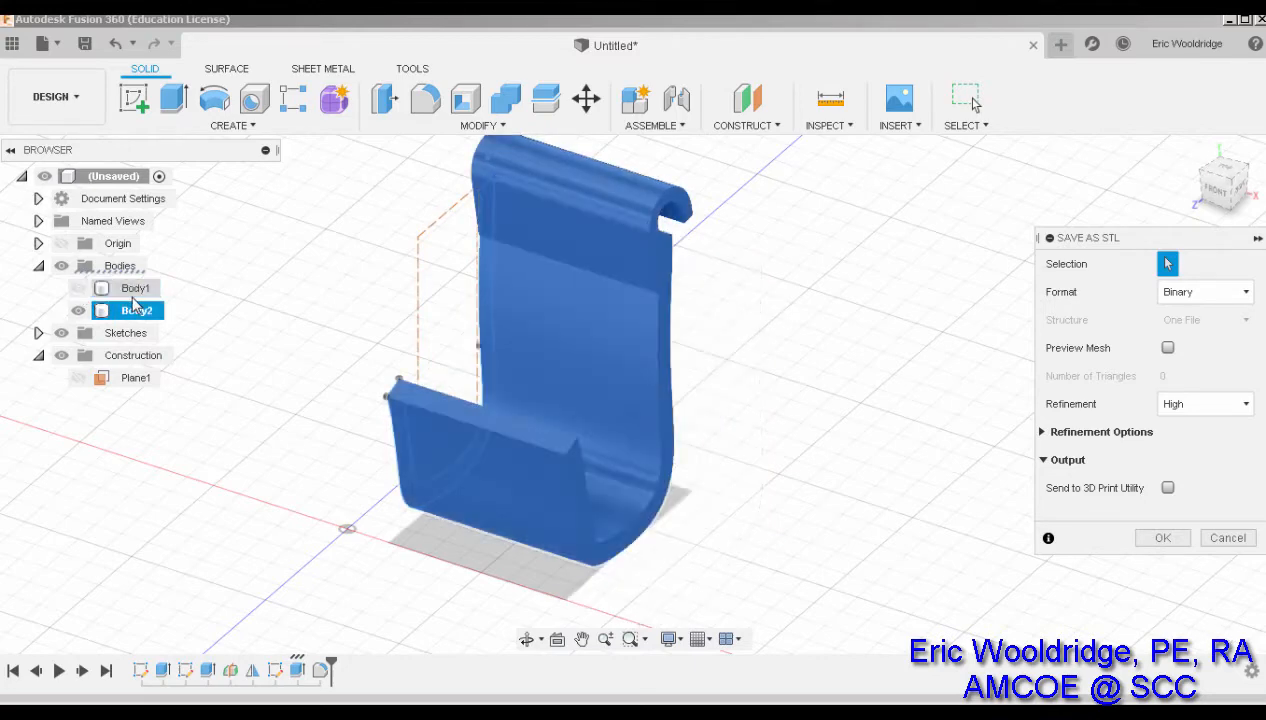
{"action": "left_click", "coordinate": [137, 310]}
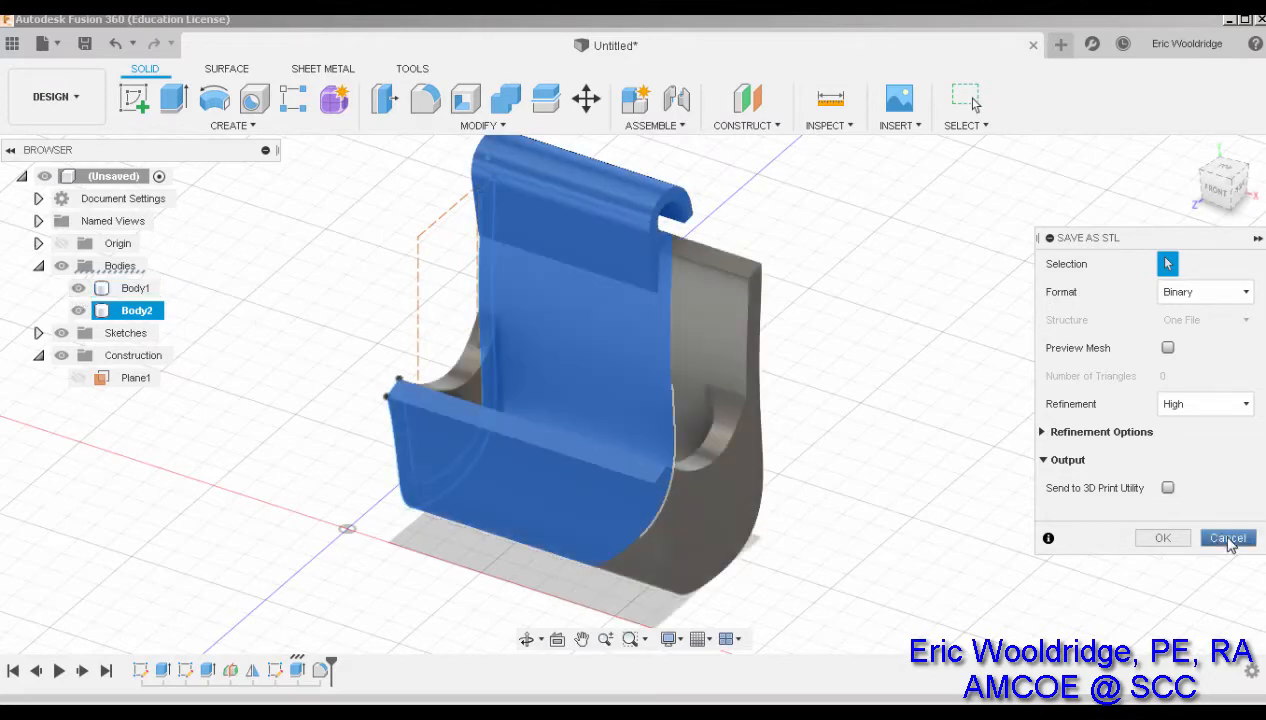
Step: Cancel Body2's STL export and pick the hanger profile for an extrude
{"action": "left_click", "coordinate": [1227, 537]}
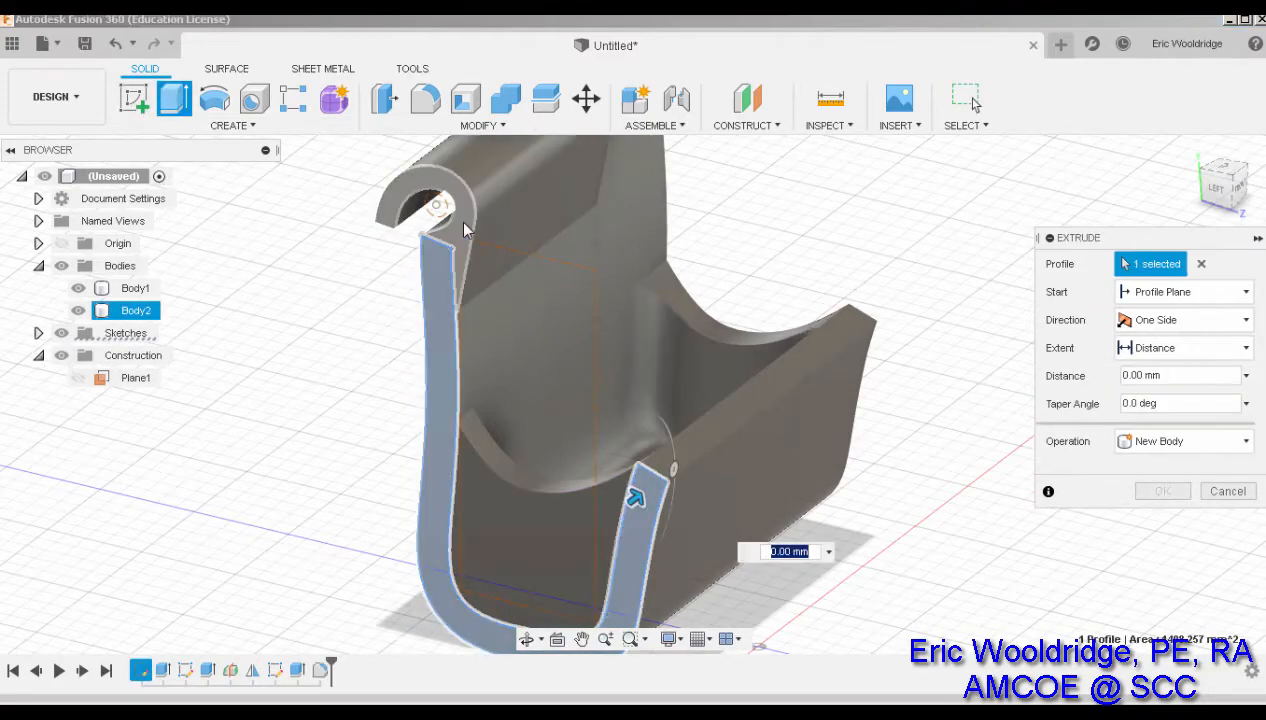
{"action": "left_click", "coordinate": [135, 288]}
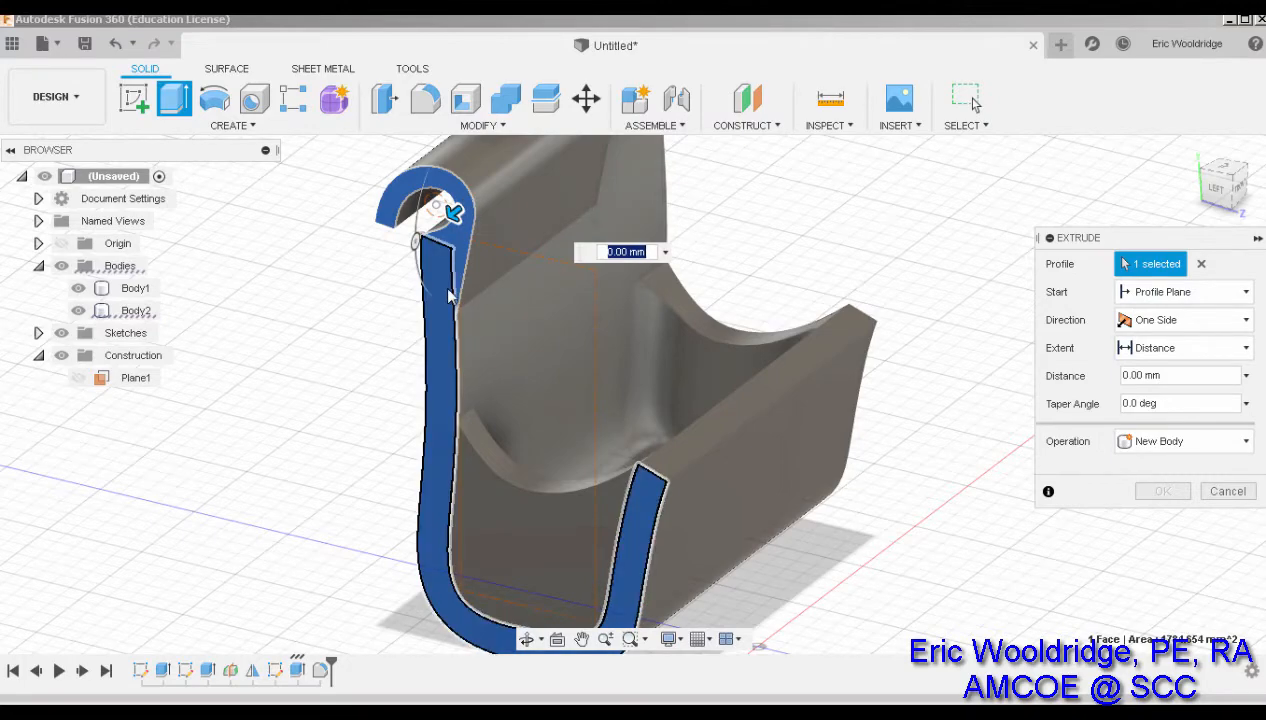
{"action": "mouse_move", "coordinate": [448, 267]}
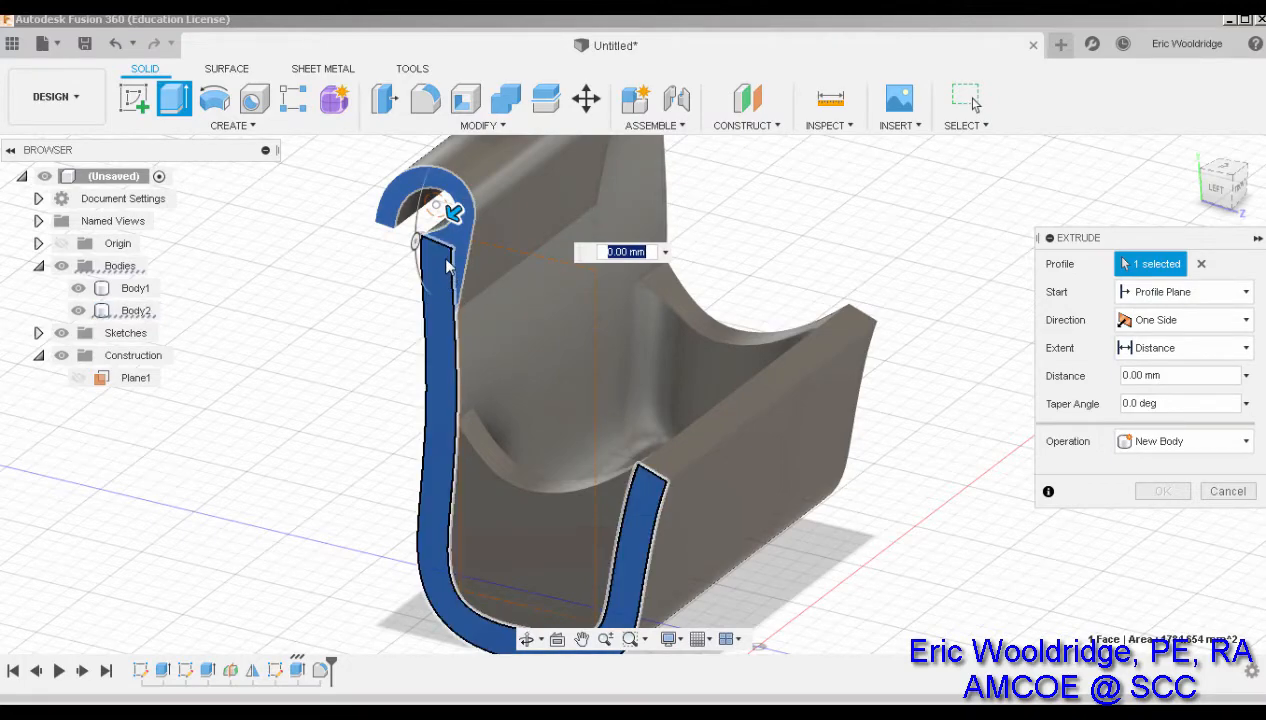
{"action": "mouse_move", "coordinate": [447, 298]}
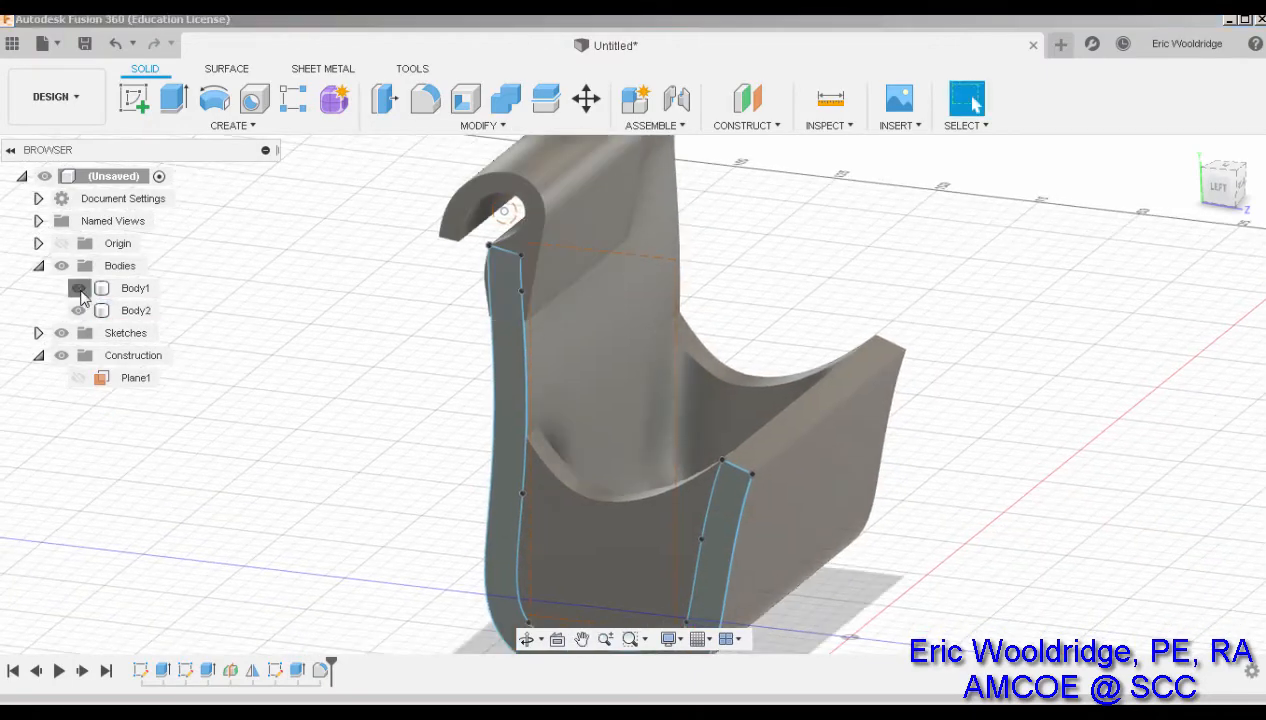
Step: Hide Body1 and export the Body2 hook as an STL named 'hanger'
{"action": "left_click", "coordinate": [79, 288]}
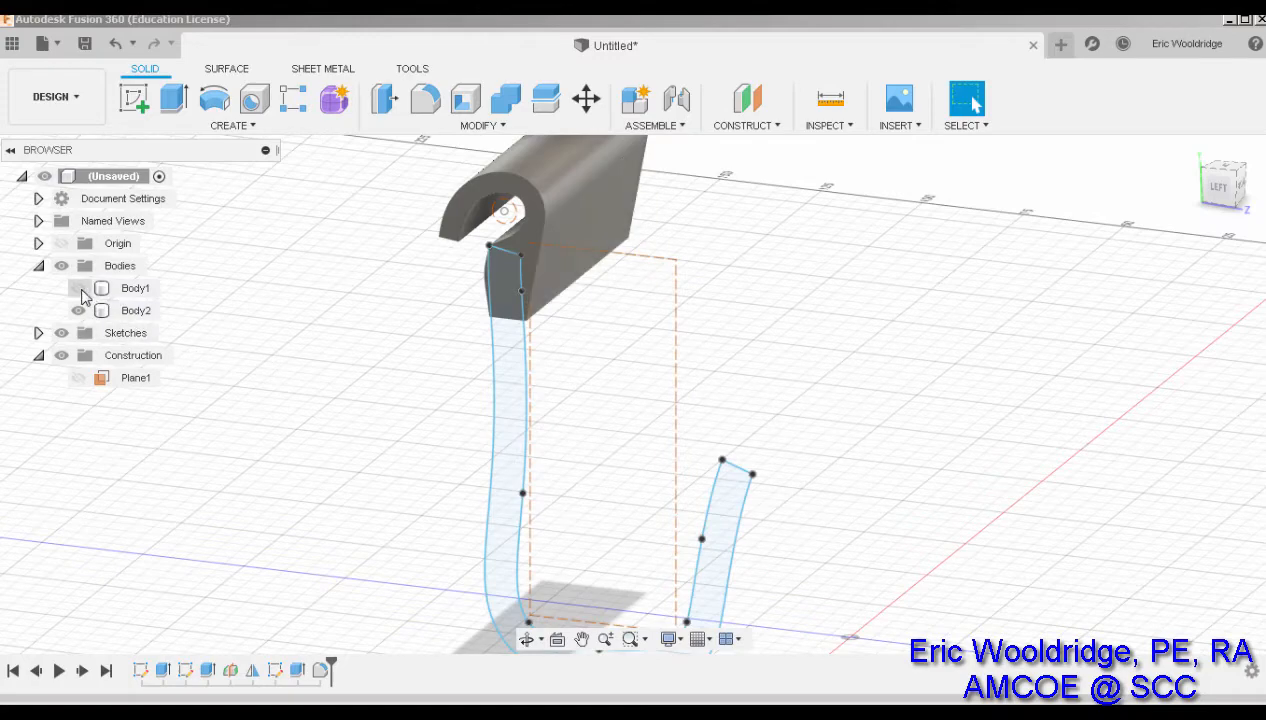
{"action": "right_click", "coordinate": [136, 310]}
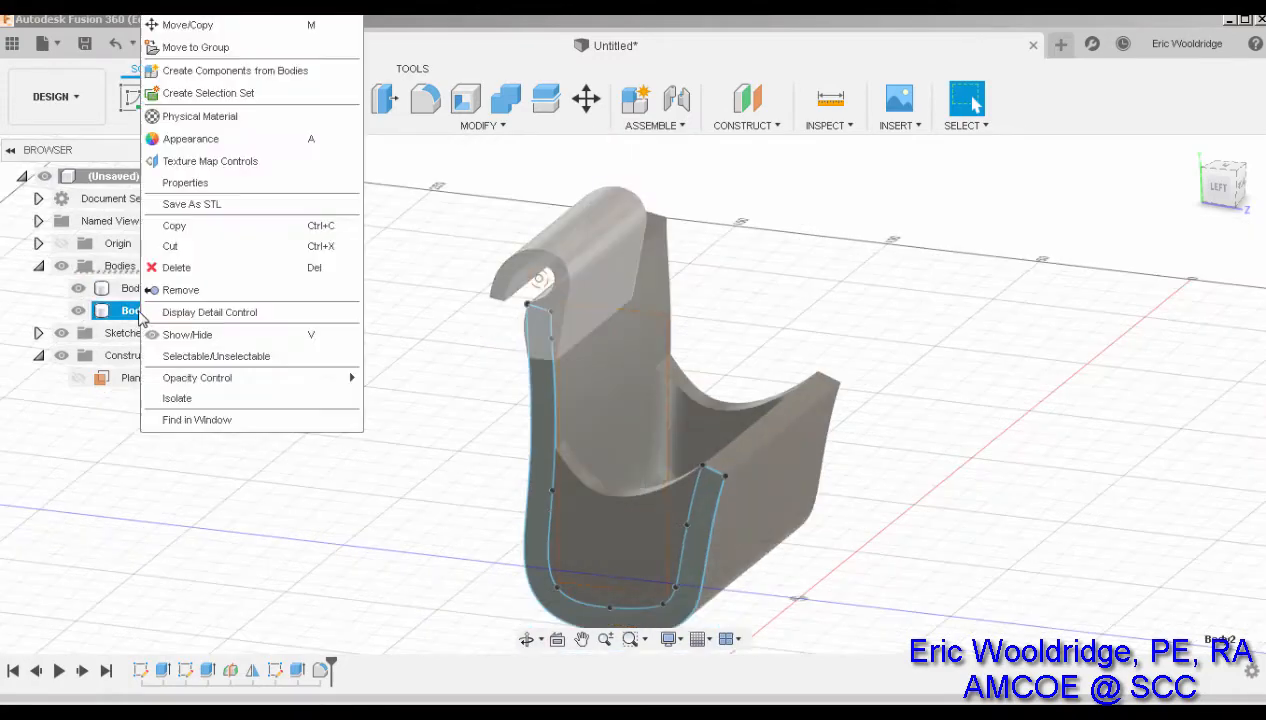
{"action": "left_click", "coordinate": [191, 204]}
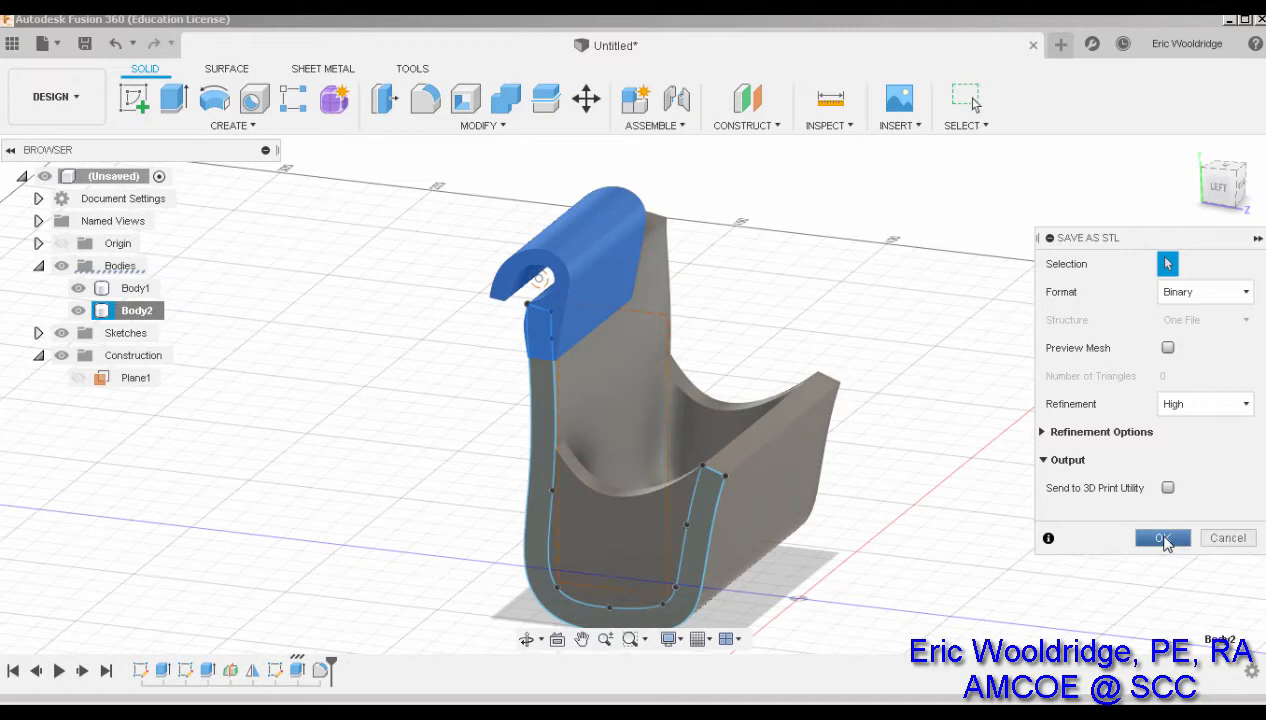
{"action": "left_click", "coordinate": [1162, 538]}
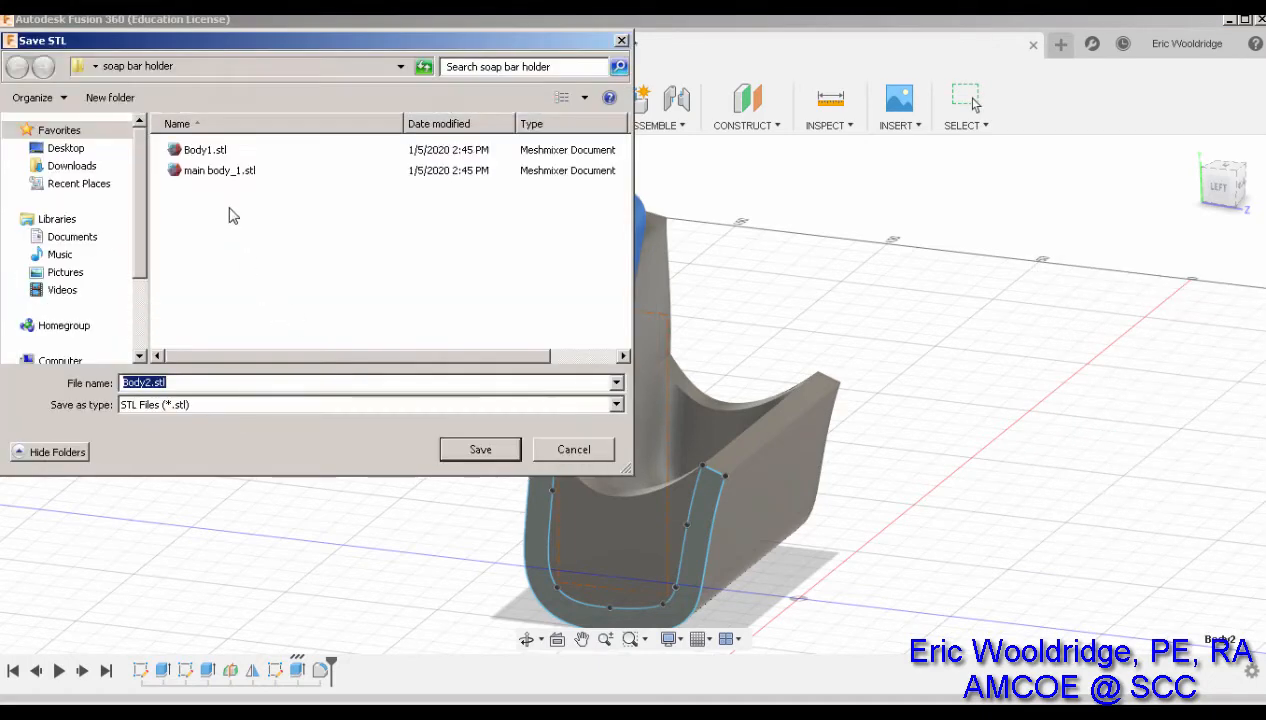
{"action": "type", "text": "han"}
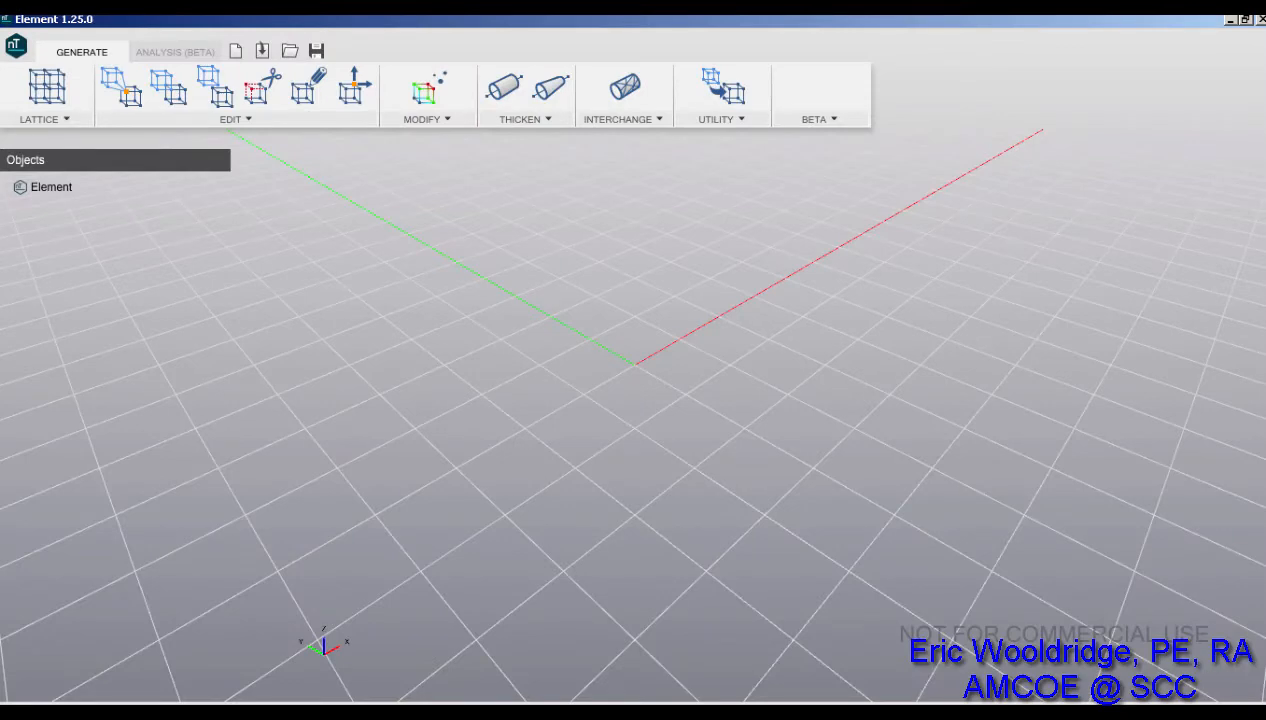
{"action": "mouse_move", "coordinate": [528, 305]}
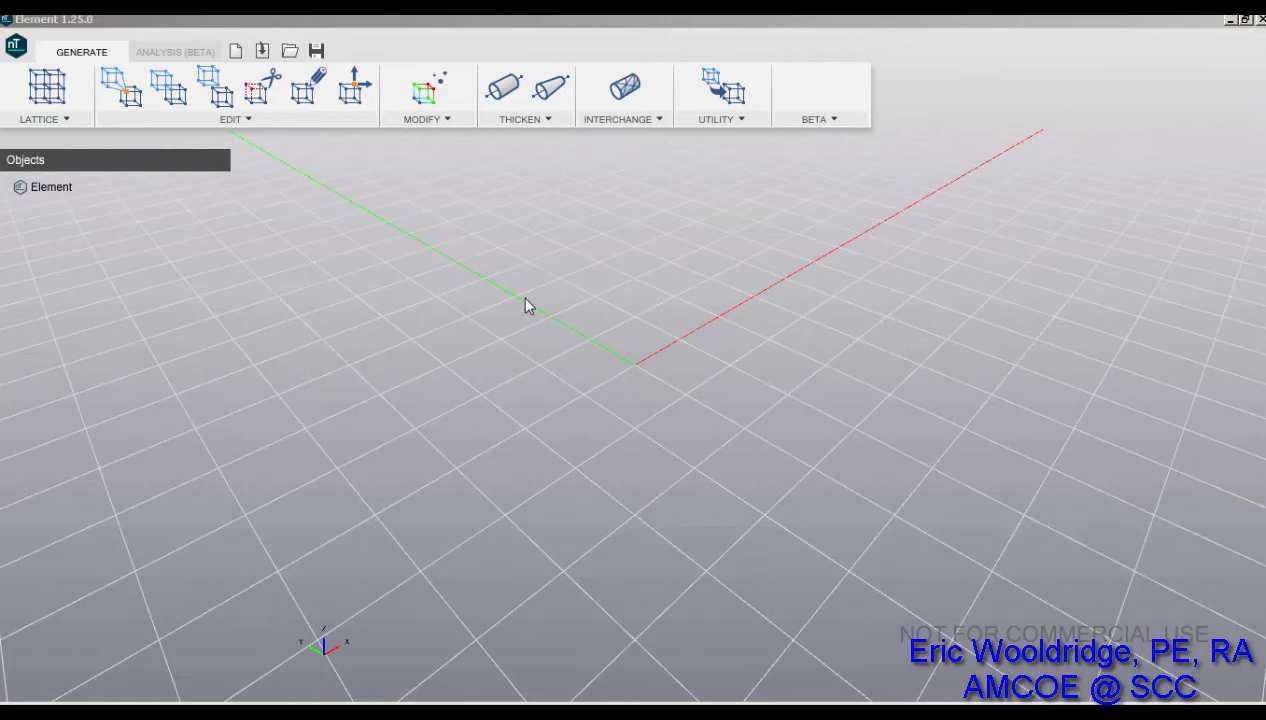
{"action": "mouse_move", "coordinate": [510, 313]}
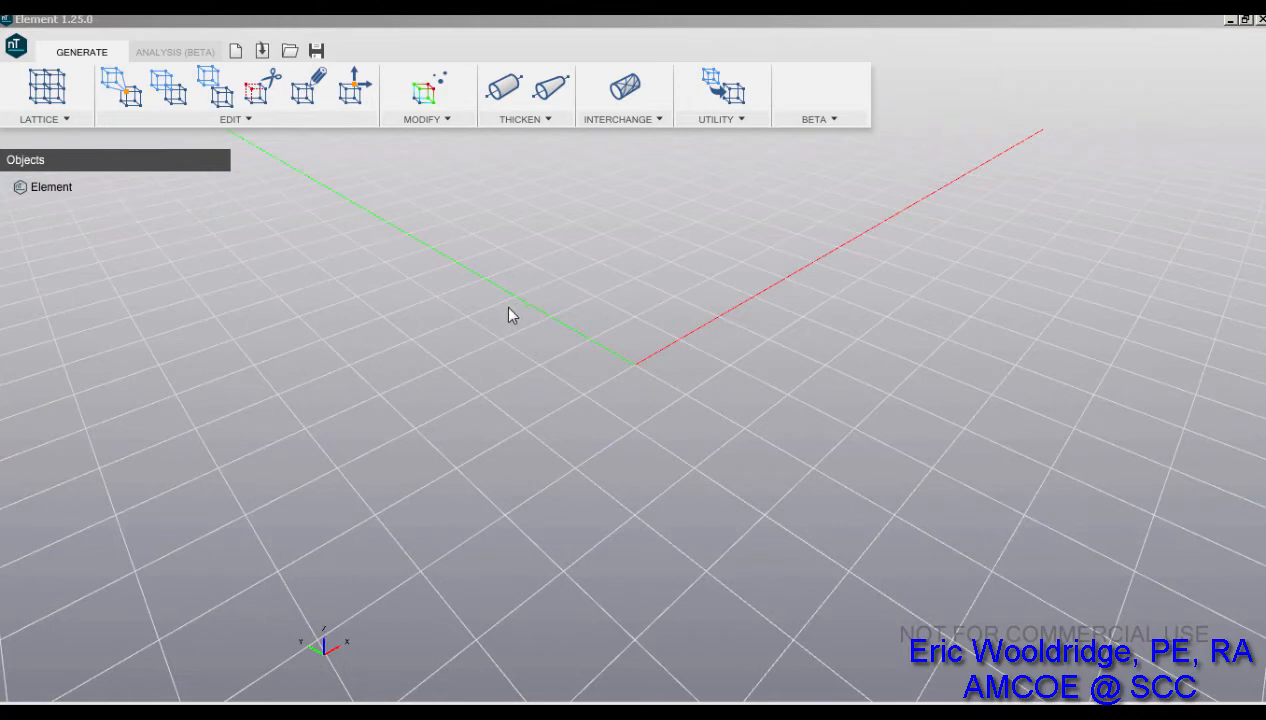
{"action": "mouse_move", "coordinate": [143, 161]}
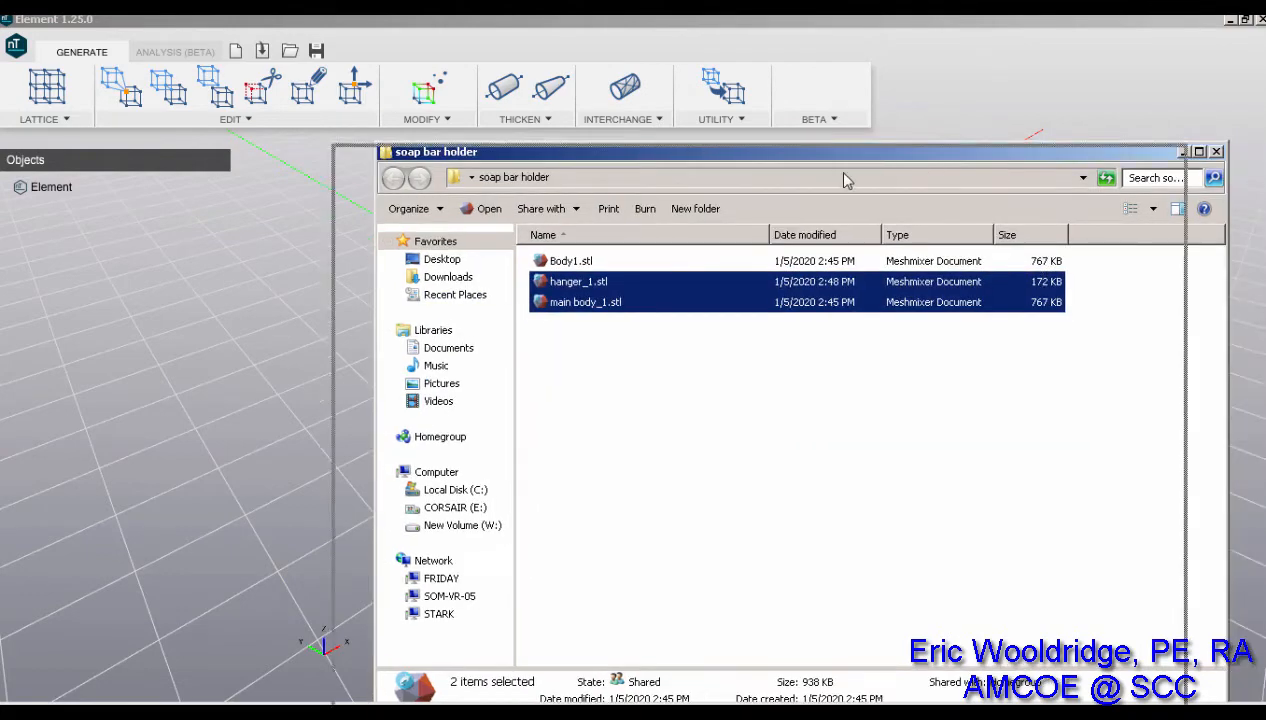
Step: Import the main body and hanger STLs in millimetres and orbit to inspect them
{"action": "left_click", "coordinate": [480, 208]}
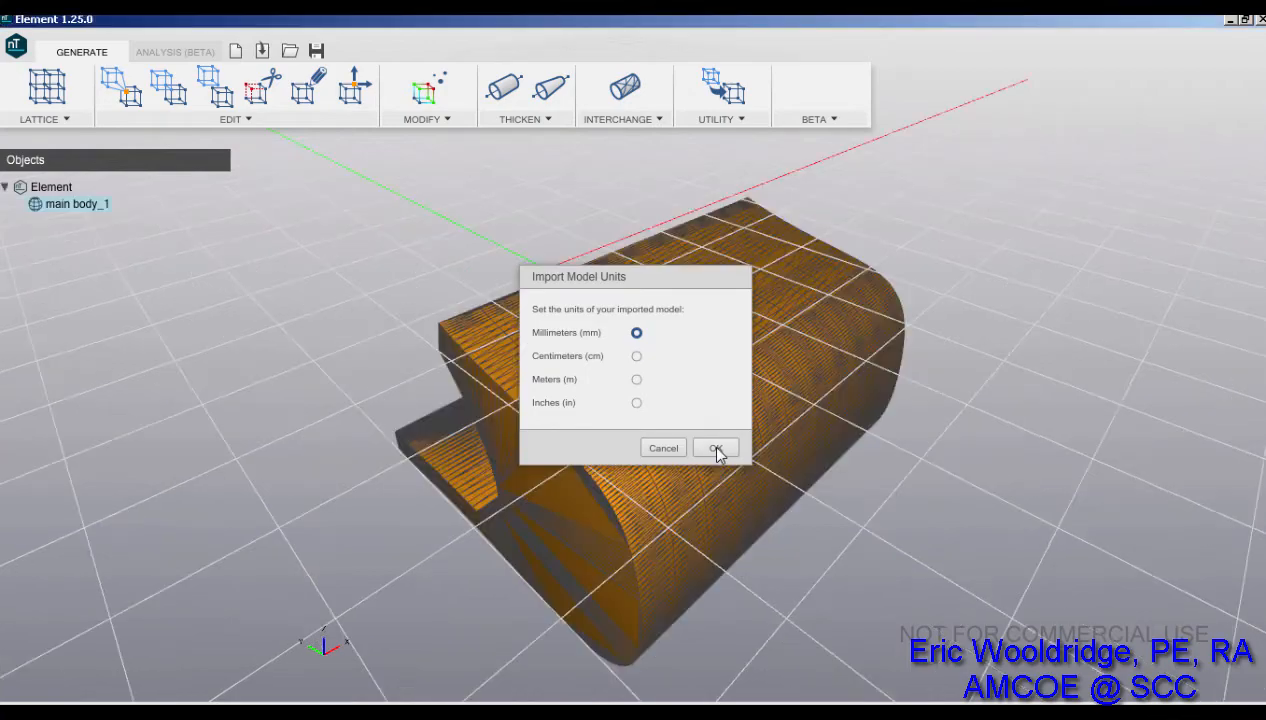
{"action": "left_click", "coordinate": [716, 447]}
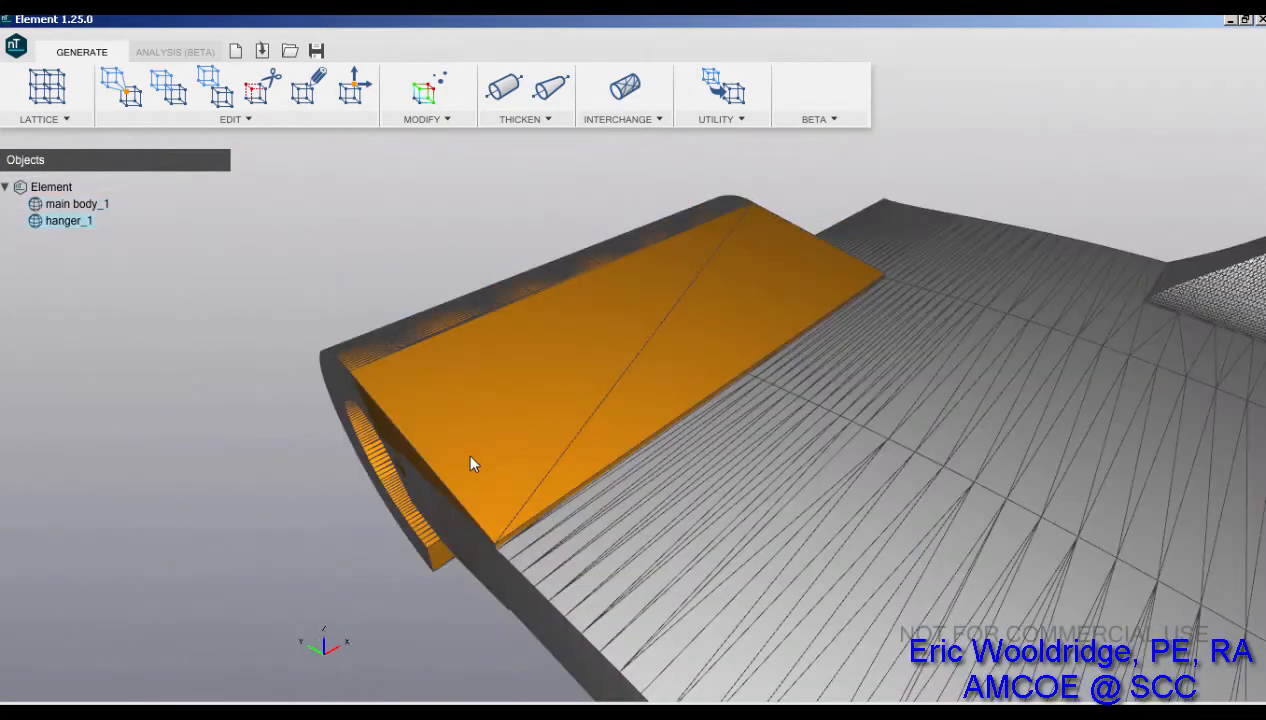
{"action": "left_click_drag", "start_coordinate": [475, 463], "coordinate": [488, 458]}
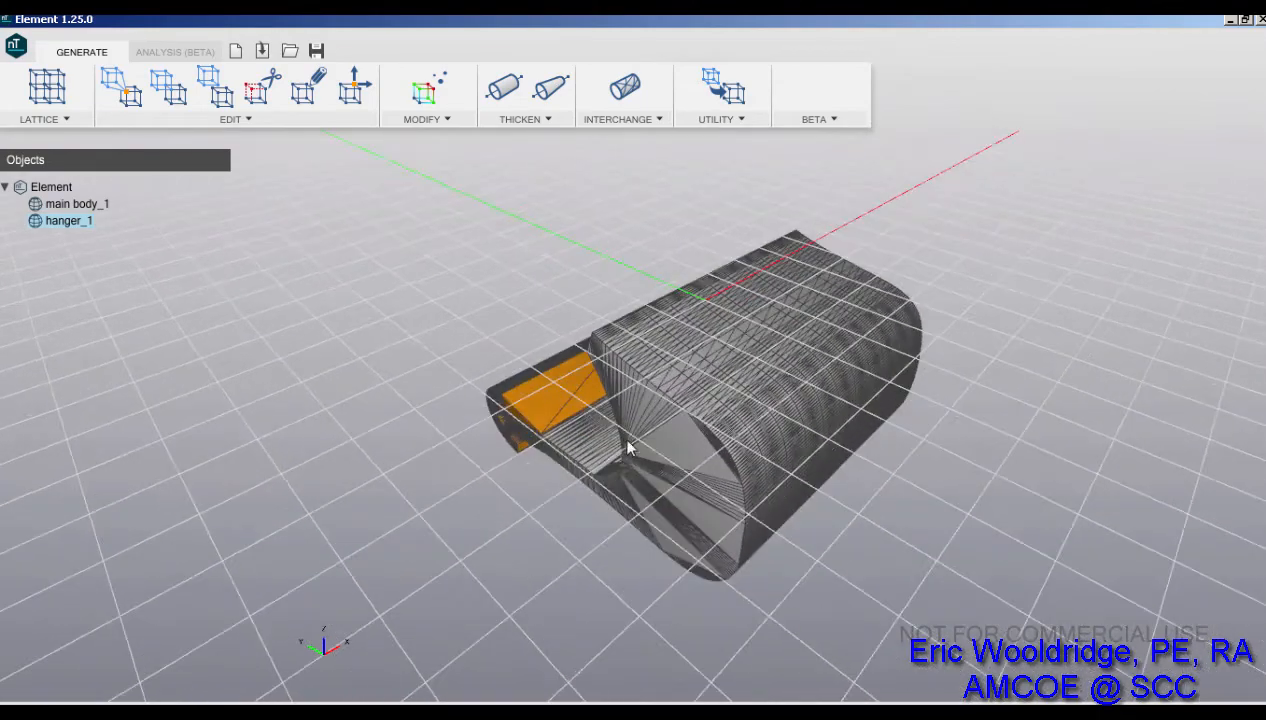
{"action": "left_click_drag", "start_coordinate": [630, 450], "coordinate": [765, 358]}
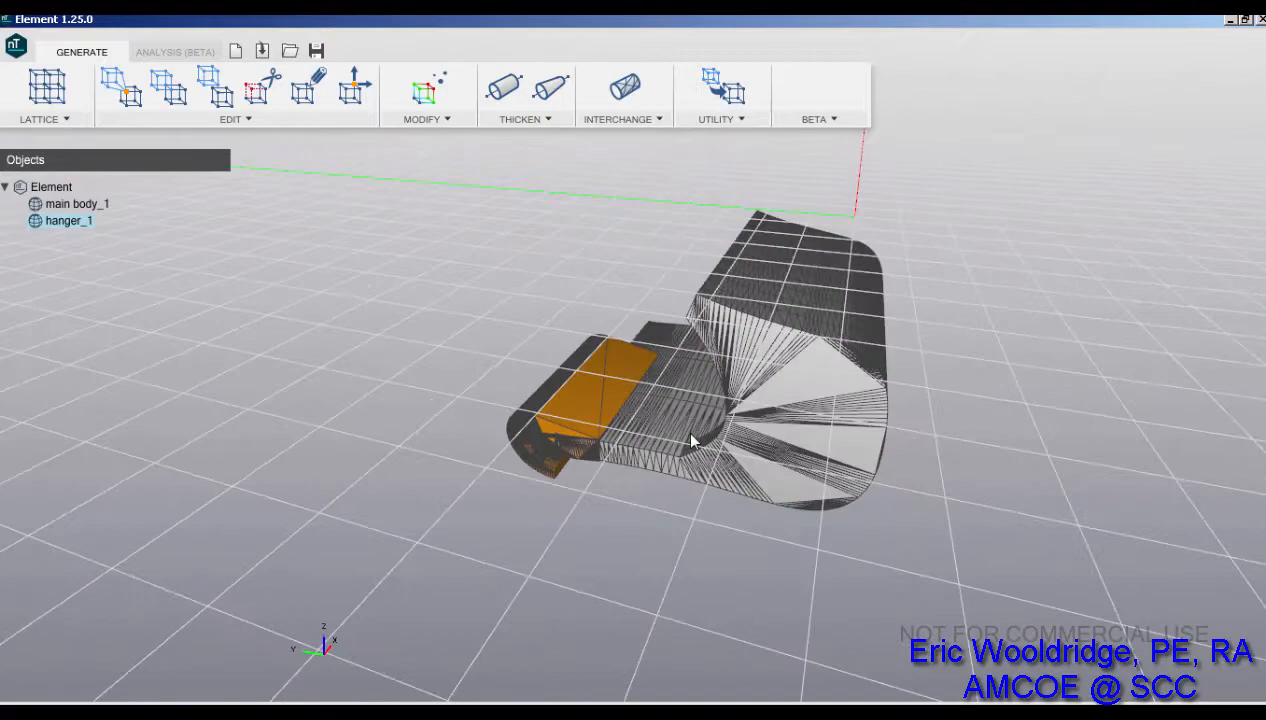
{"action": "left_click_drag", "start_coordinate": [690, 440], "coordinate": [650, 470]}
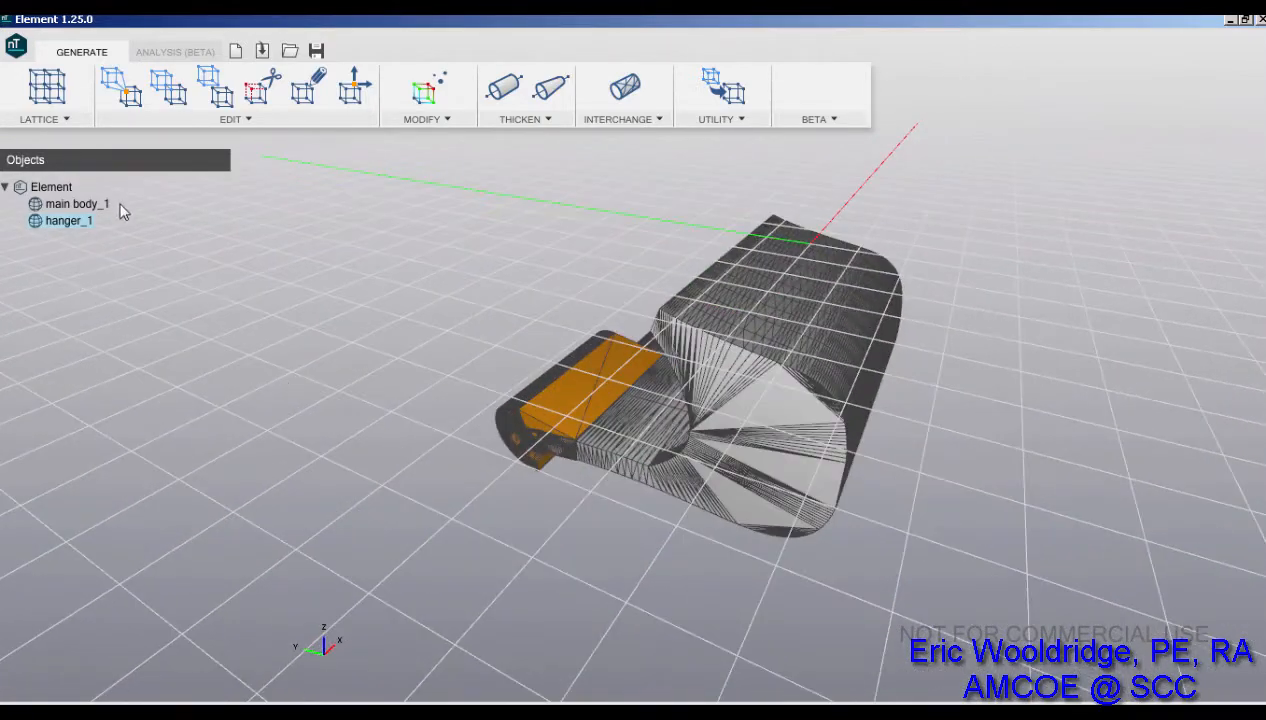
Step: Hide hanger_1 and fill main body_1 with a Voronoi stochastic lattice of 8 mm cells
{"action": "left_click", "coordinate": [76, 203]}
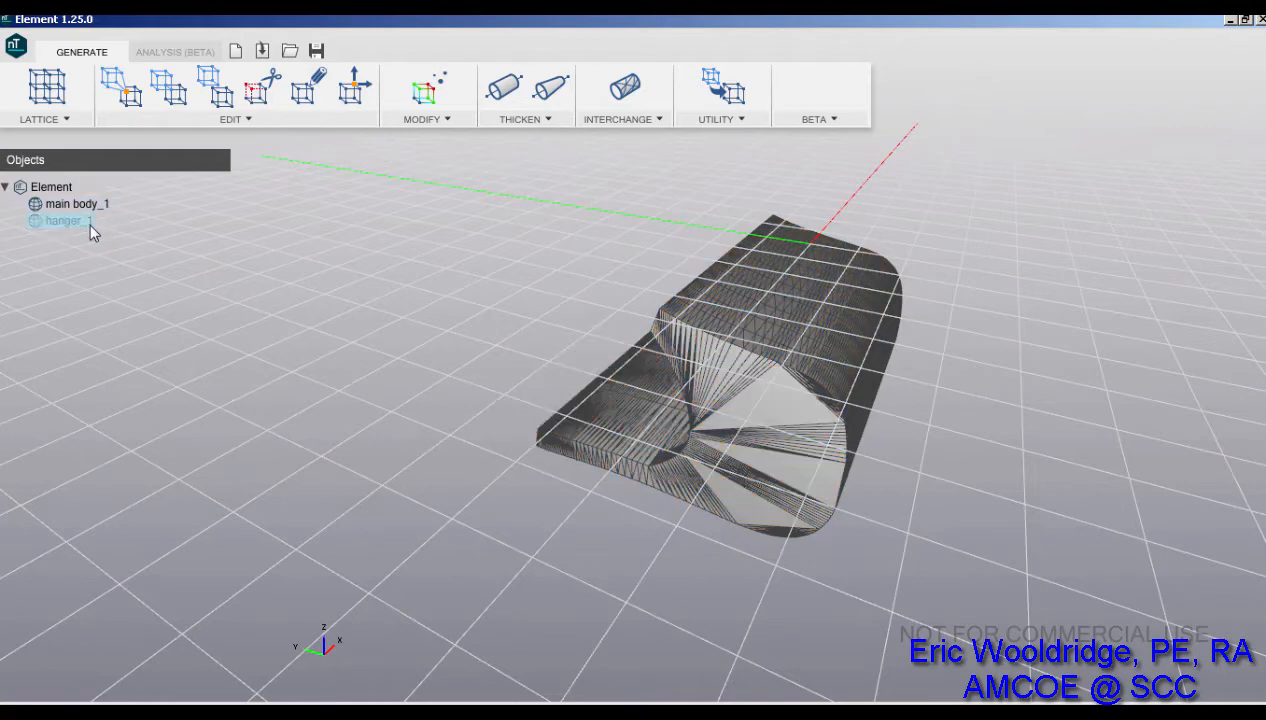
{"action": "right_click", "coordinate": [63, 220]}
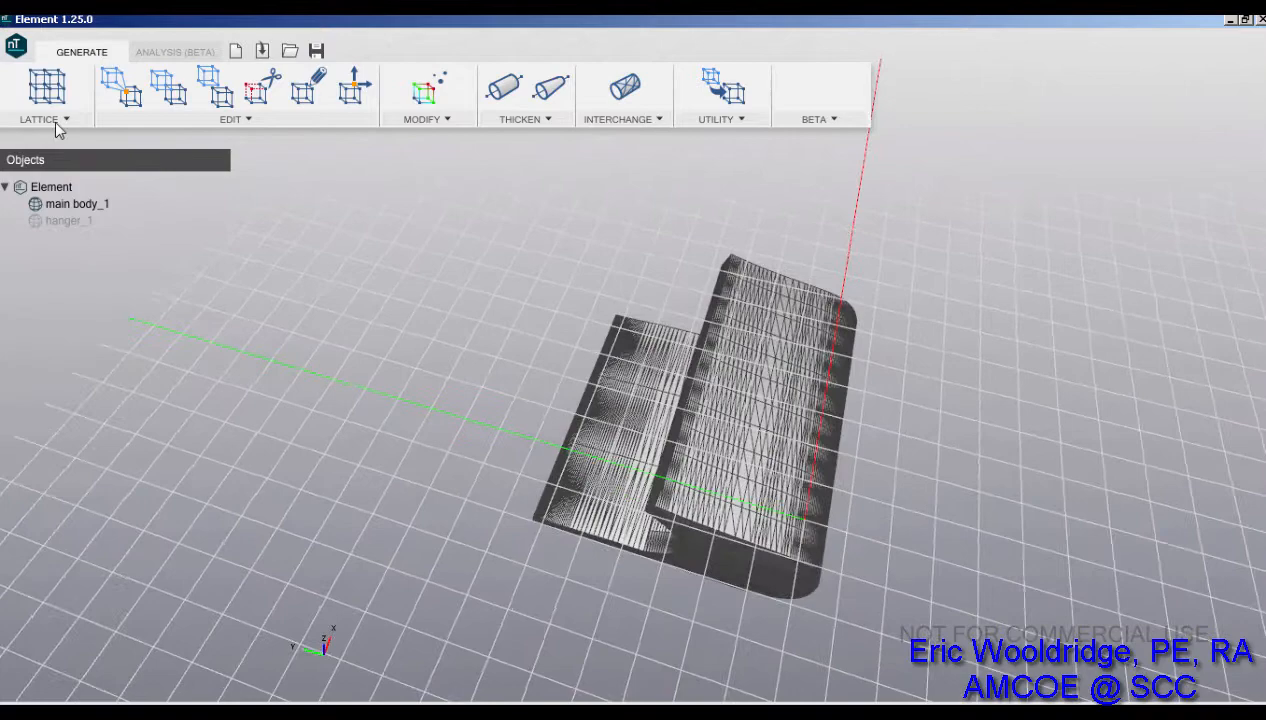
{"action": "left_click", "coordinate": [47, 85]}
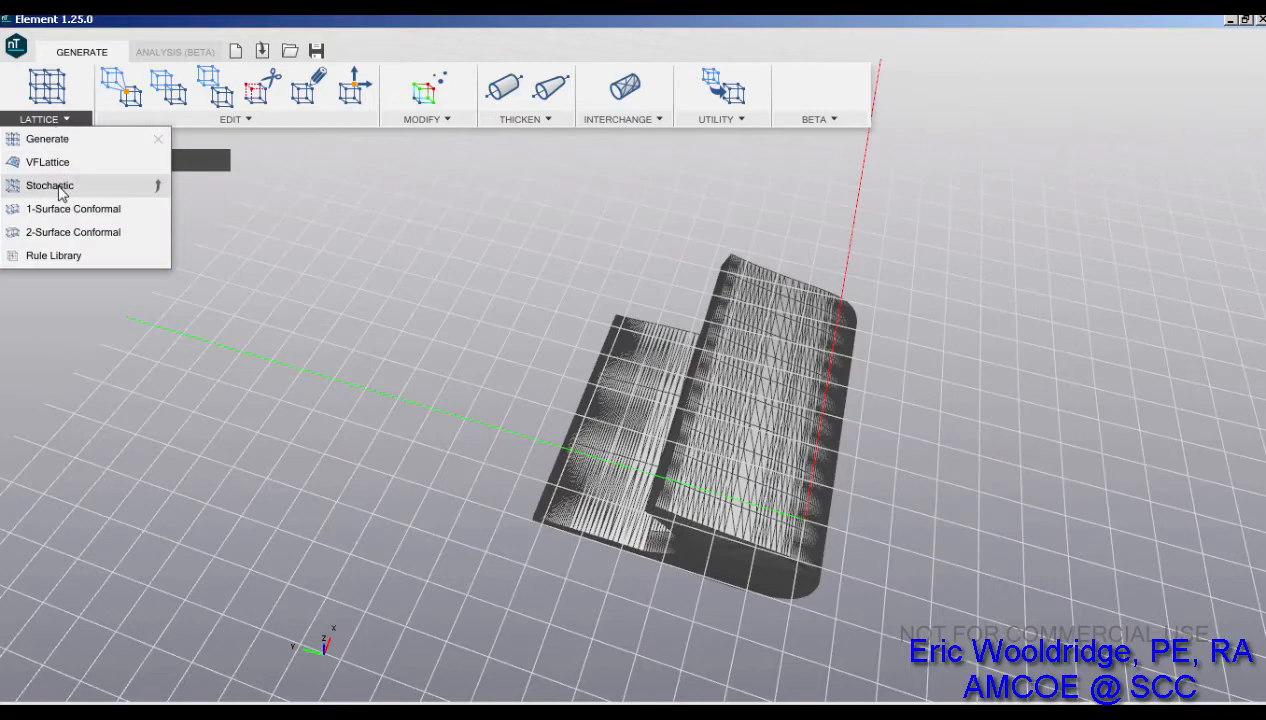
{"action": "left_click", "coordinate": [49, 185]}
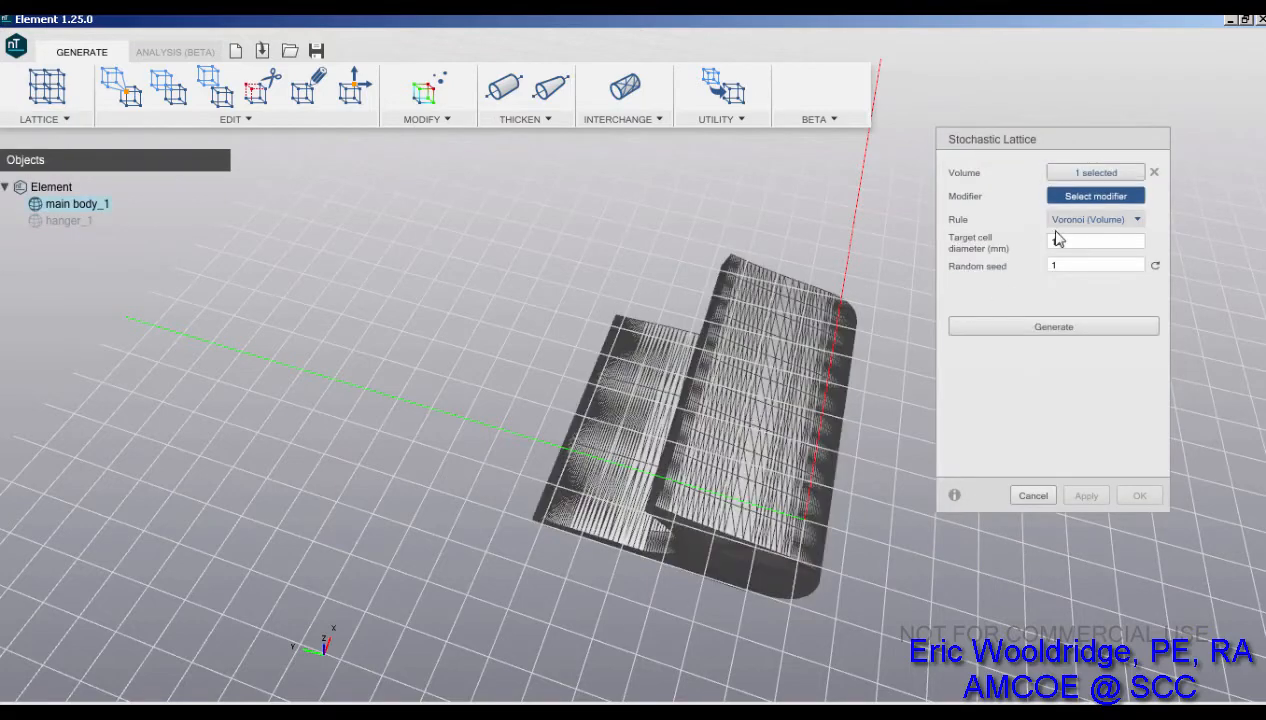
{"action": "left_click", "coordinate": [1053, 326]}
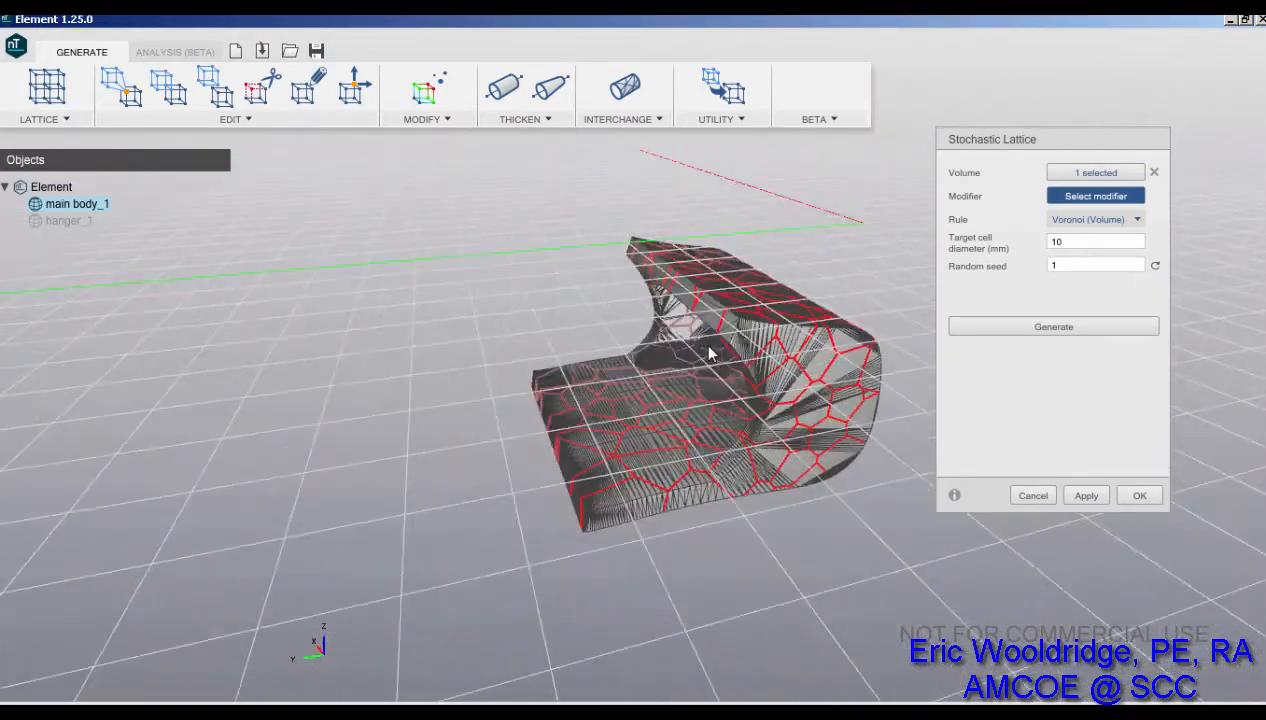
{"action": "left_click_drag", "start_coordinate": [710, 355], "coordinate": [580, 415]}
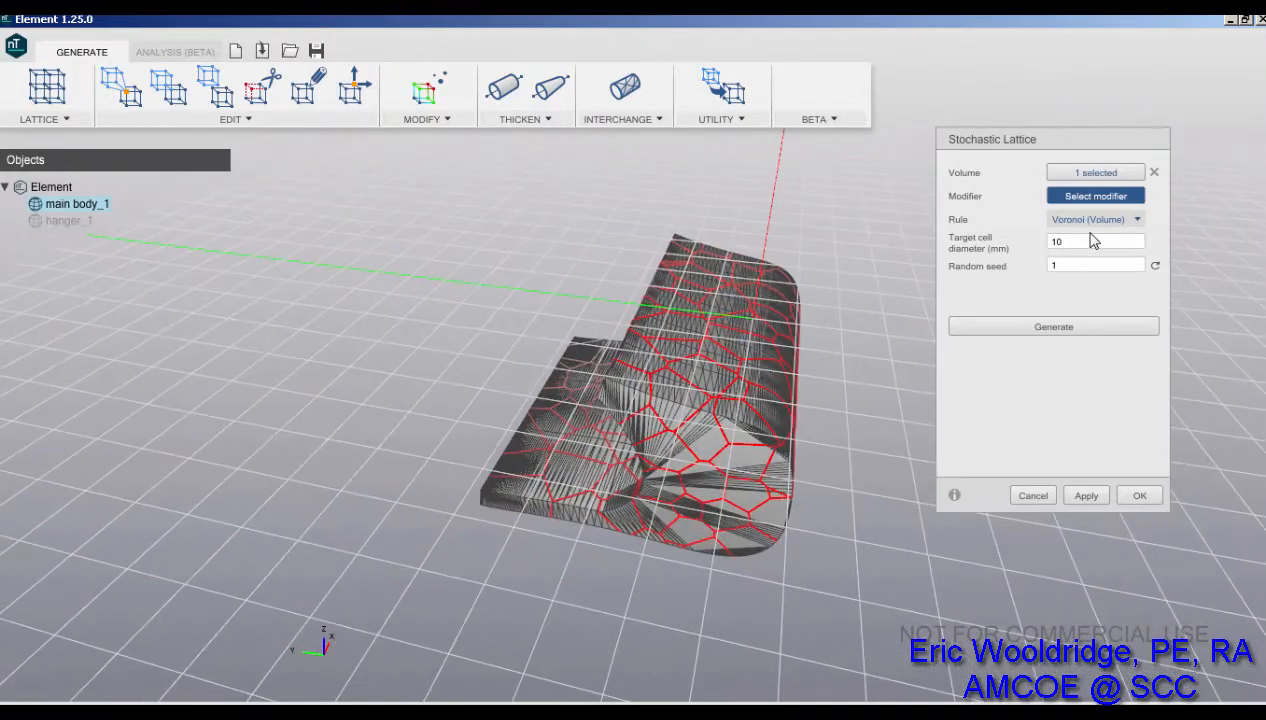
{"action": "type", "text": "8"}
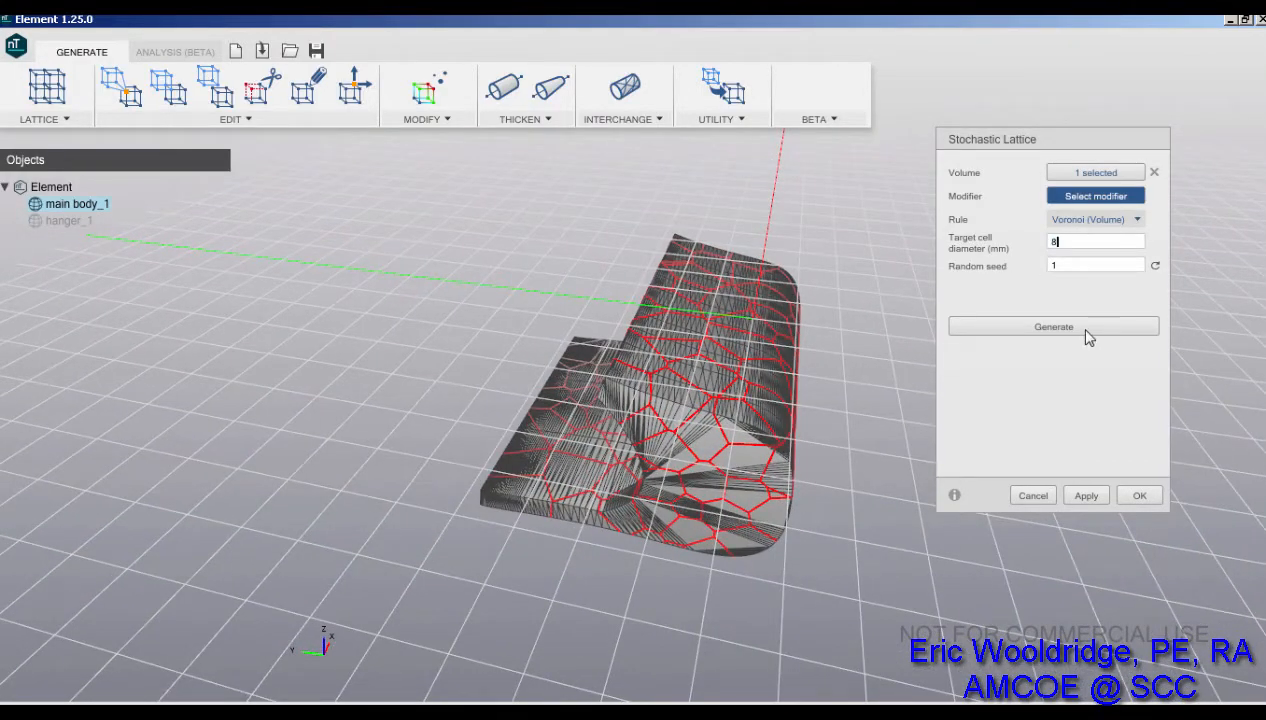
{"action": "left_click", "coordinate": [1053, 326]}
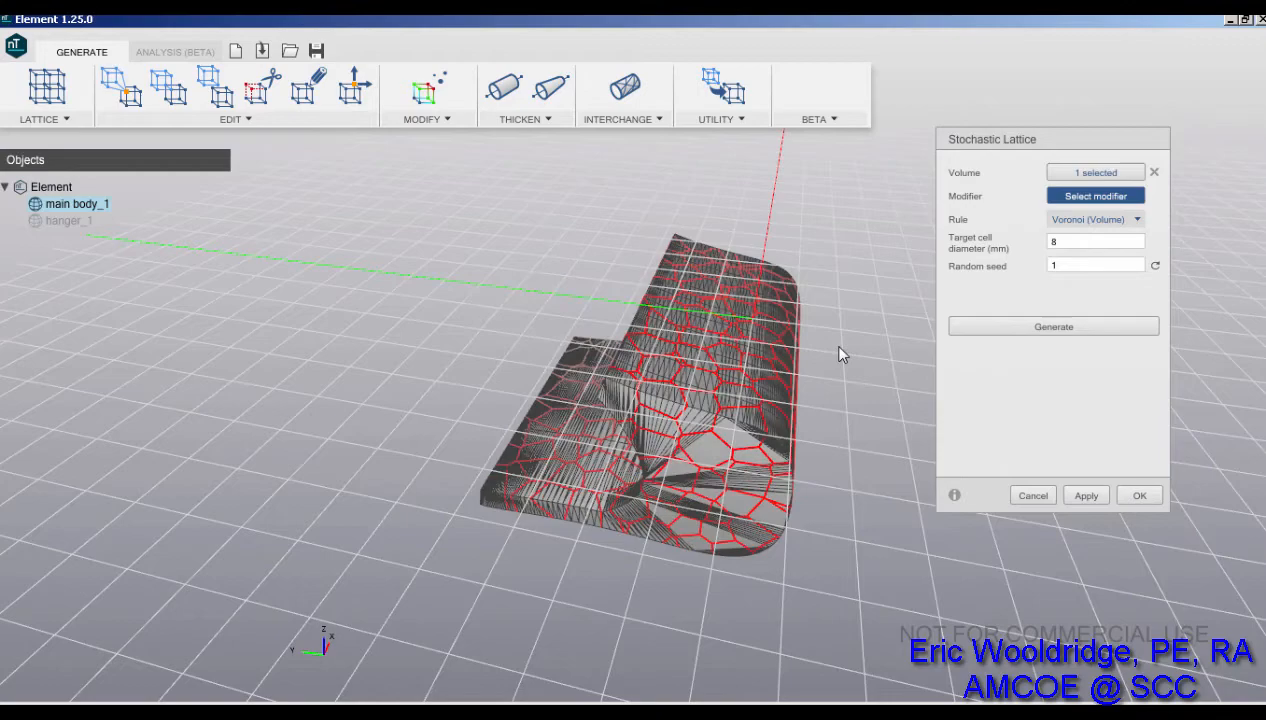
{"action": "left_click_drag", "start_coordinate": [840, 355], "coordinate": [815, 318]}
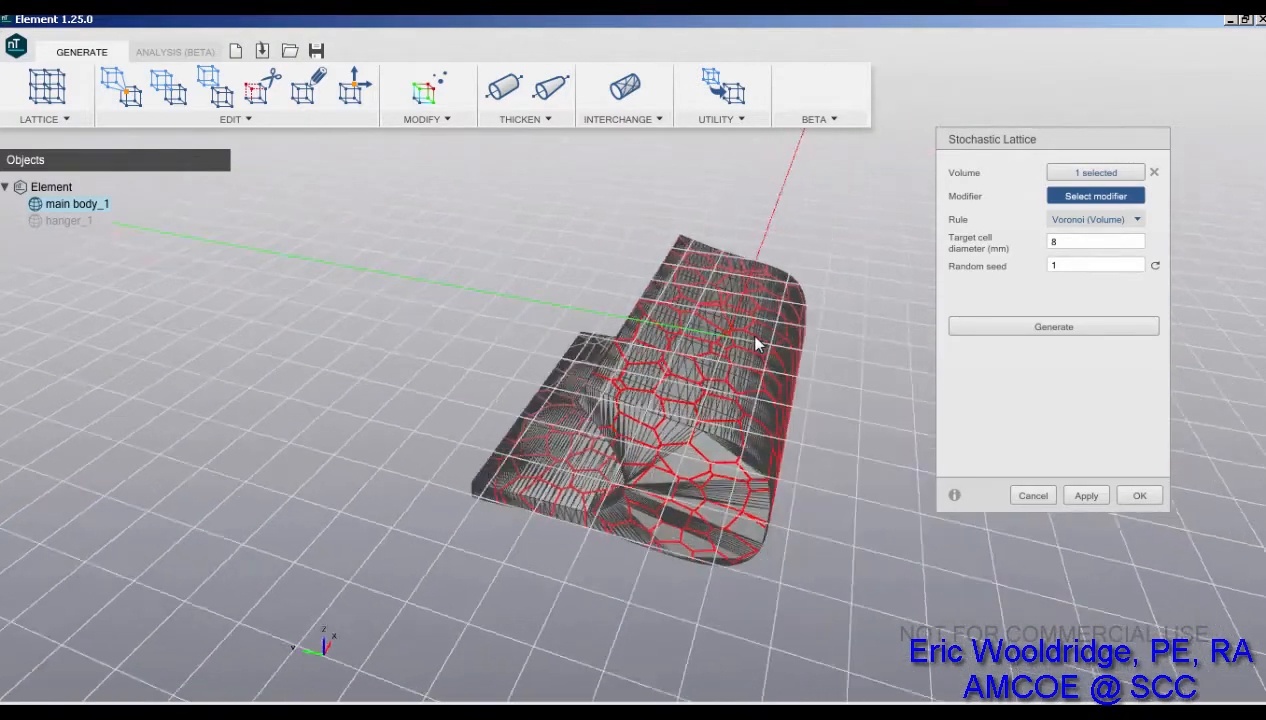
{"action": "left_click", "coordinate": [1139, 495]}
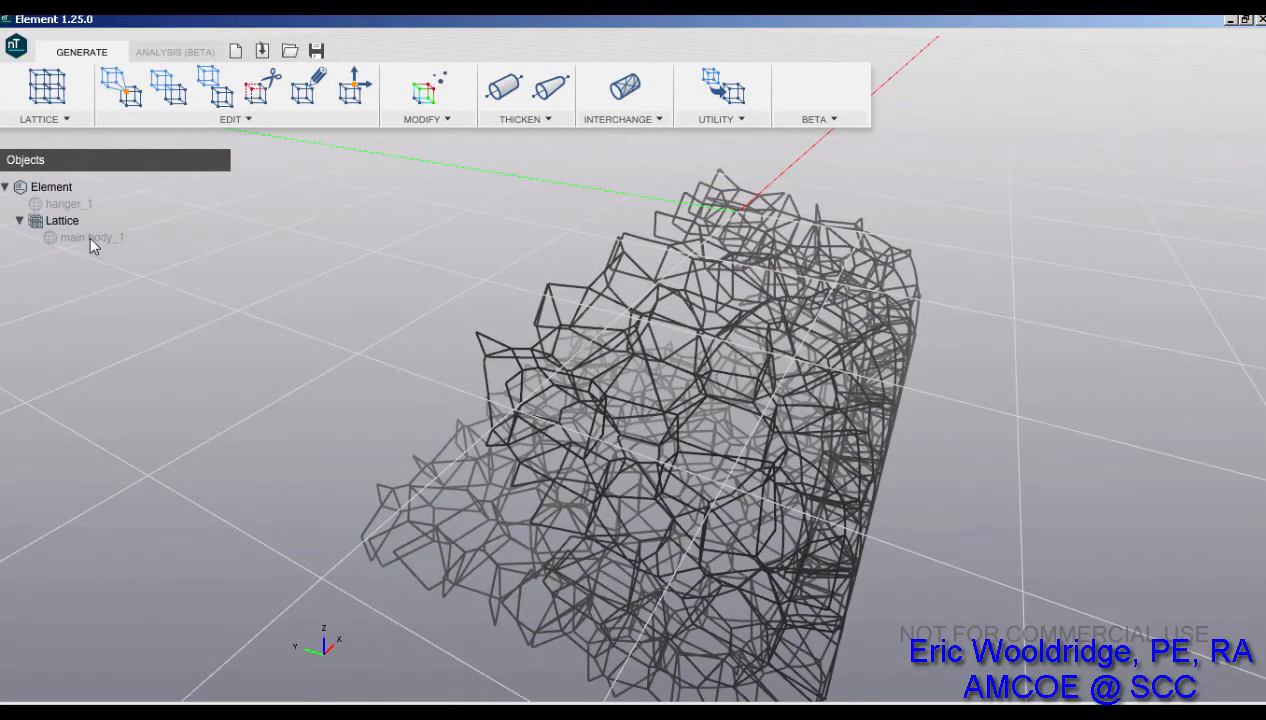
Step: Delete the 8 mm lattice, regenerate it with 6 mm Voronoi cells, and start uniform thickening
{"action": "right_click", "coordinate": [62, 220]}
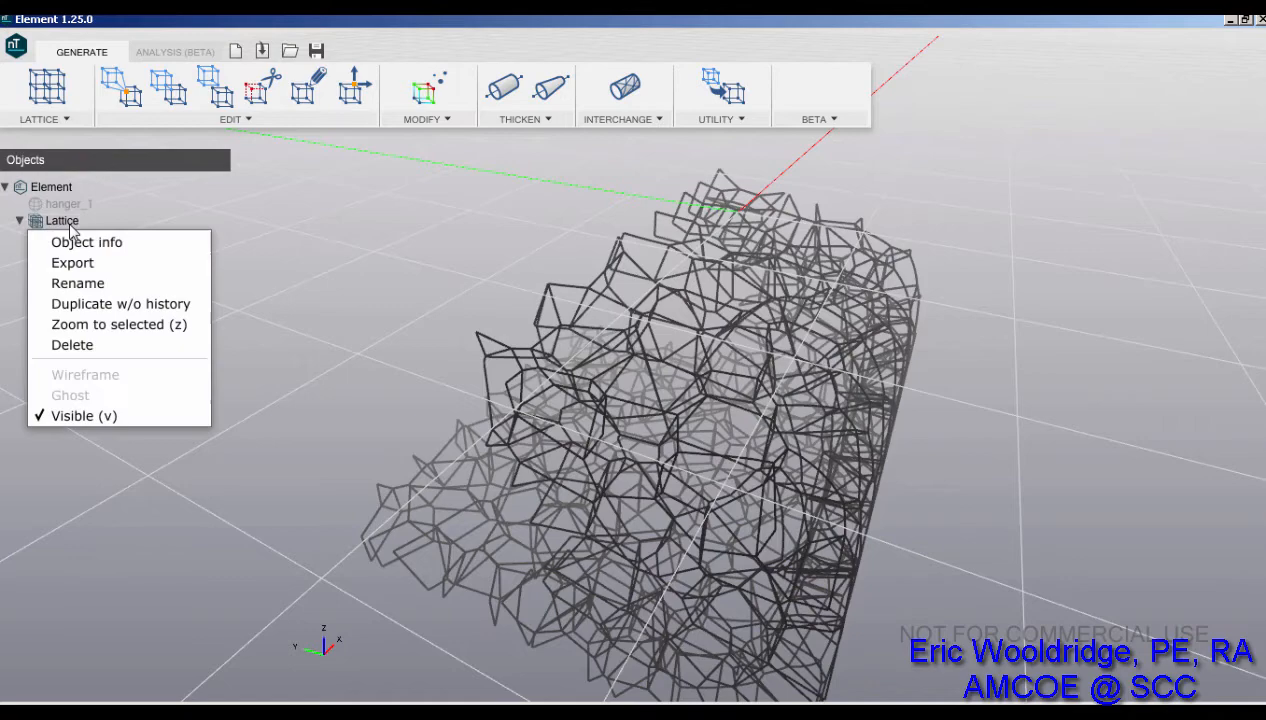
{"action": "left_click", "coordinate": [72, 344]}
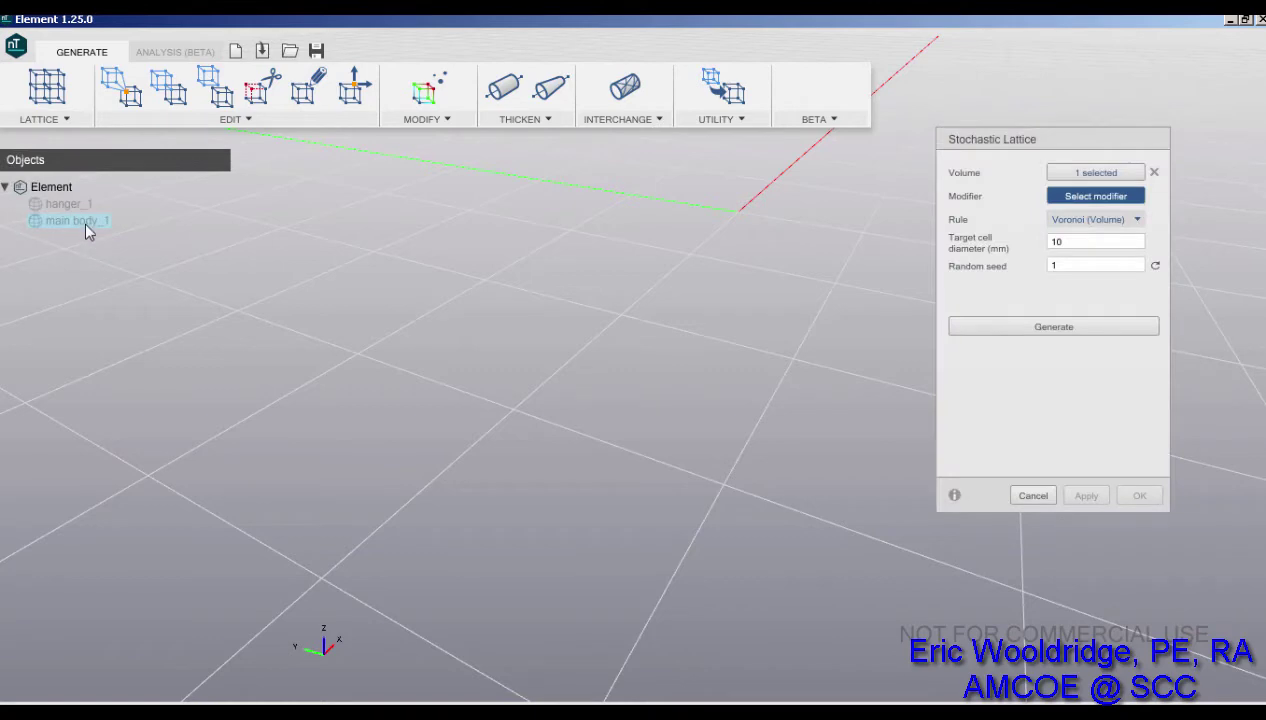
{"action": "left_click", "coordinate": [1096, 241]}
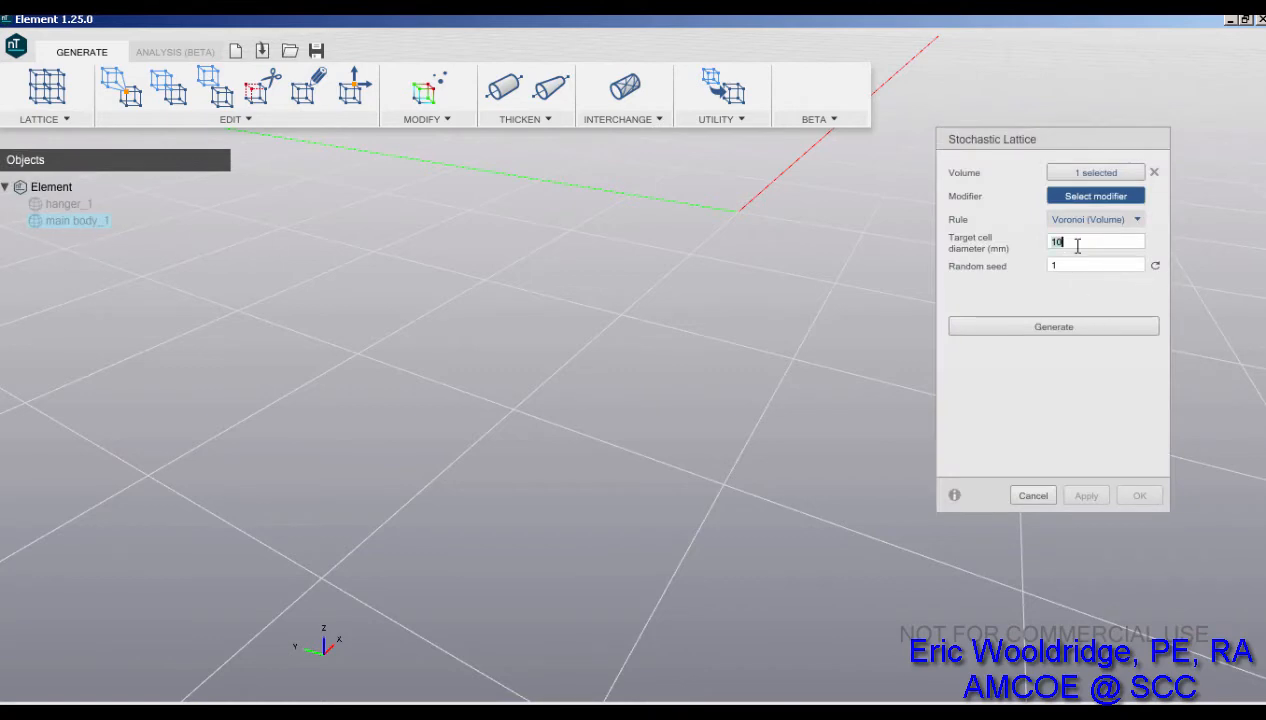
{"action": "left_click", "coordinate": [1053, 326]}
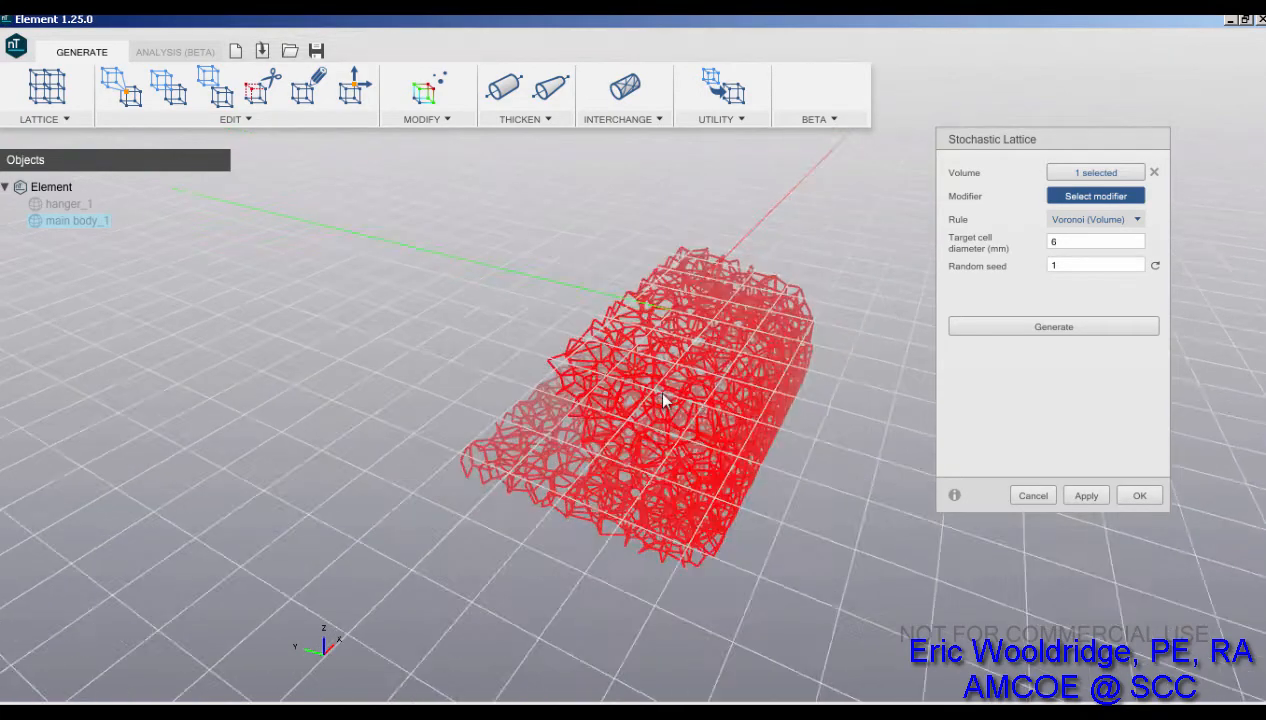
{"action": "left_click_drag", "start_coordinate": [665, 400], "coordinate": [740, 335]}
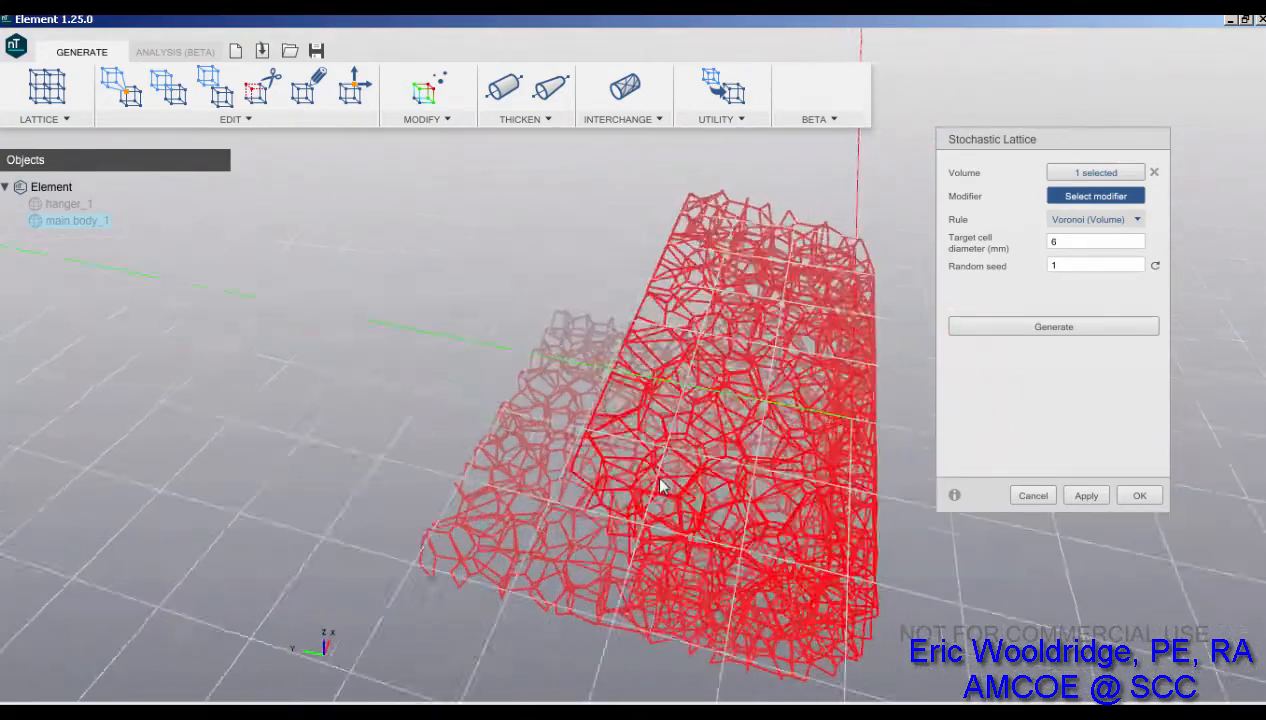
{"action": "left_click", "coordinate": [1139, 495]}
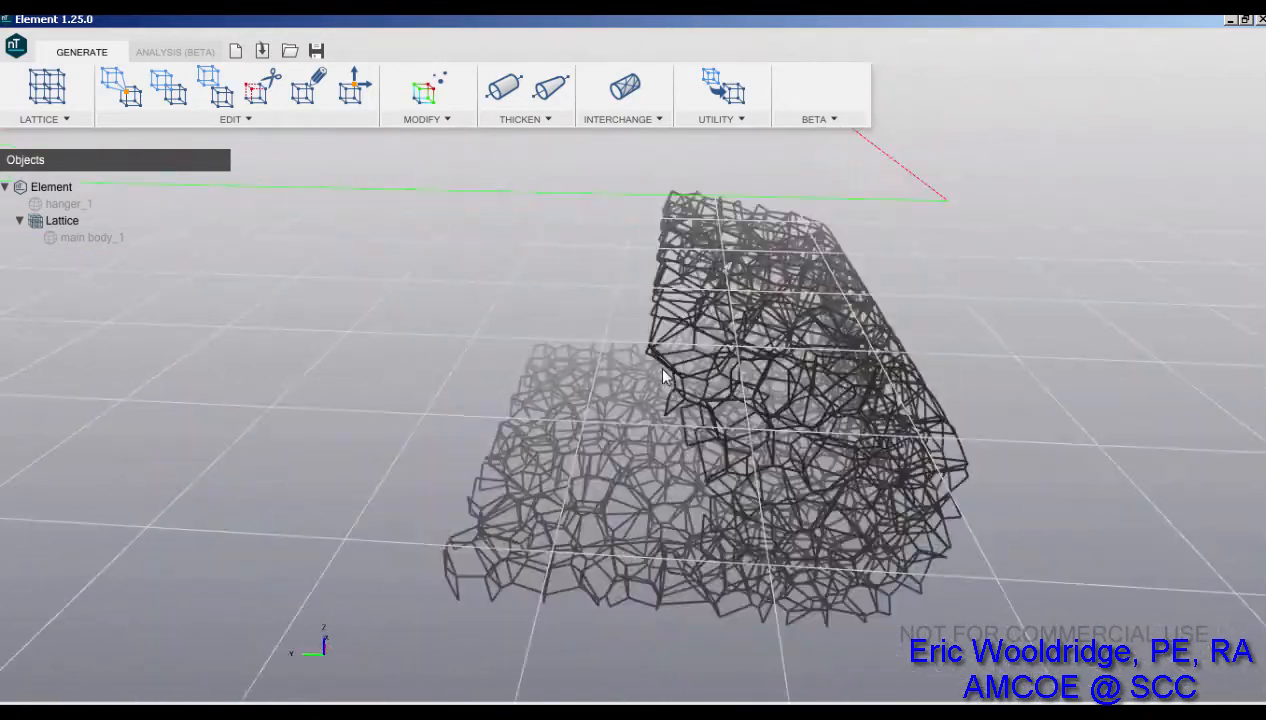
{"action": "left_click_drag", "start_coordinate": [665, 375], "coordinate": [678, 382]}
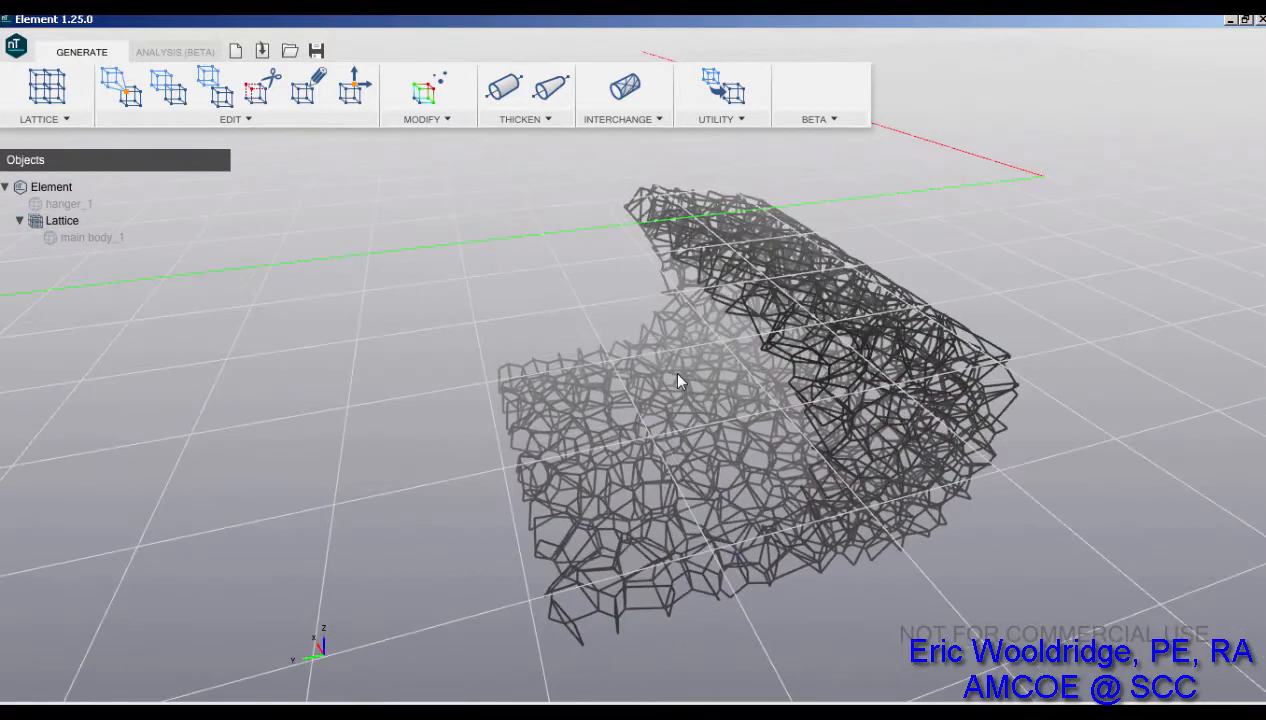
{"action": "left_click", "coordinate": [501, 88]}
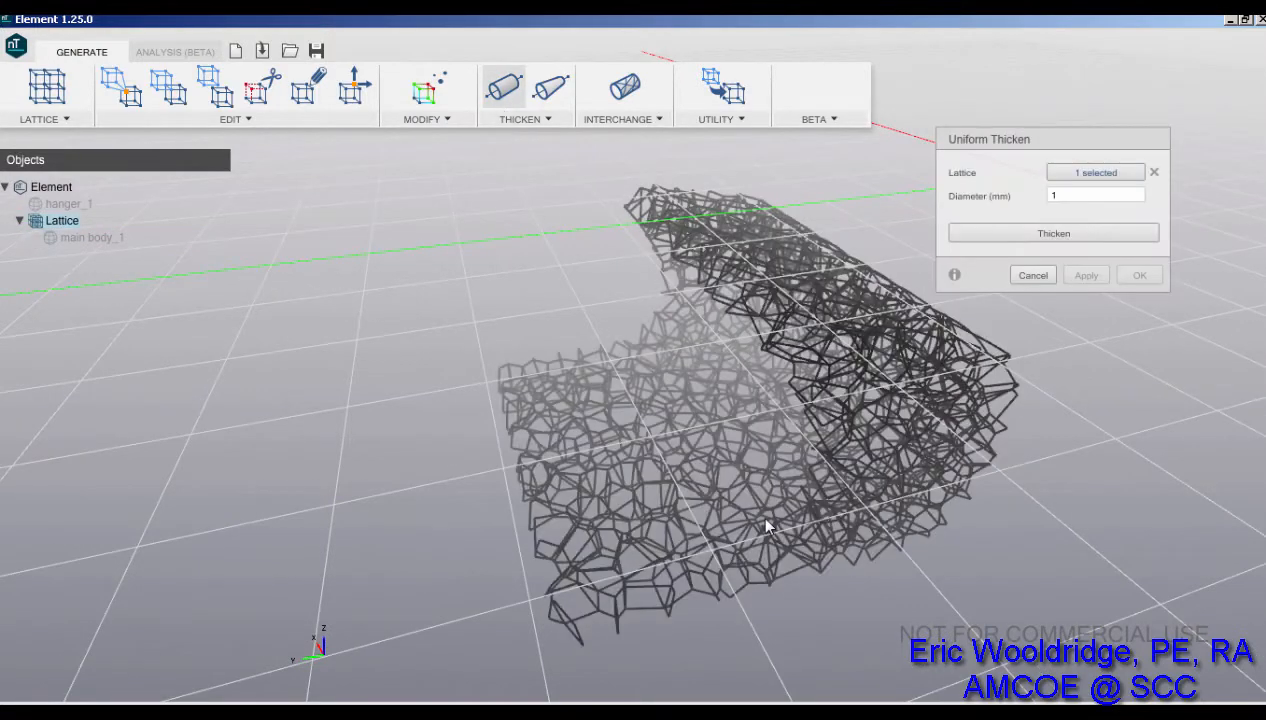
Step: Enter a 2.8 mm strut diameter and preview the uniform thickening
{"action": "left_click", "coordinate": [1095, 195]}
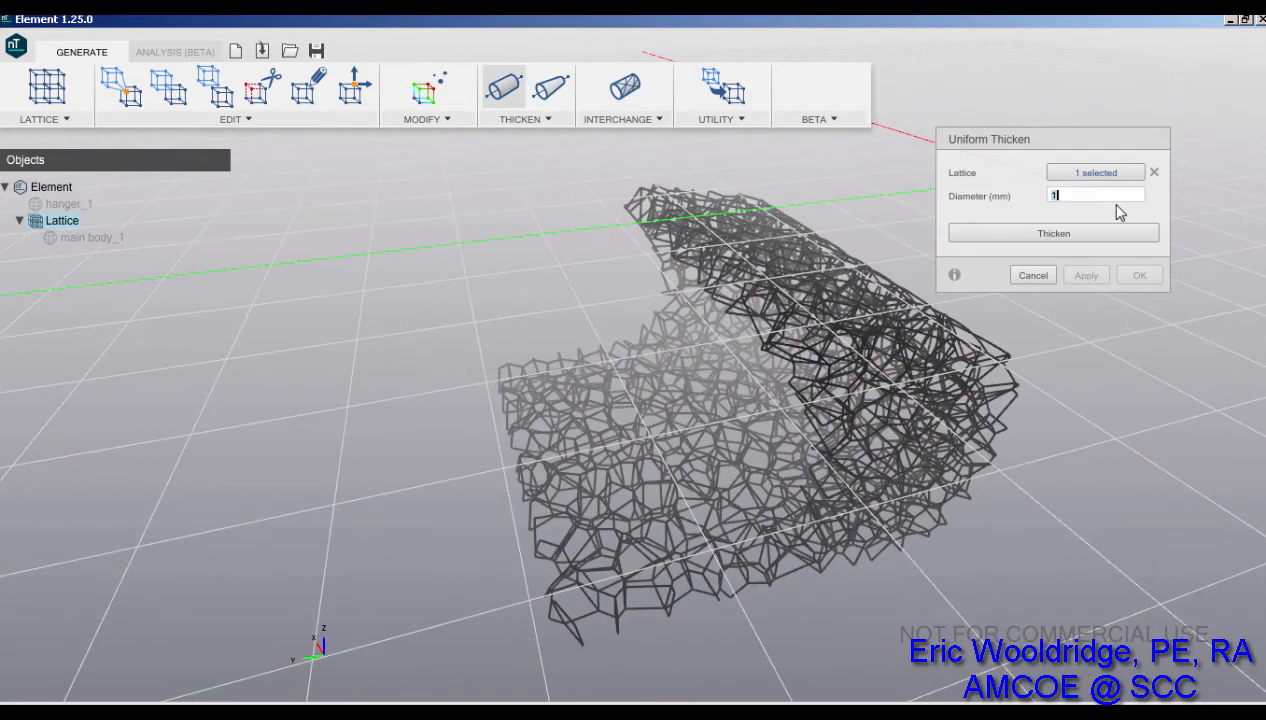
{"action": "type", "text": "2.8"}
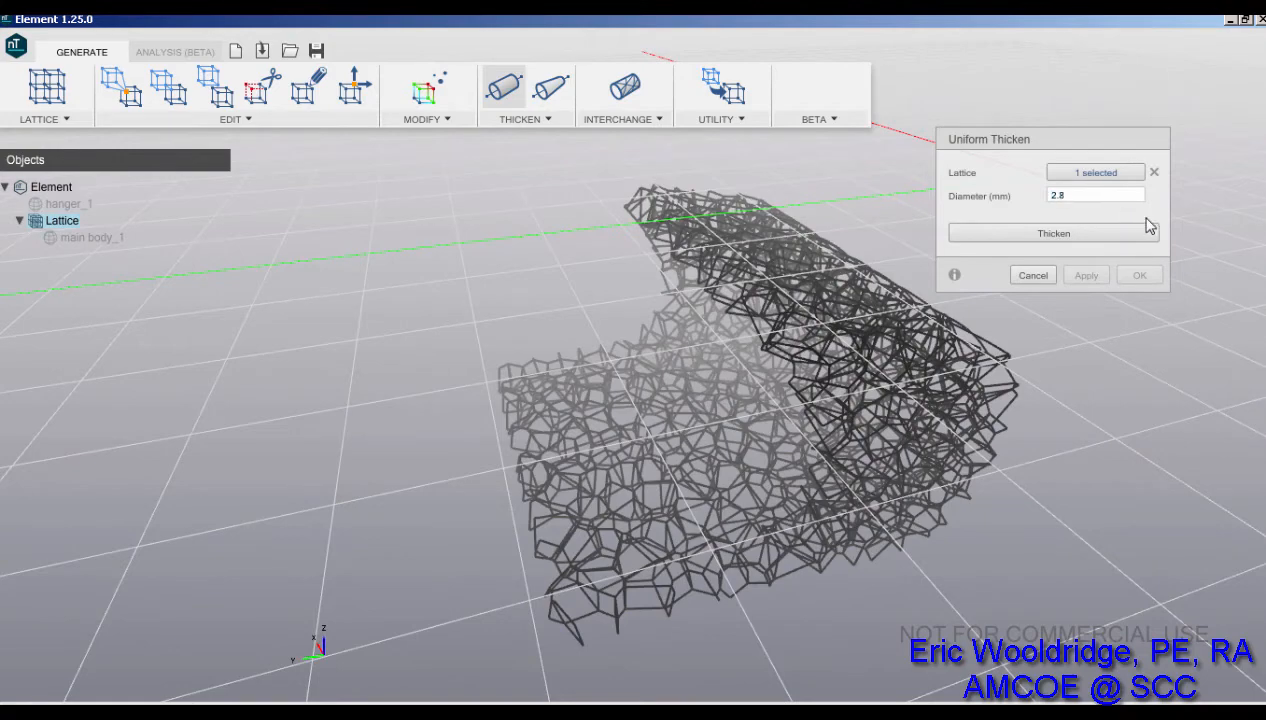
{"action": "left_click", "coordinate": [1053, 232]}
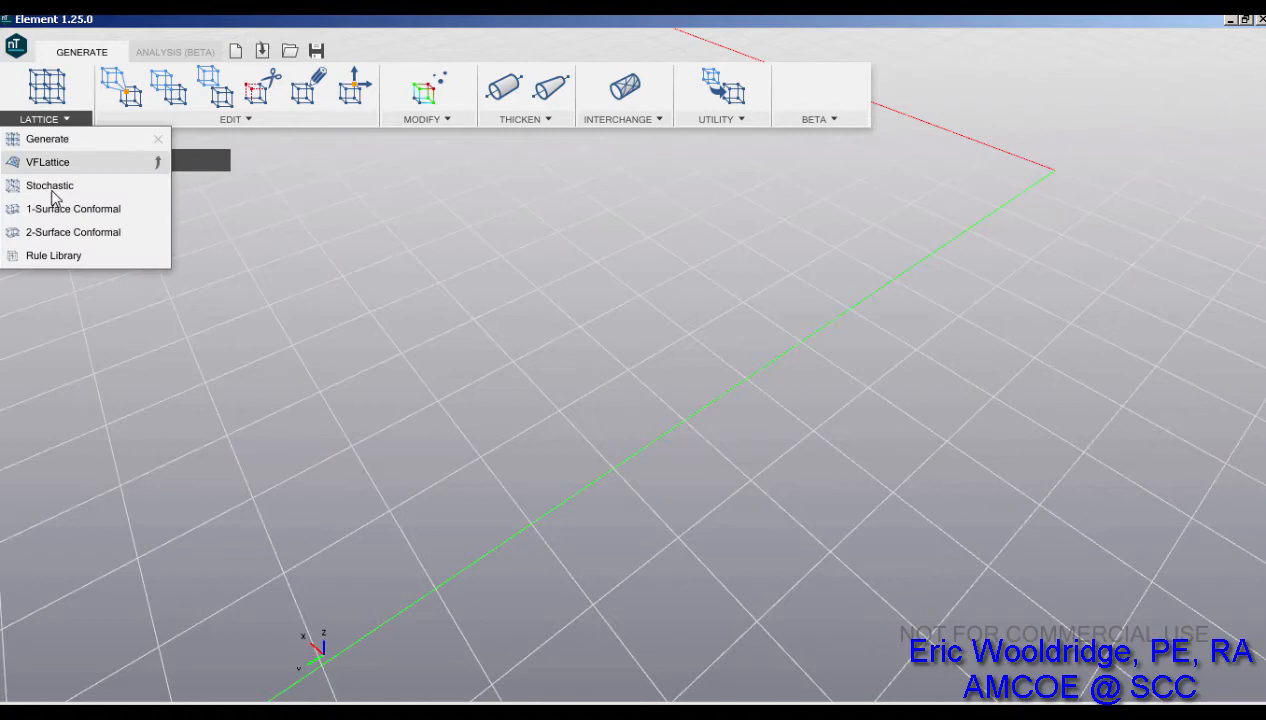
Step: Generate a stochastic Voronoi lattice in main body_1 with 7 mm cells and orbit to inspect it
{"action": "left_click", "coordinate": [49, 185]}
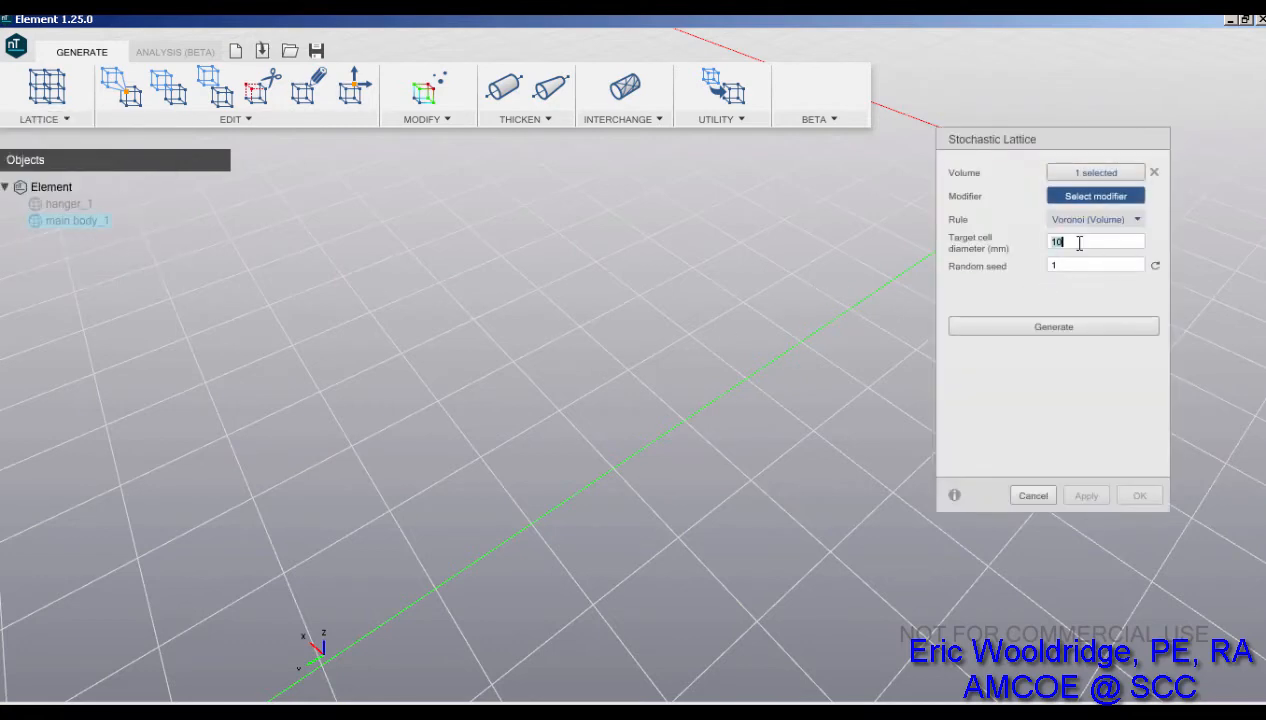
{"action": "type", "text": "7"}
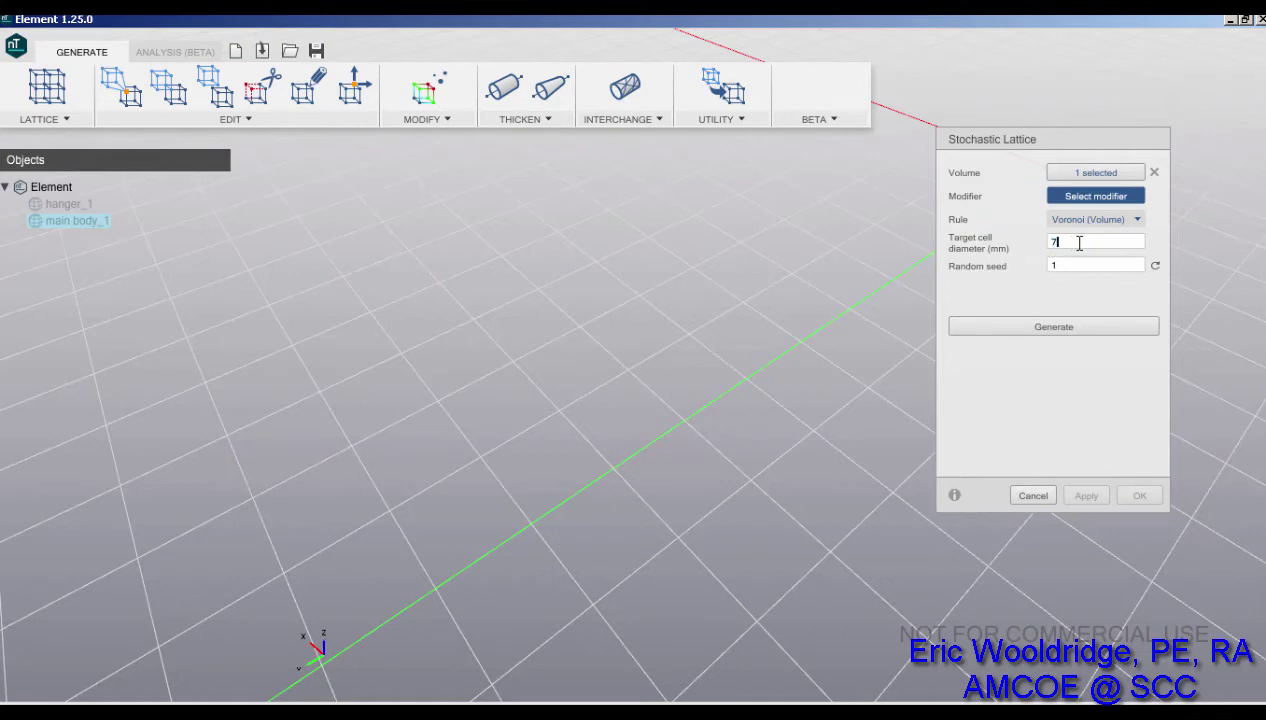
{"action": "left_click", "coordinate": [1053, 326]}
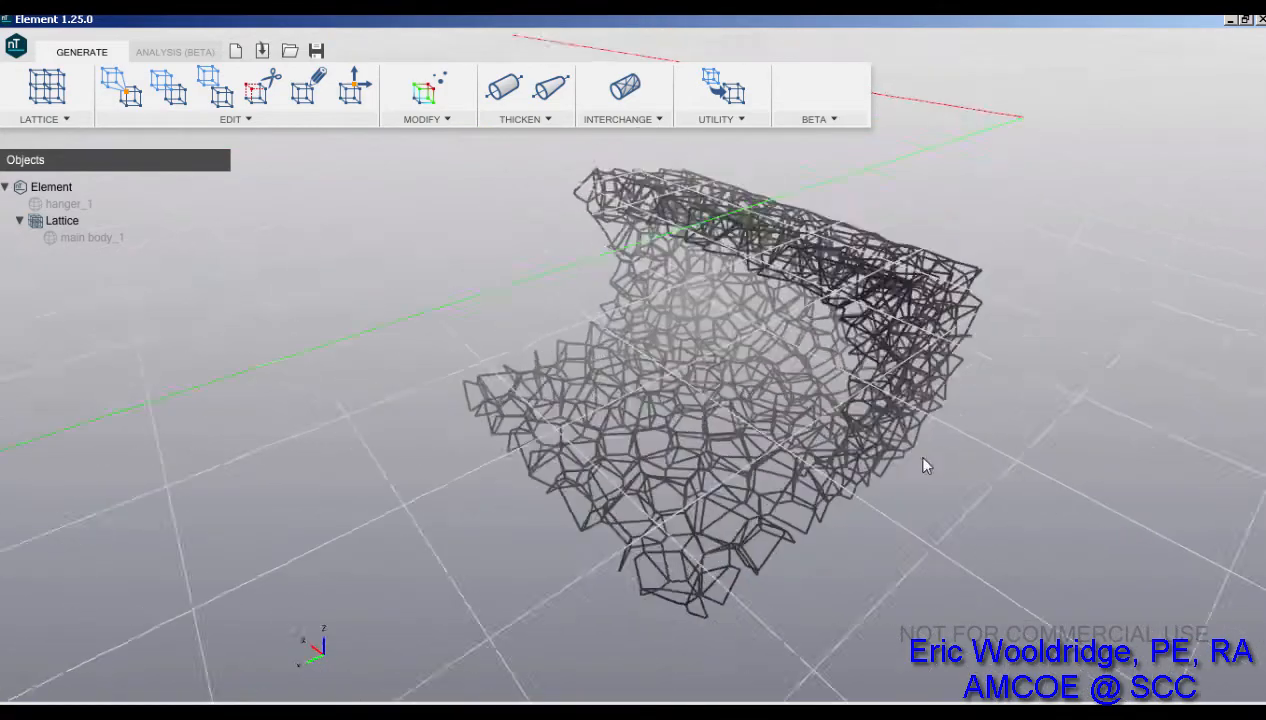
{"action": "left_click_drag", "start_coordinate": [925, 465], "coordinate": [630, 560]}
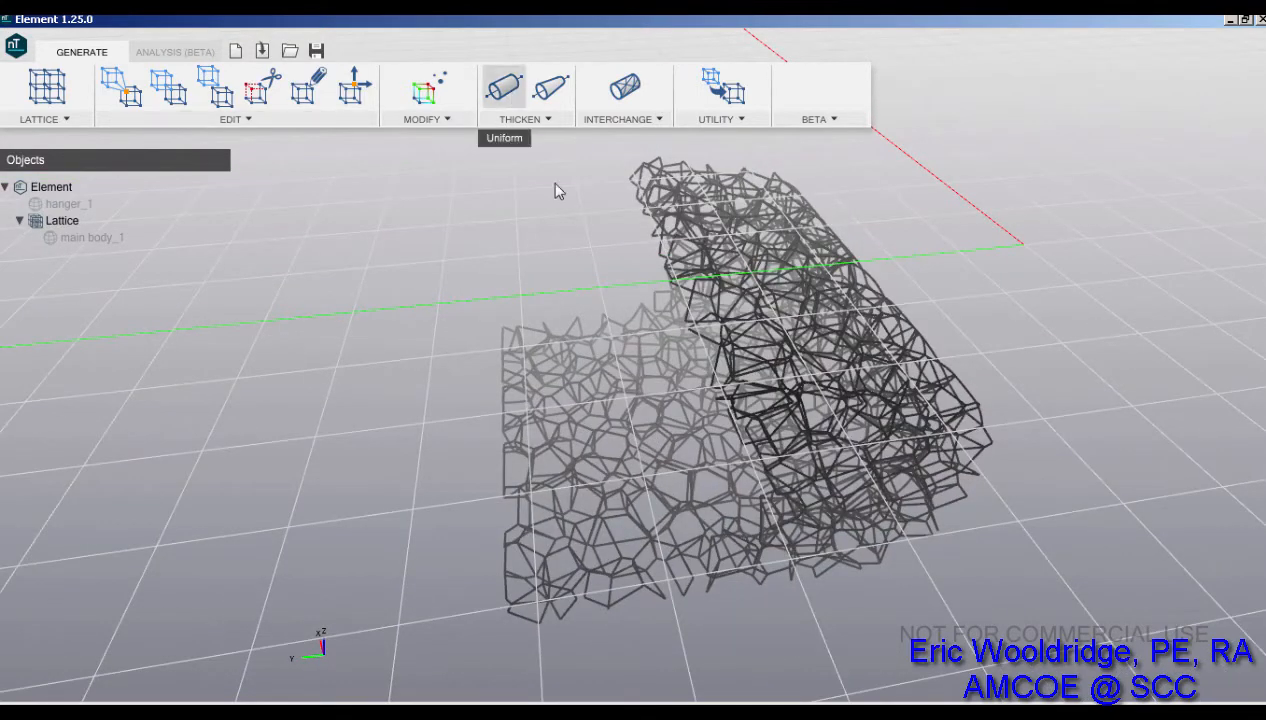
Step: Uniformly thicken the 7 mm lattice struts to 2.8 mm and accept the Thick Lattice
{"action": "left_click", "coordinate": [506, 85]}
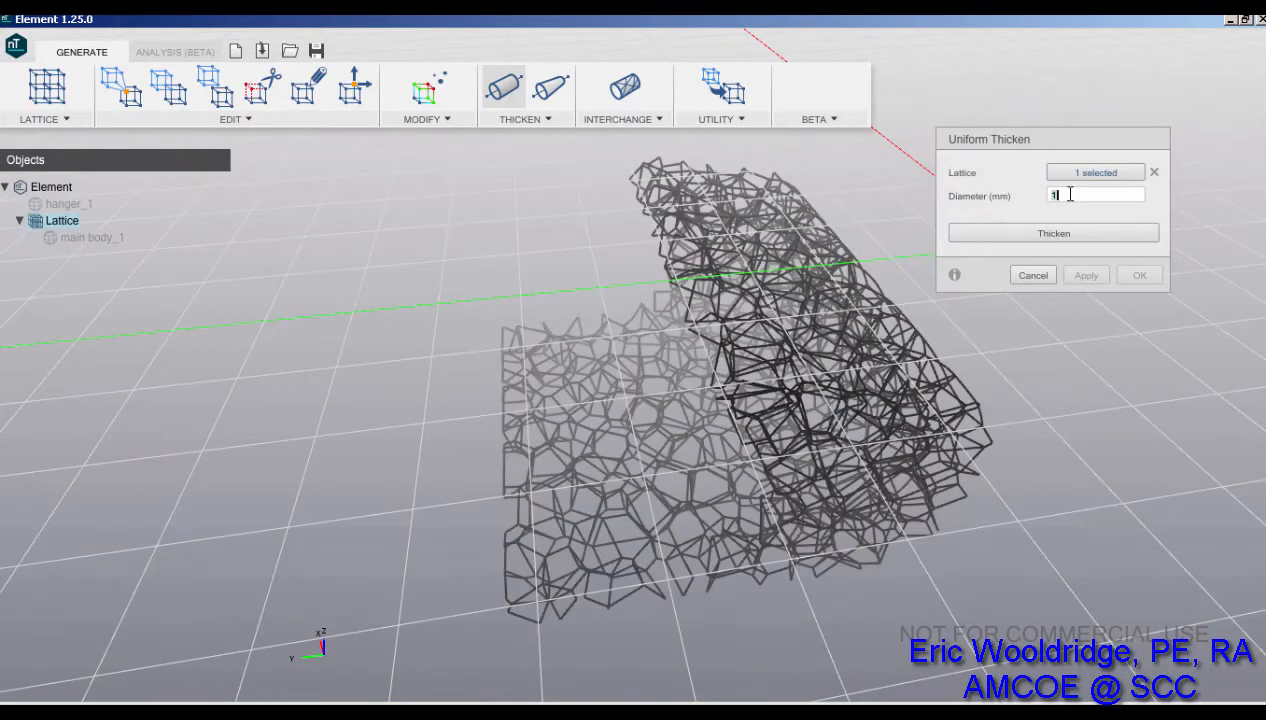
{"action": "type", "text": "2.8"}
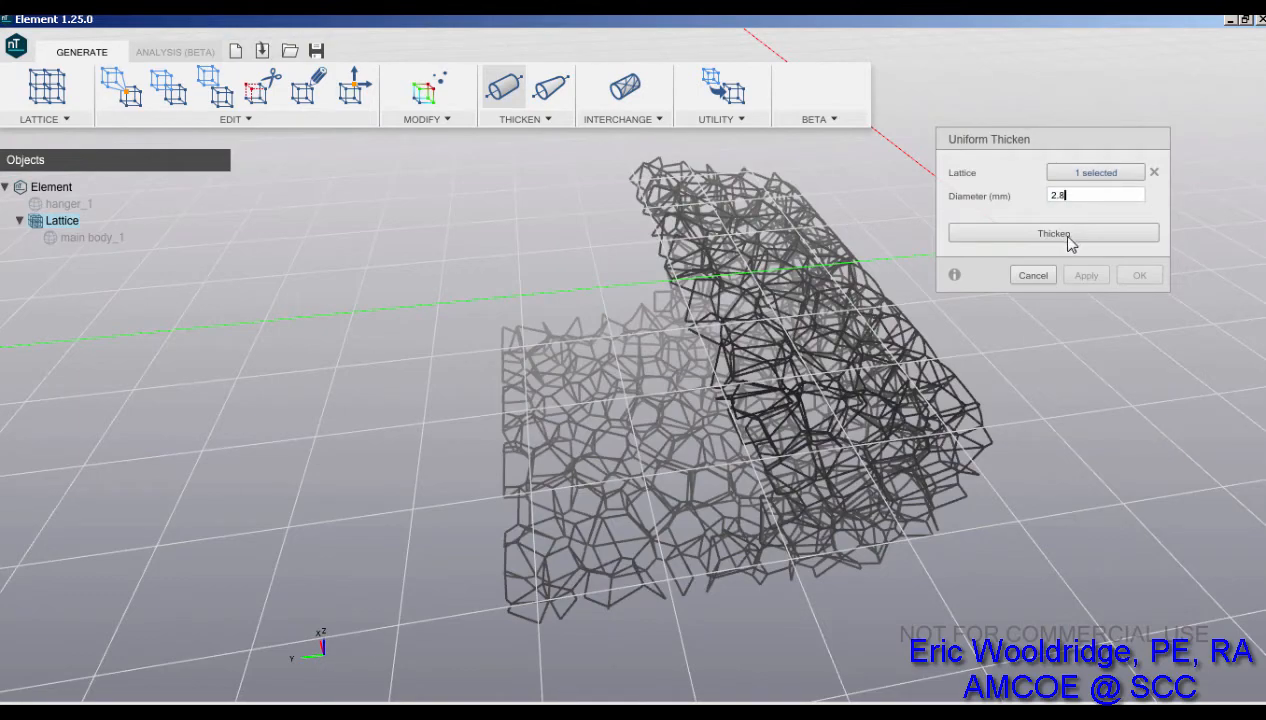
{"action": "left_click", "coordinate": [1053, 233]}
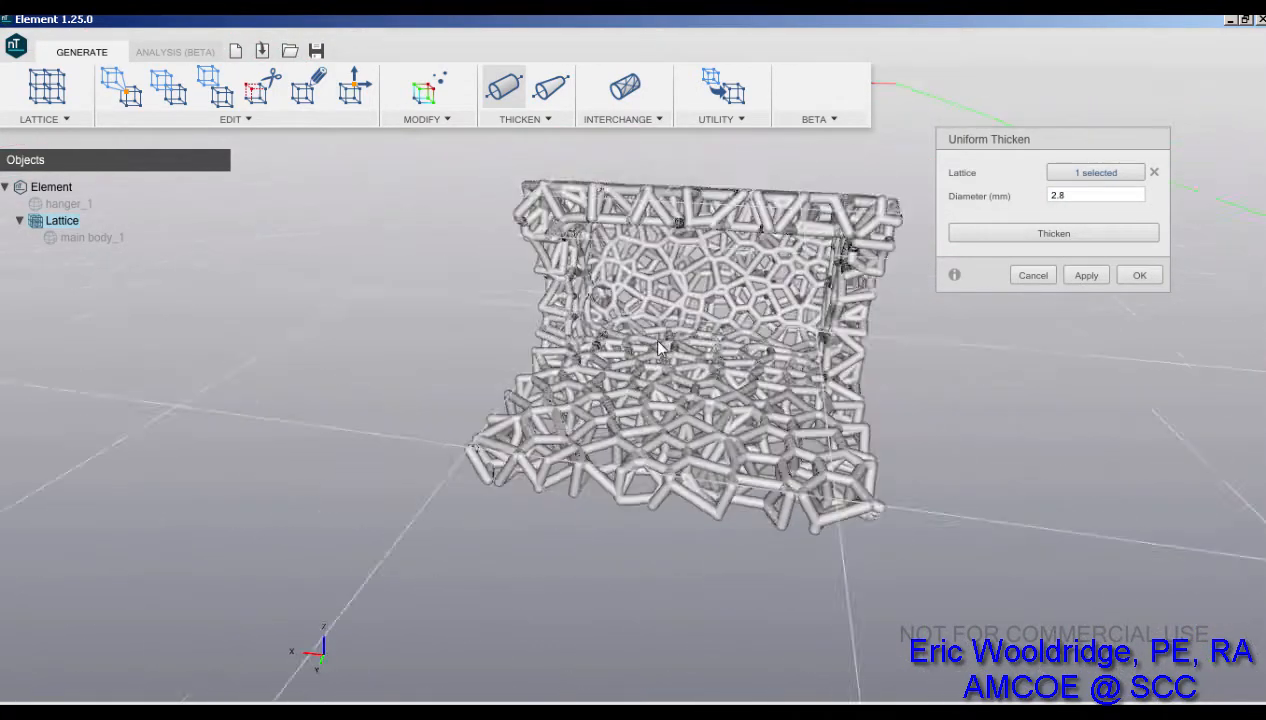
{"action": "left_click_drag", "start_coordinate": [660, 347], "coordinate": [635, 295]}
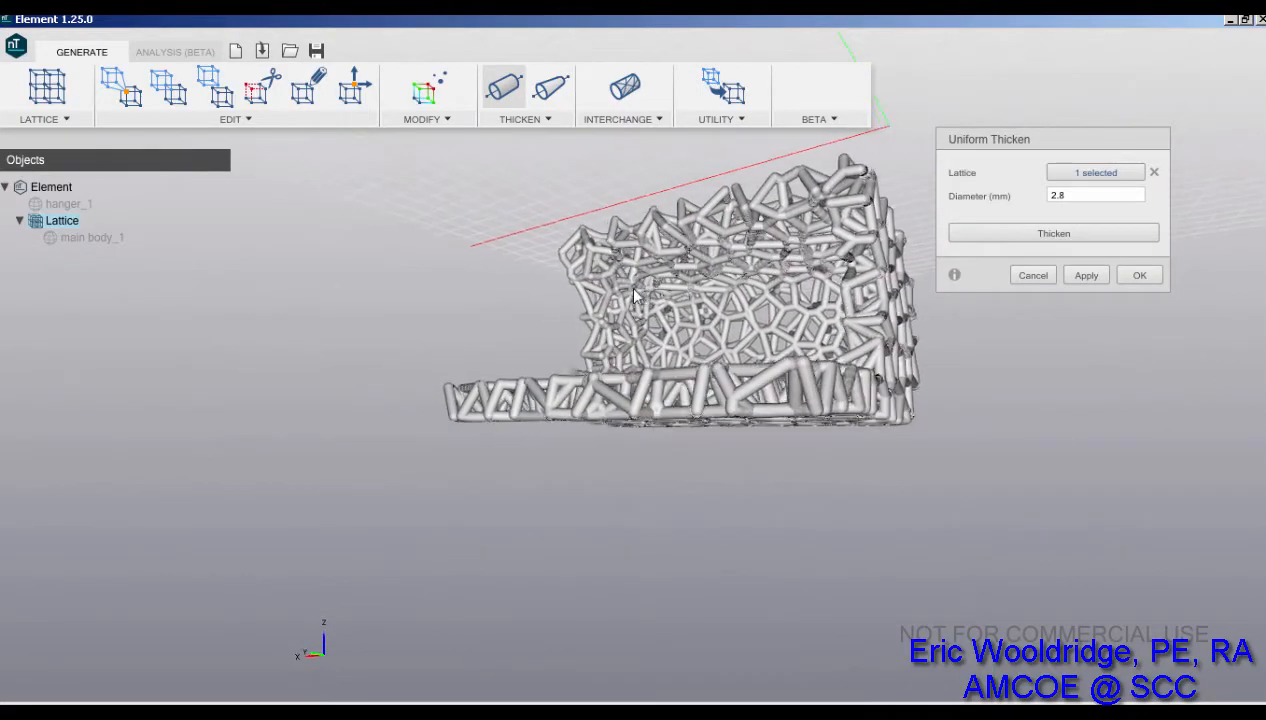
{"action": "left_click_drag", "start_coordinate": [630, 295], "coordinate": [670, 318]}
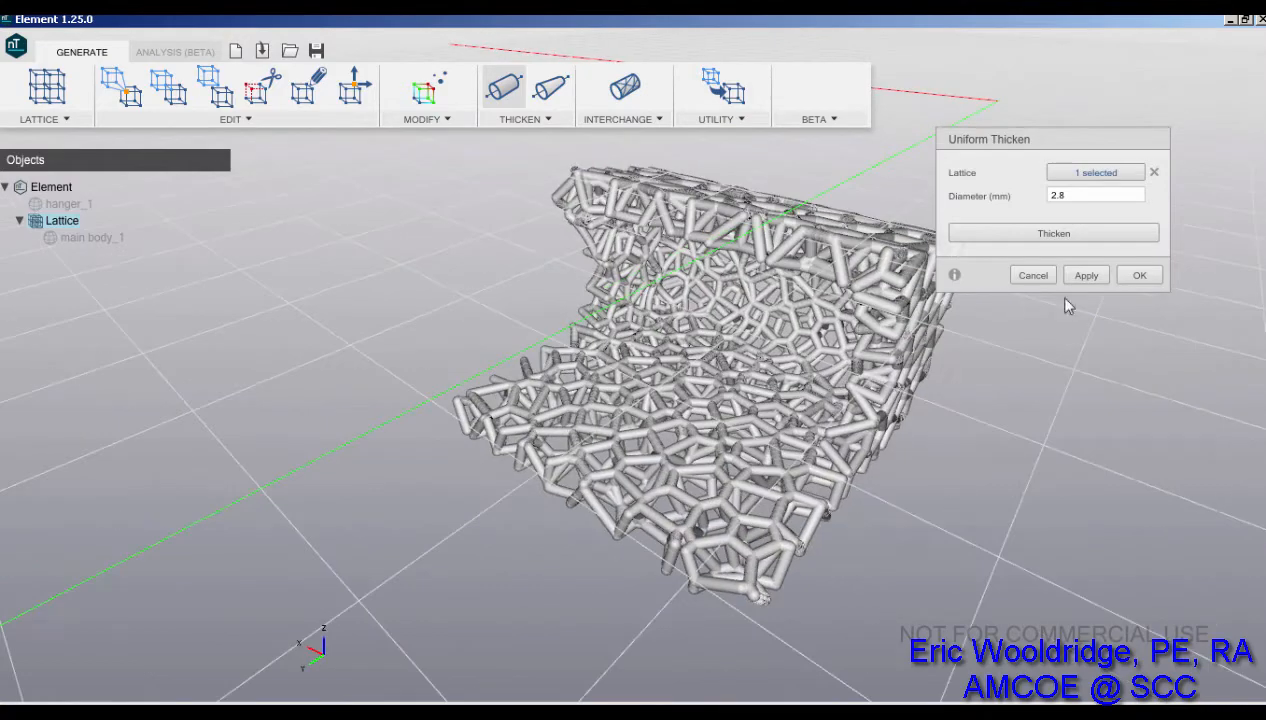
{"action": "left_click", "coordinate": [1140, 275]}
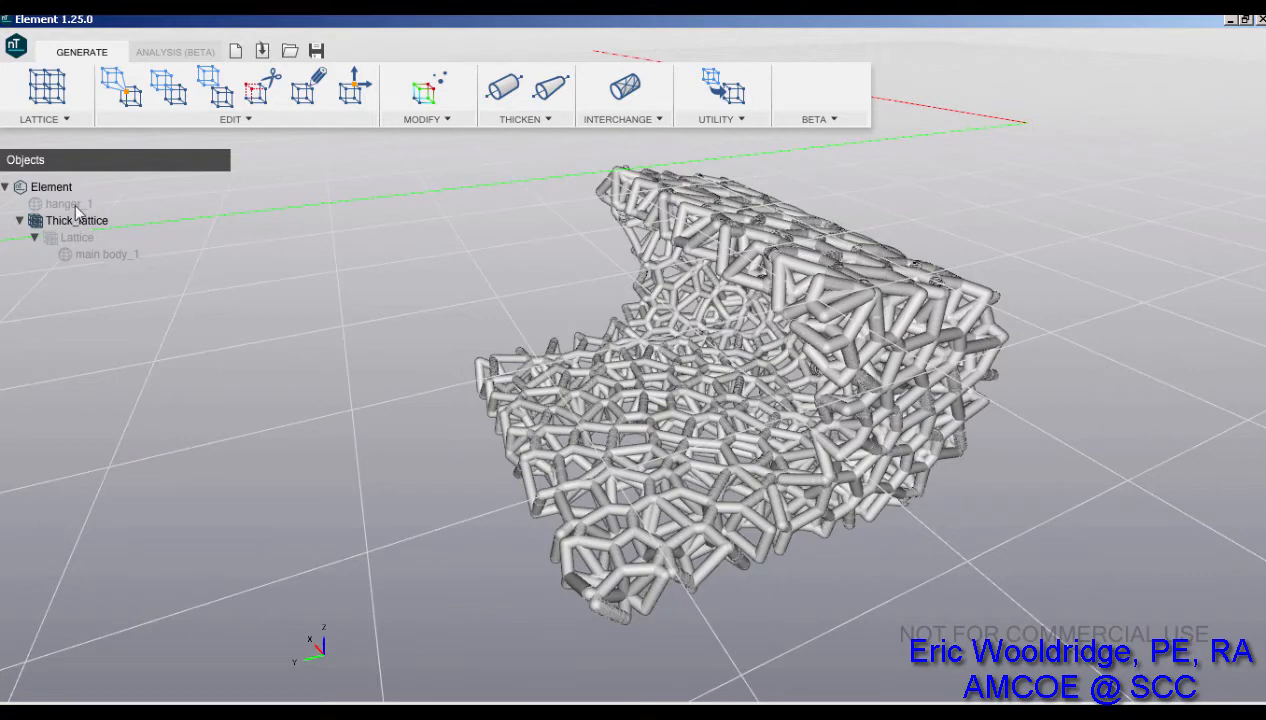
Step: Make hanger_1 visible with the thickened lattice and orbit to inspect their overlap
{"action": "left_click", "coordinate": [35, 203]}
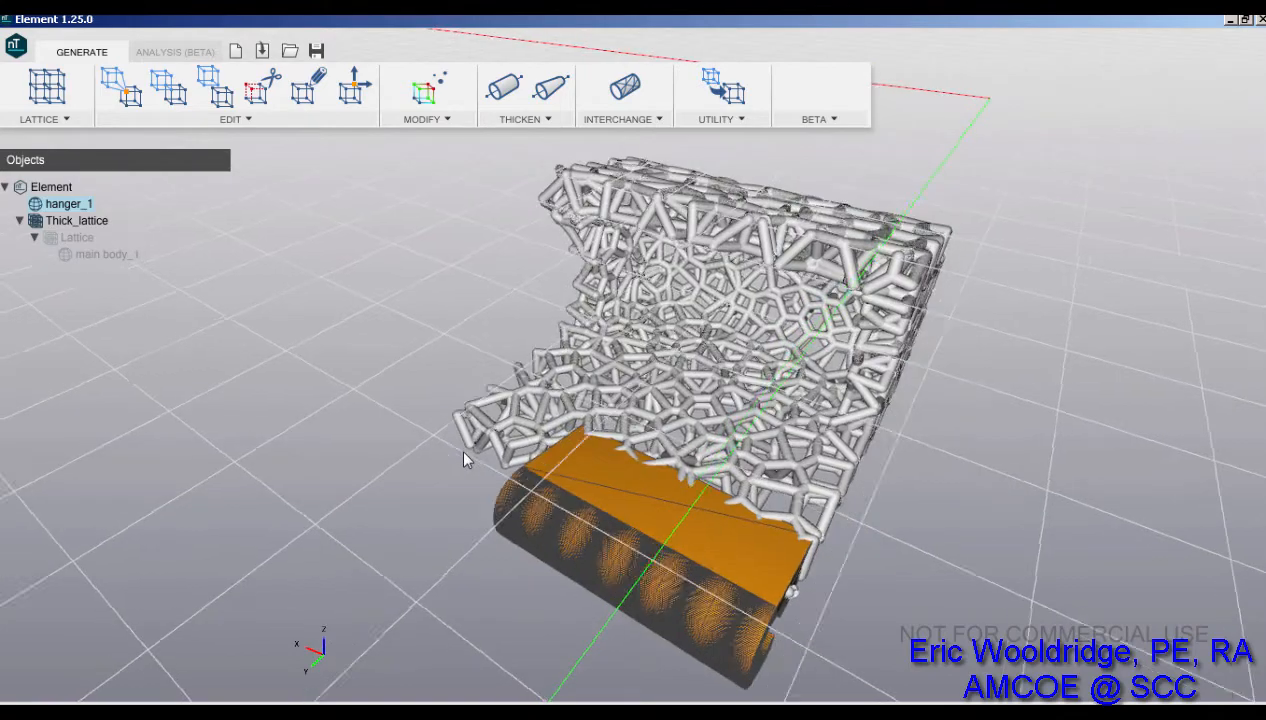
{"action": "left_click_drag", "start_coordinate": [465, 459], "coordinate": [400, 408]}
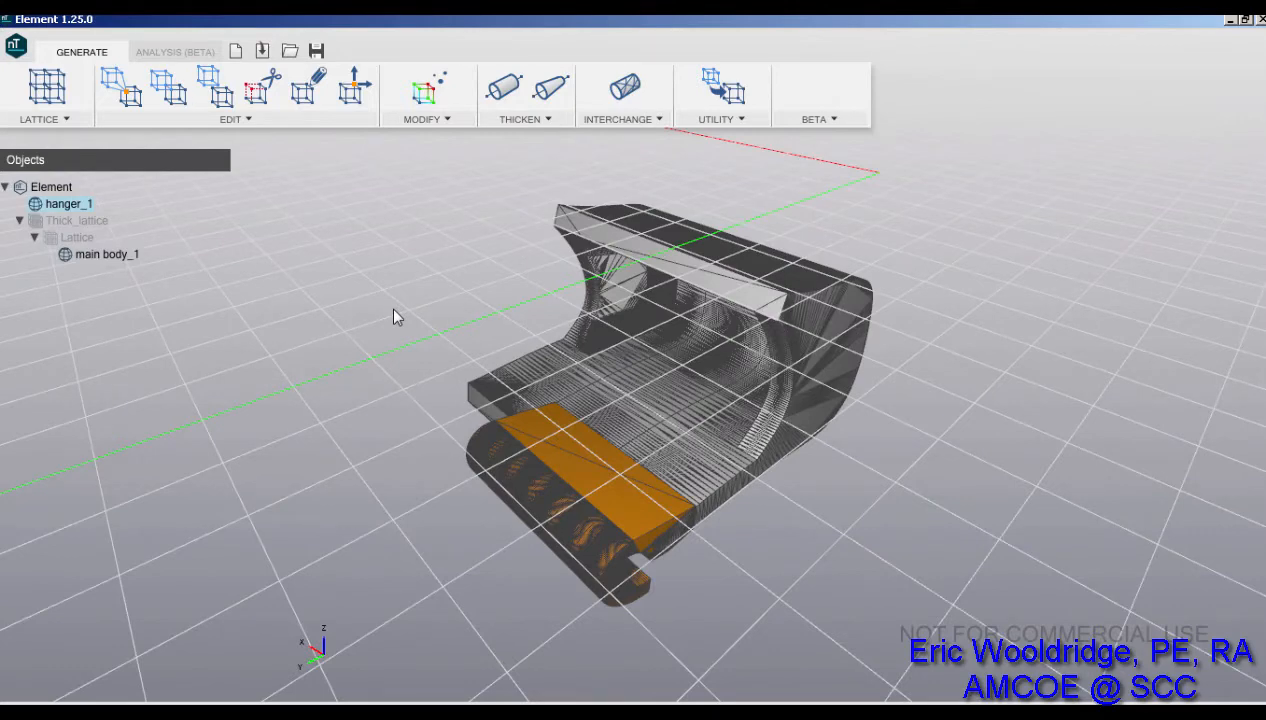
{"action": "mouse_move", "coordinate": [95, 260]}
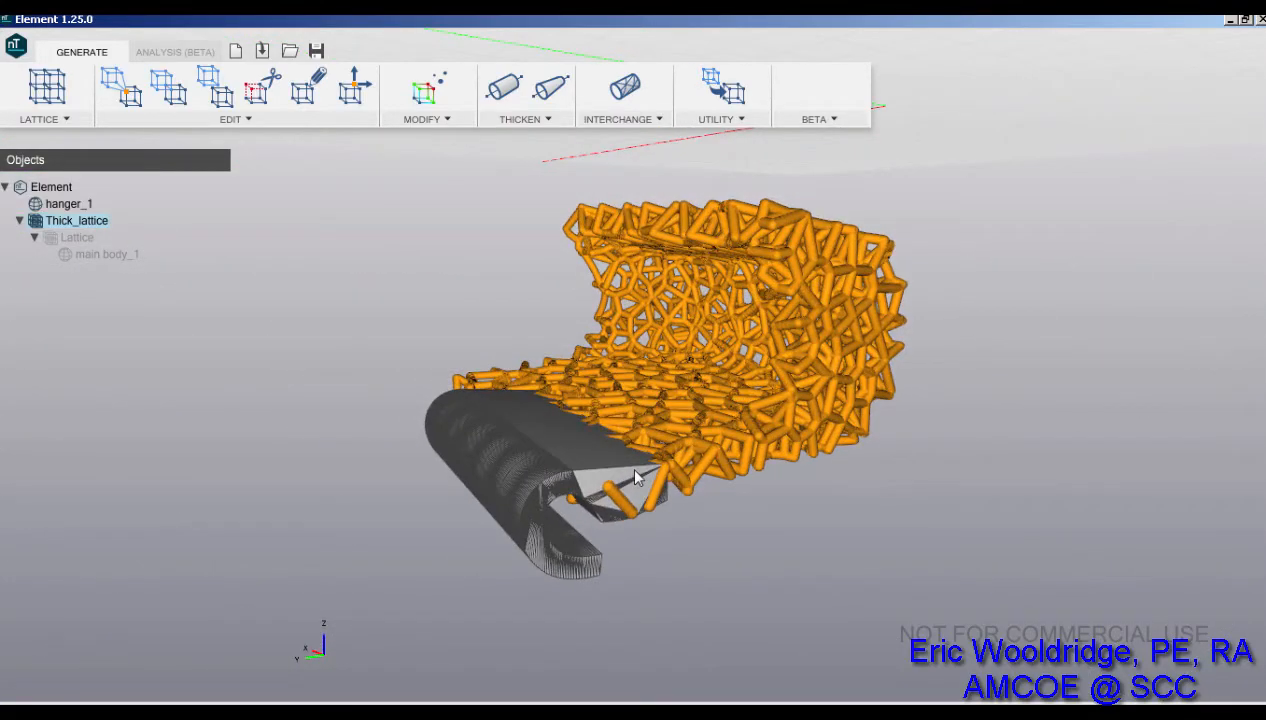
{"action": "left_click_drag", "start_coordinate": [640, 477], "coordinate": [695, 383]}
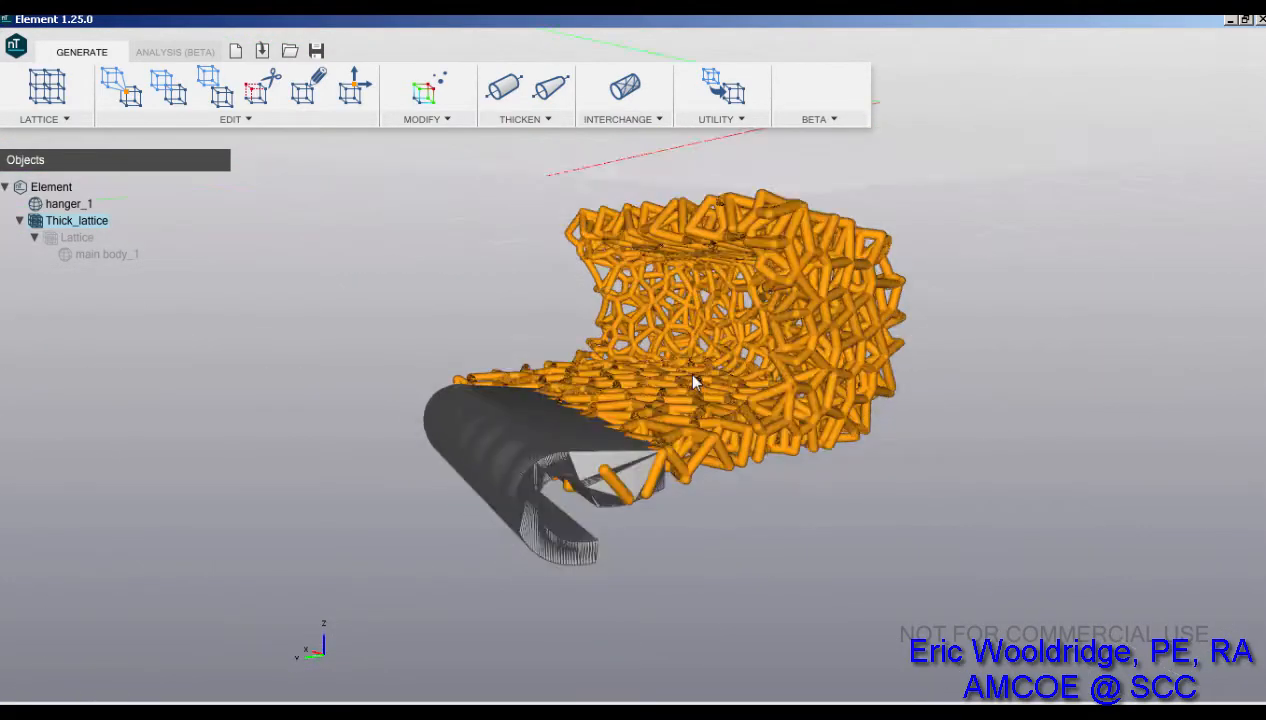
{"action": "left_click_drag", "start_coordinate": [695, 380], "coordinate": [640, 310]}
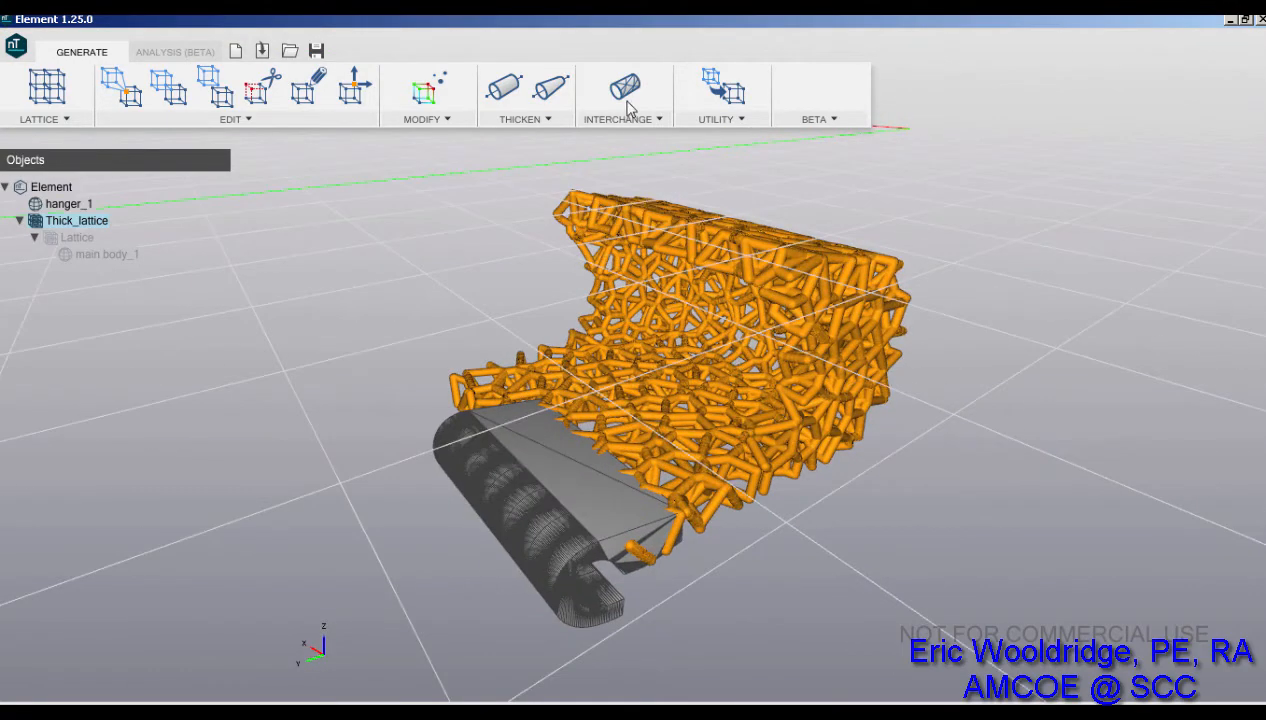
Step: Boolean-union target Thick_lattice with tool hanger_1 and confirm the result
{"action": "left_click", "coordinate": [618, 85]}
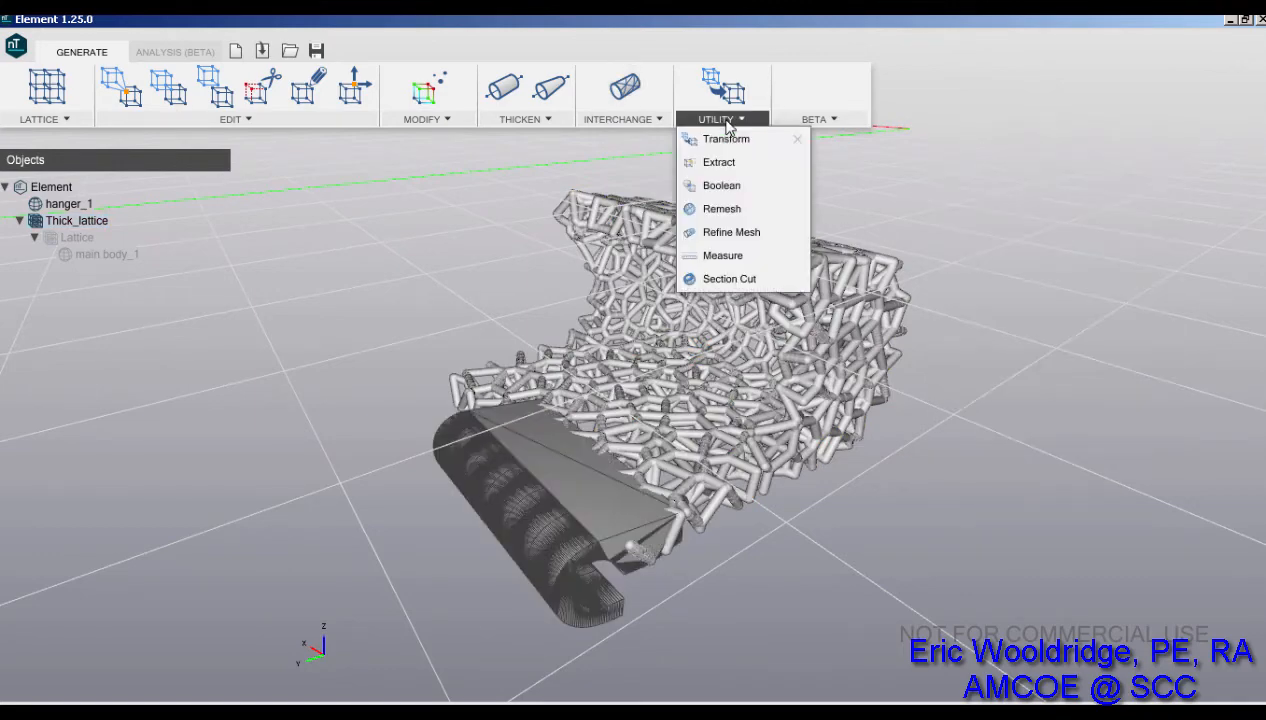
{"action": "left_click", "coordinate": [721, 185]}
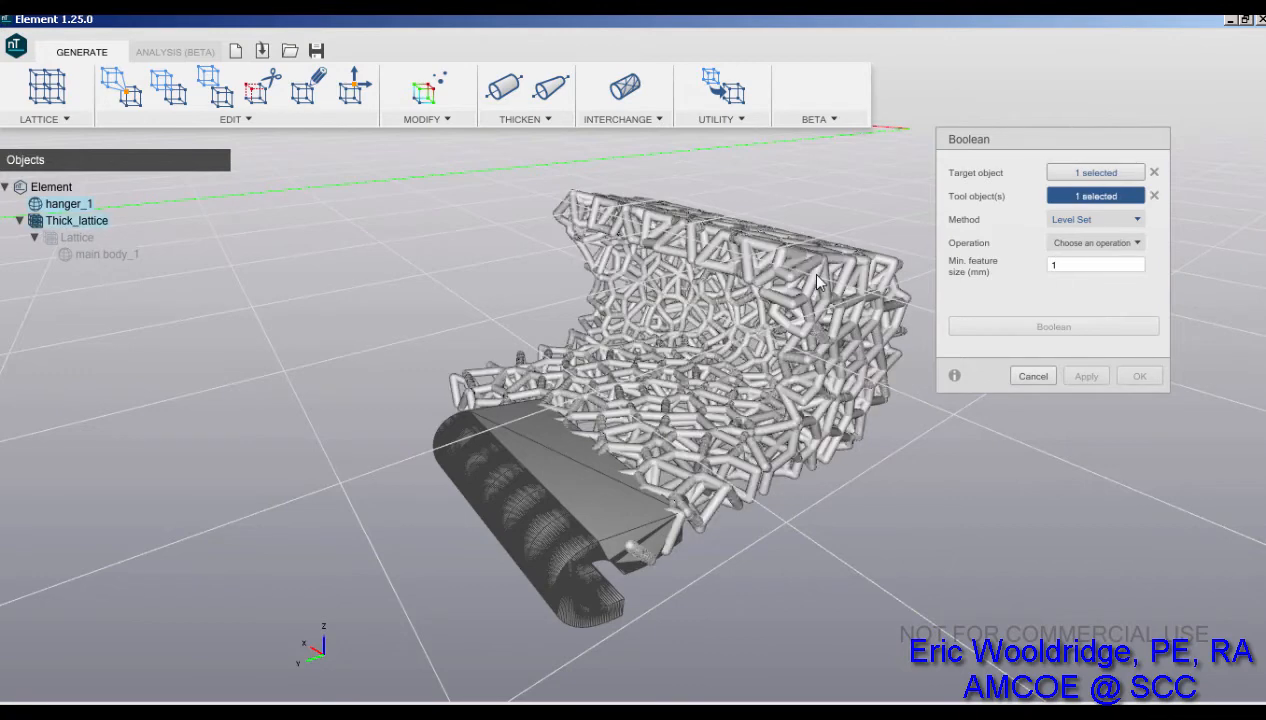
{"action": "mouse_move", "coordinate": [998, 280]}
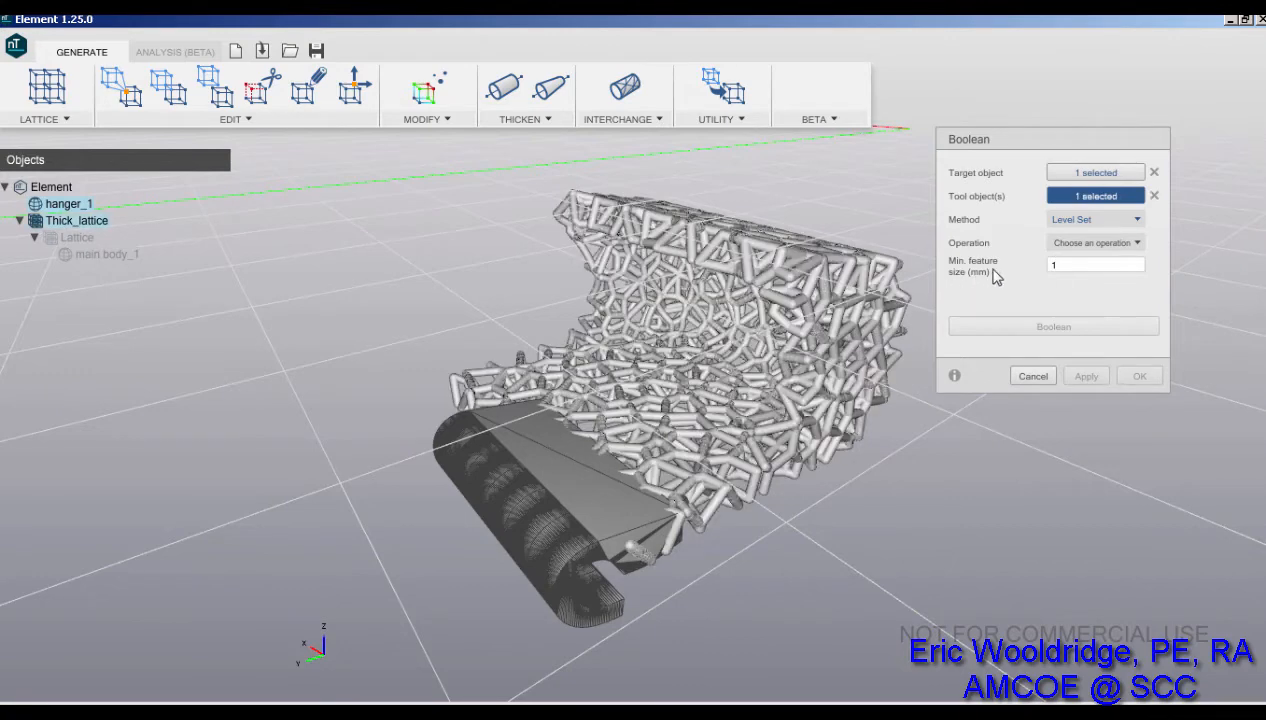
{"action": "left_click", "coordinate": [1095, 242]}
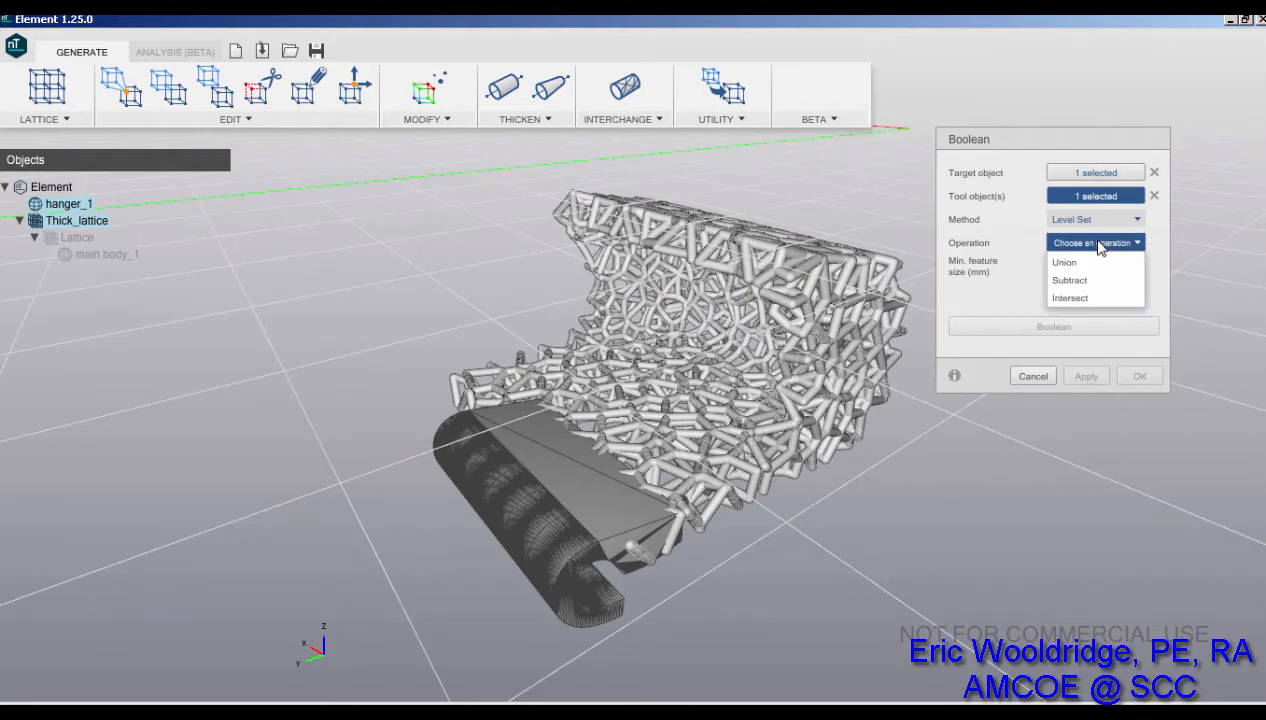
{"action": "left_click", "coordinate": [1064, 262]}
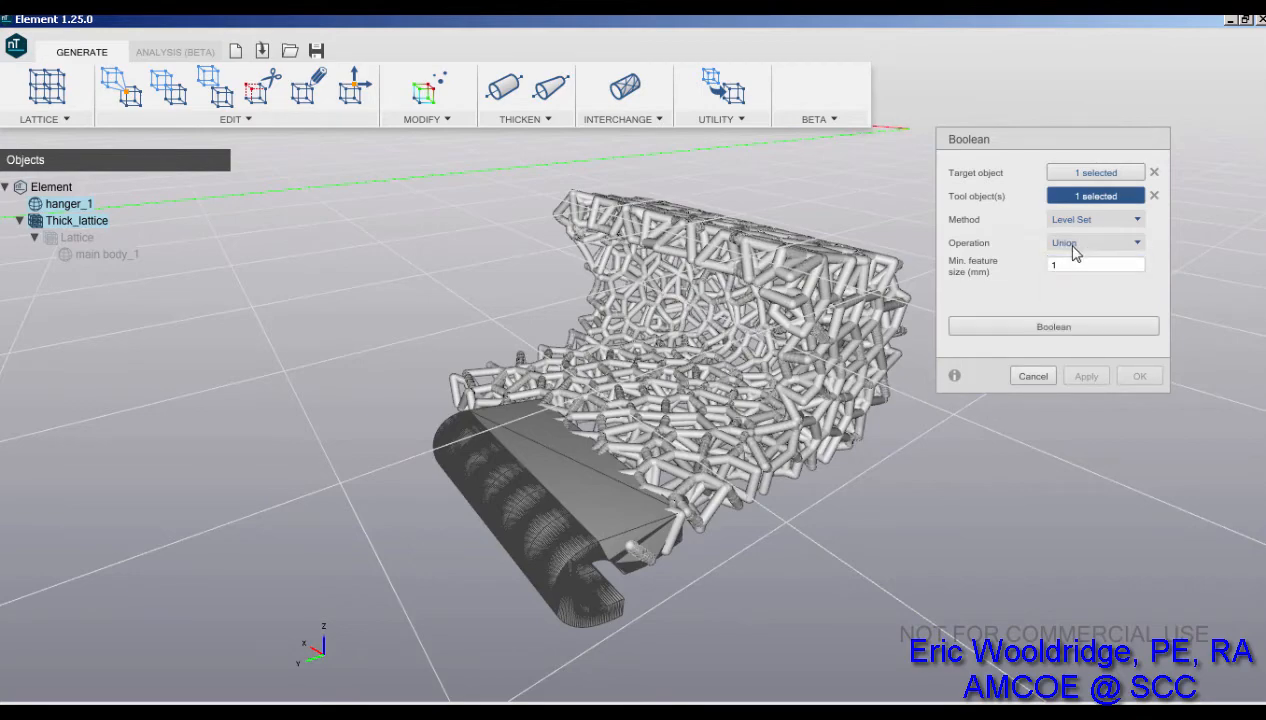
{"action": "left_click", "coordinate": [1053, 326]}
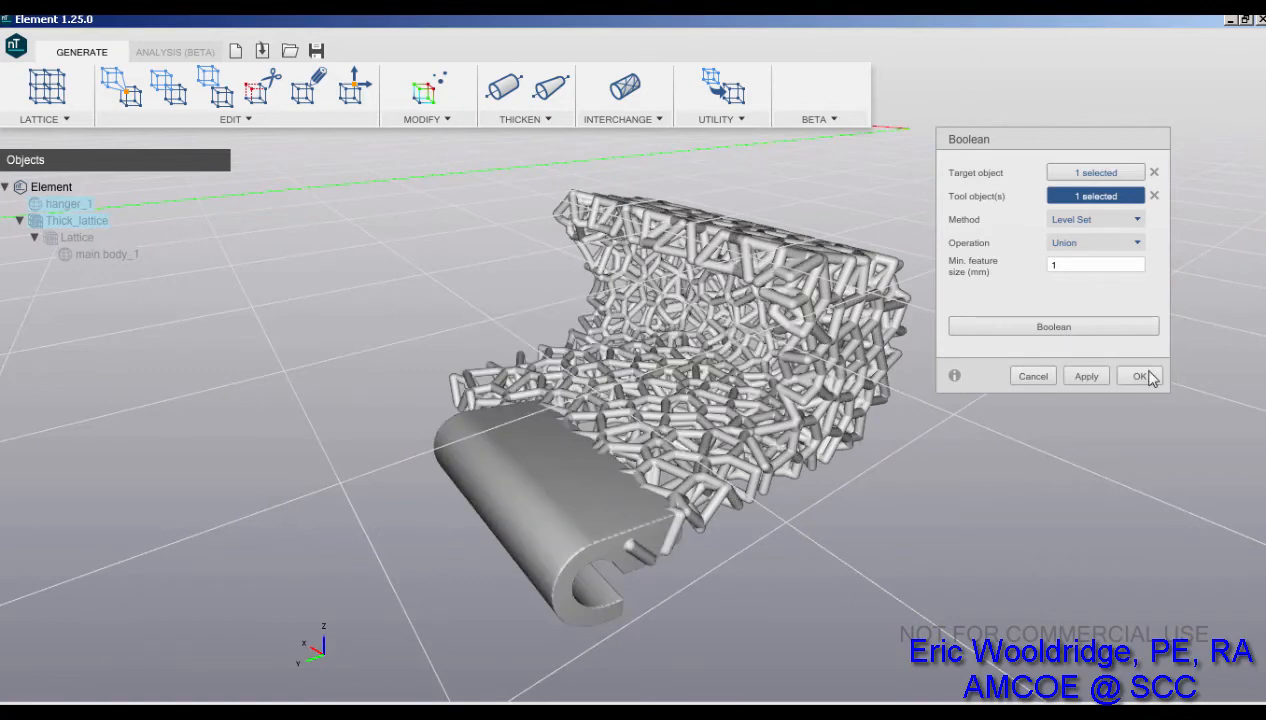
{"action": "left_click", "coordinate": [1141, 375]}
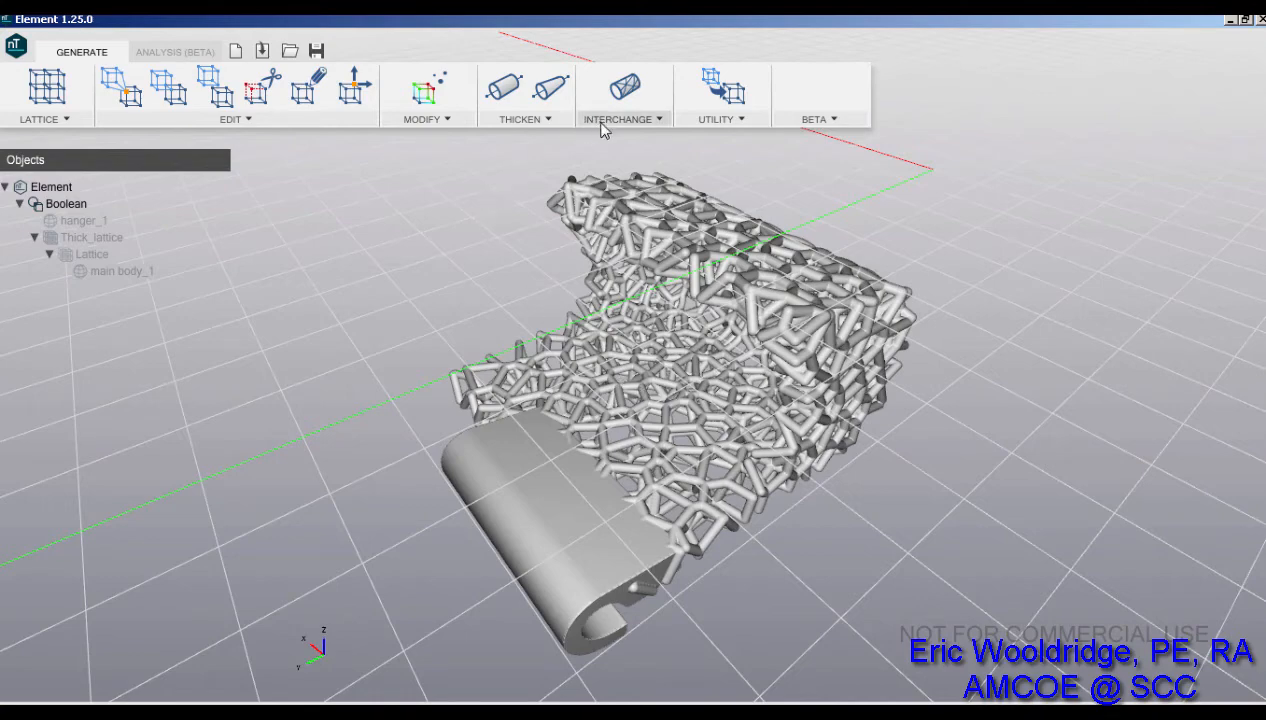
Step: Generate a mesh from the Boolean union body and accept it
{"action": "left_click", "coordinate": [621, 87]}
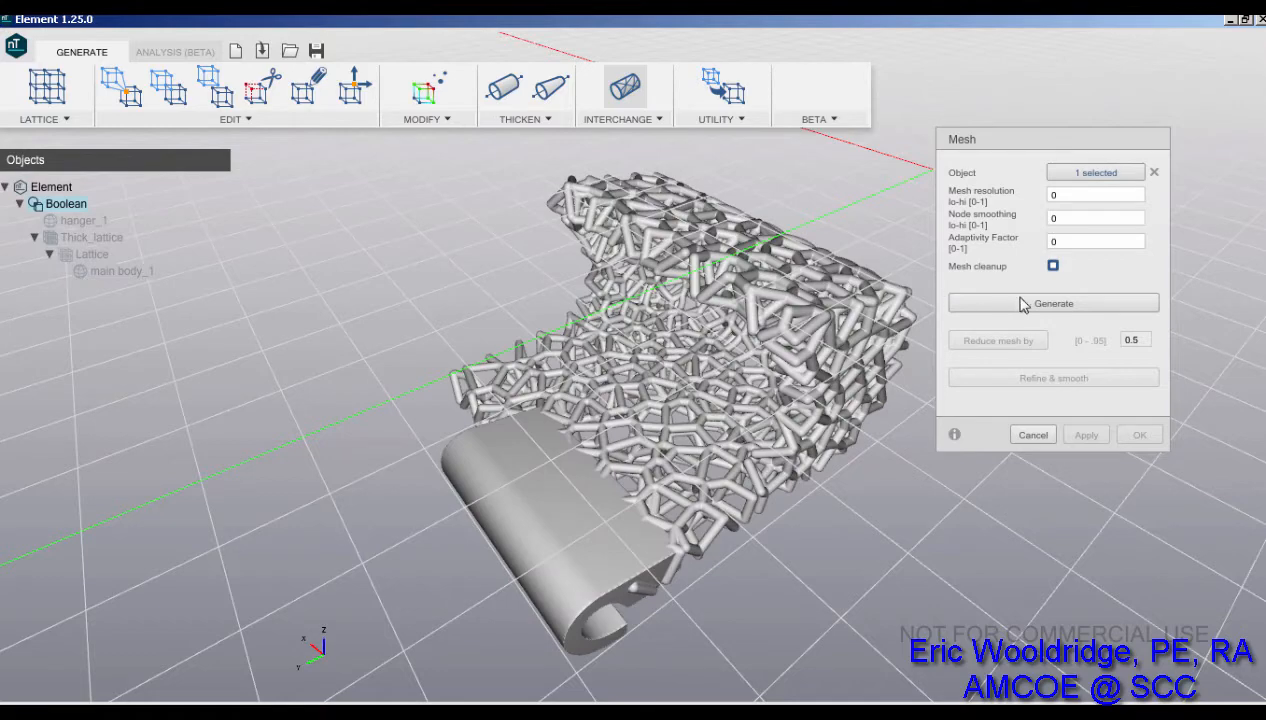
{"action": "left_click", "coordinate": [1052, 303]}
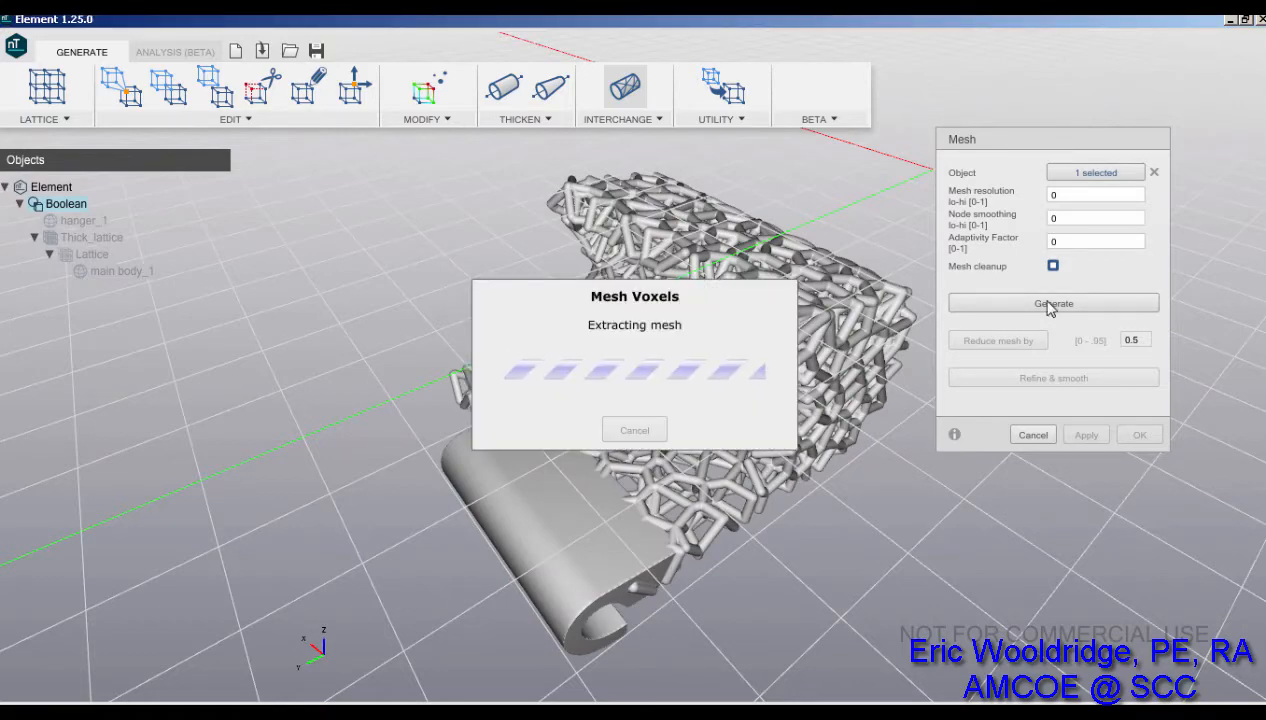
{"action": "left_click", "coordinate": [1052, 303]}
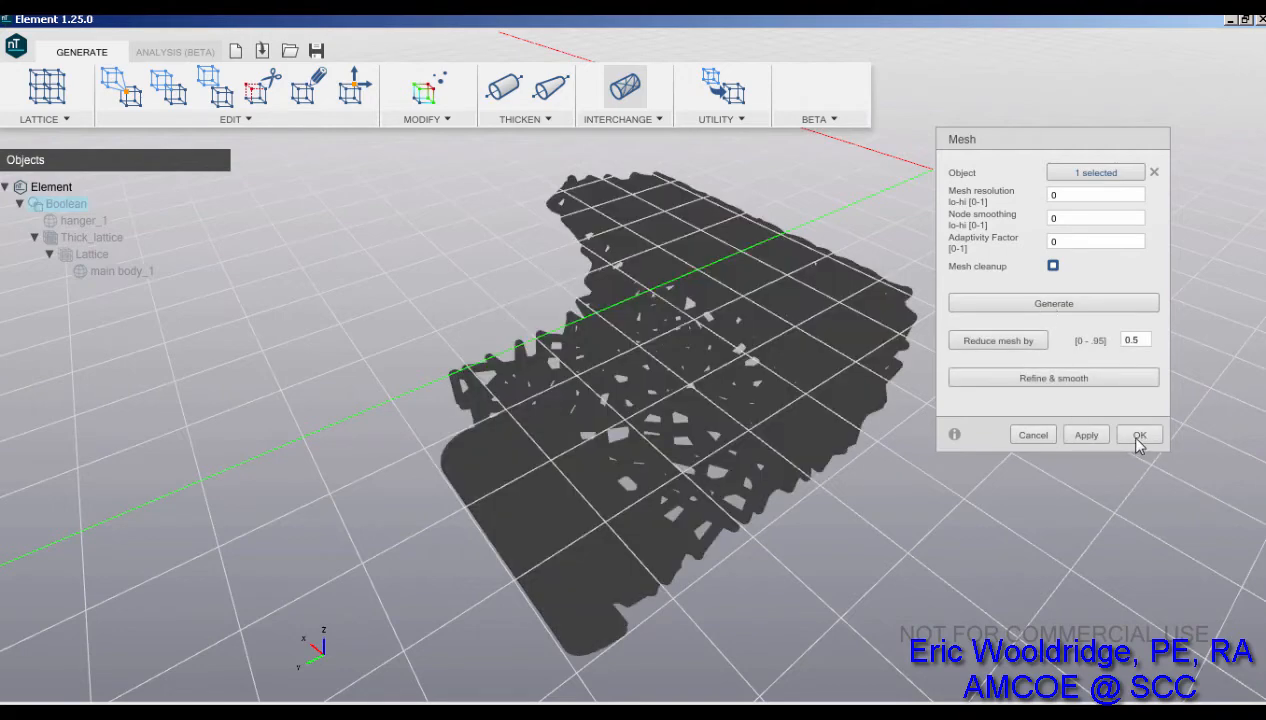
{"action": "left_click", "coordinate": [1140, 434]}
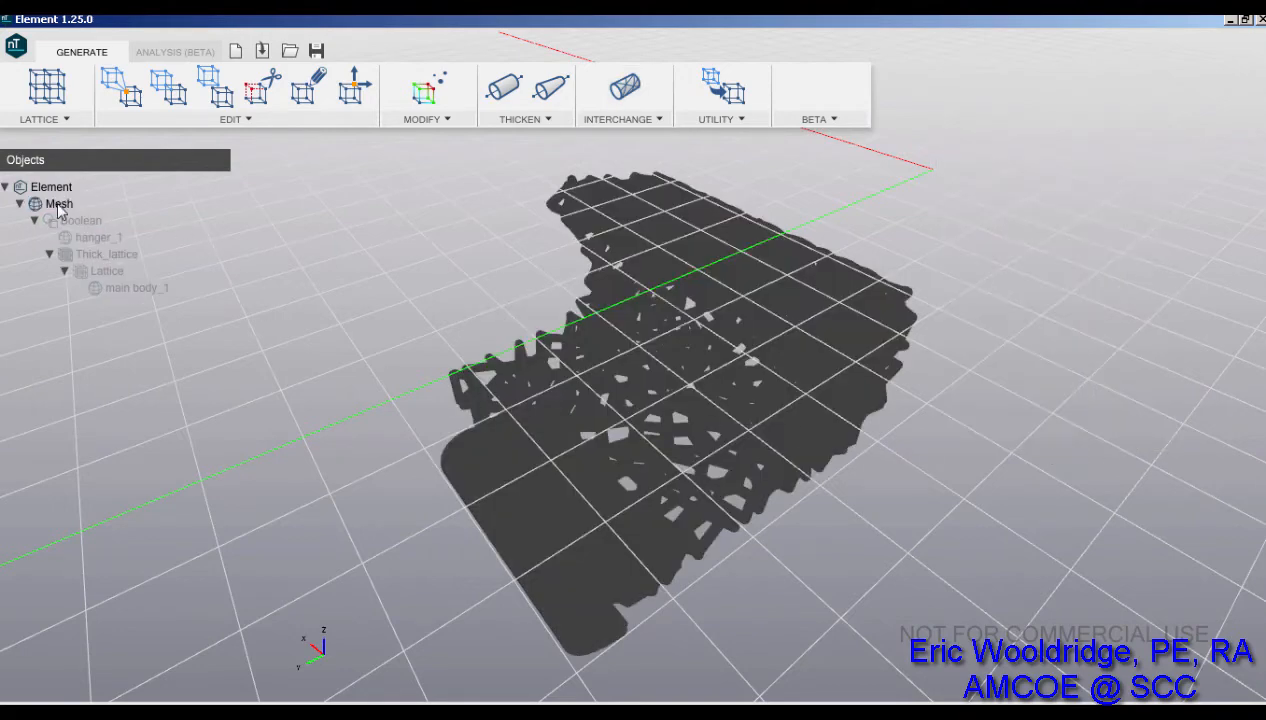
Step: Export the Mesh object as an OBJ file named Mesh.obj
{"action": "right_click", "coordinate": [58, 203]}
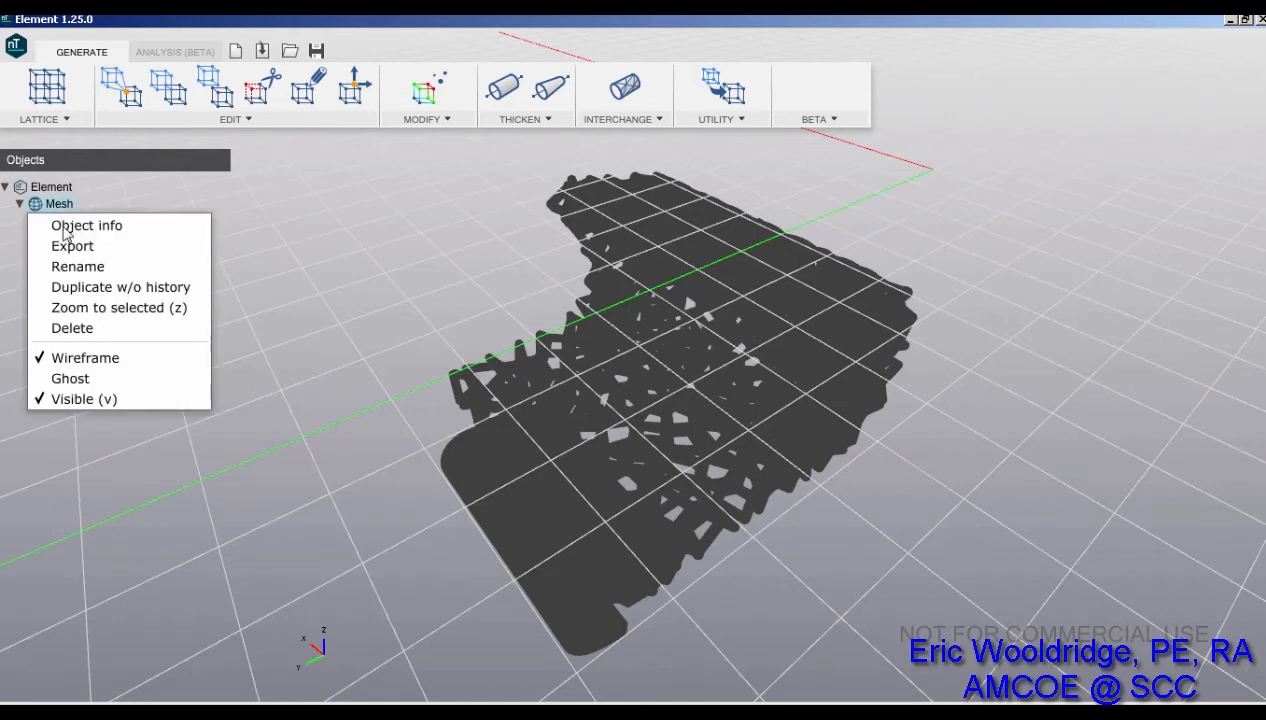
{"action": "left_click", "coordinate": [72, 245]}
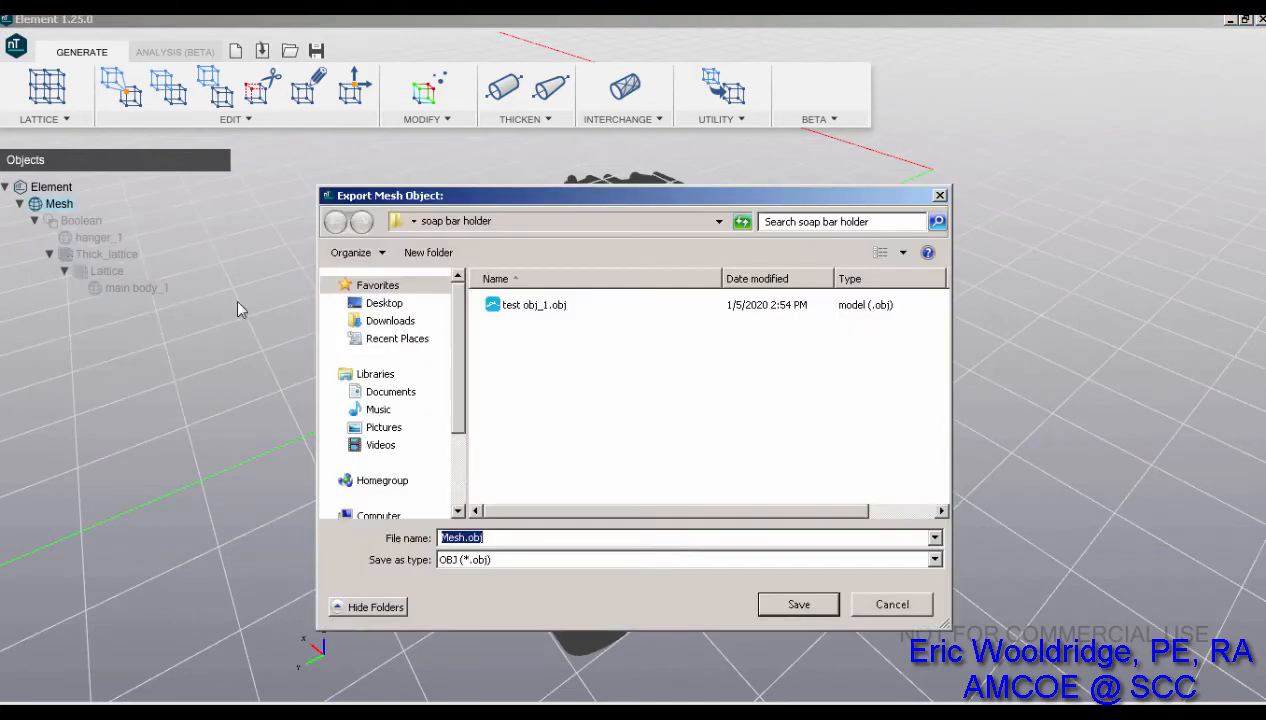
{"action": "left_click", "coordinate": [686, 559]}
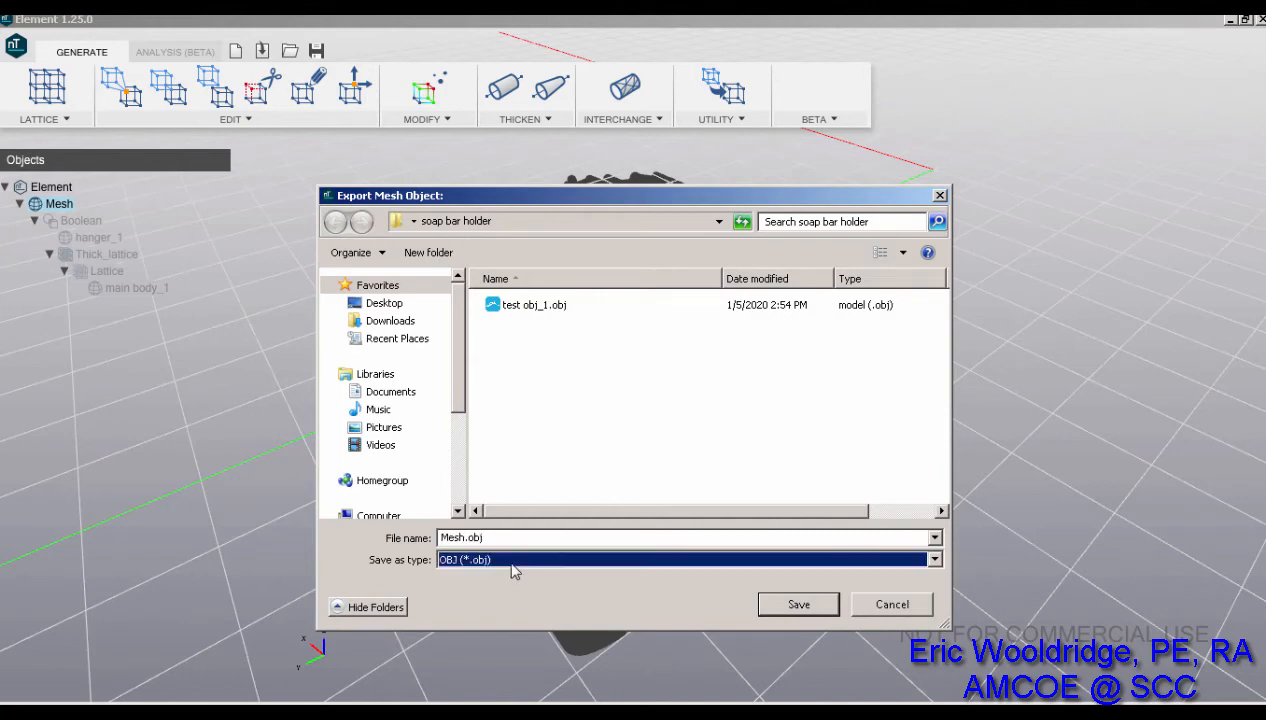
{"action": "mouse_move", "coordinate": [579, 385]}
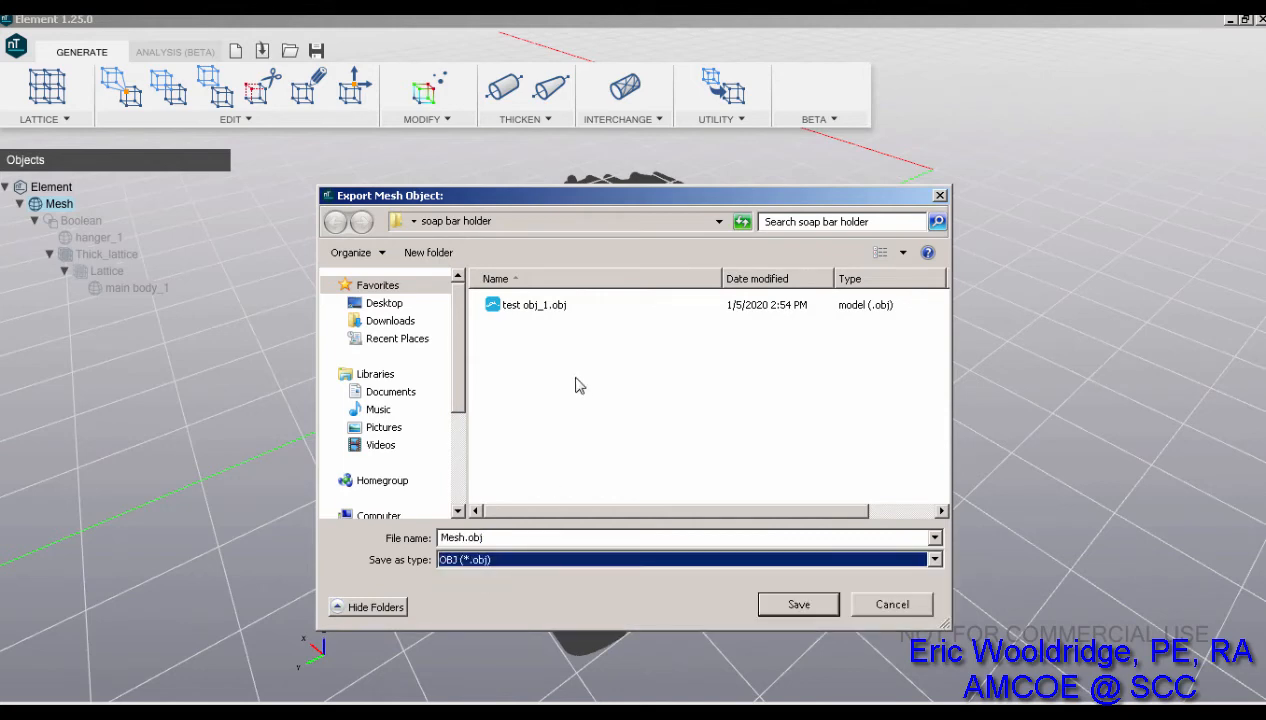
{"action": "mouse_move", "coordinate": [533, 311]}
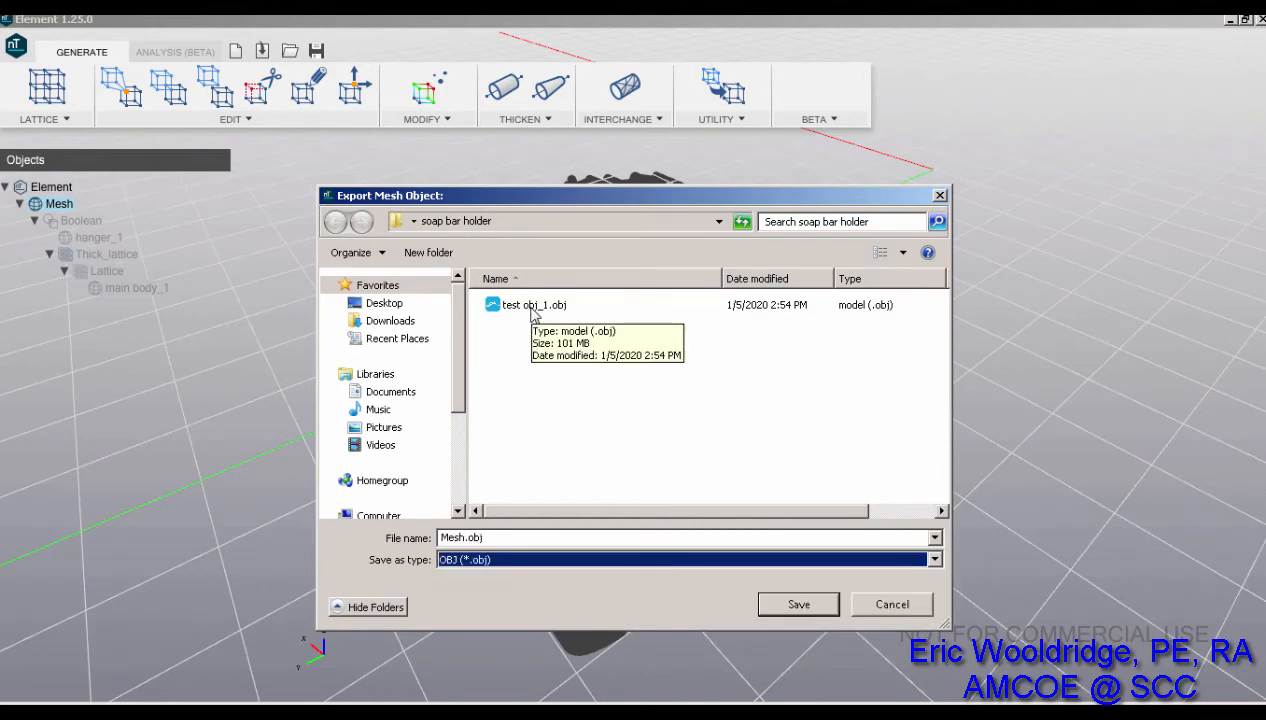
{"action": "mouse_move", "coordinate": [550, 318]}
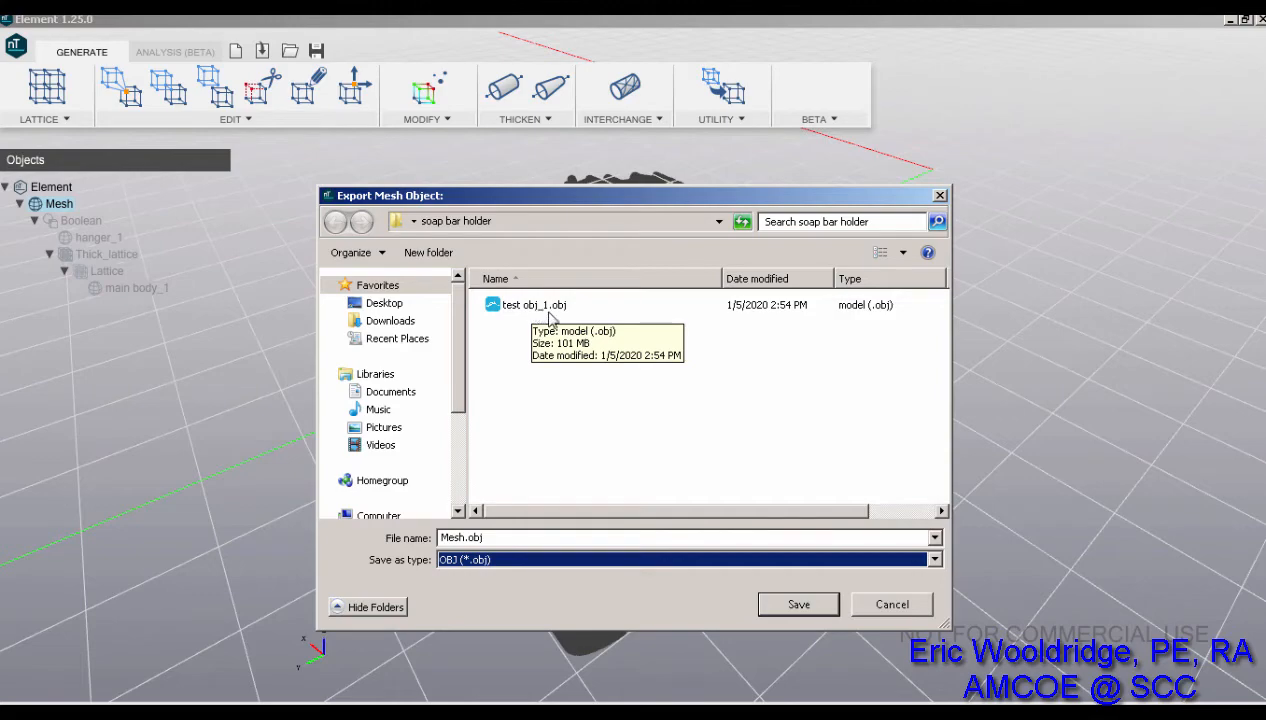
{"action": "mouse_move", "coordinate": [910, 610]}
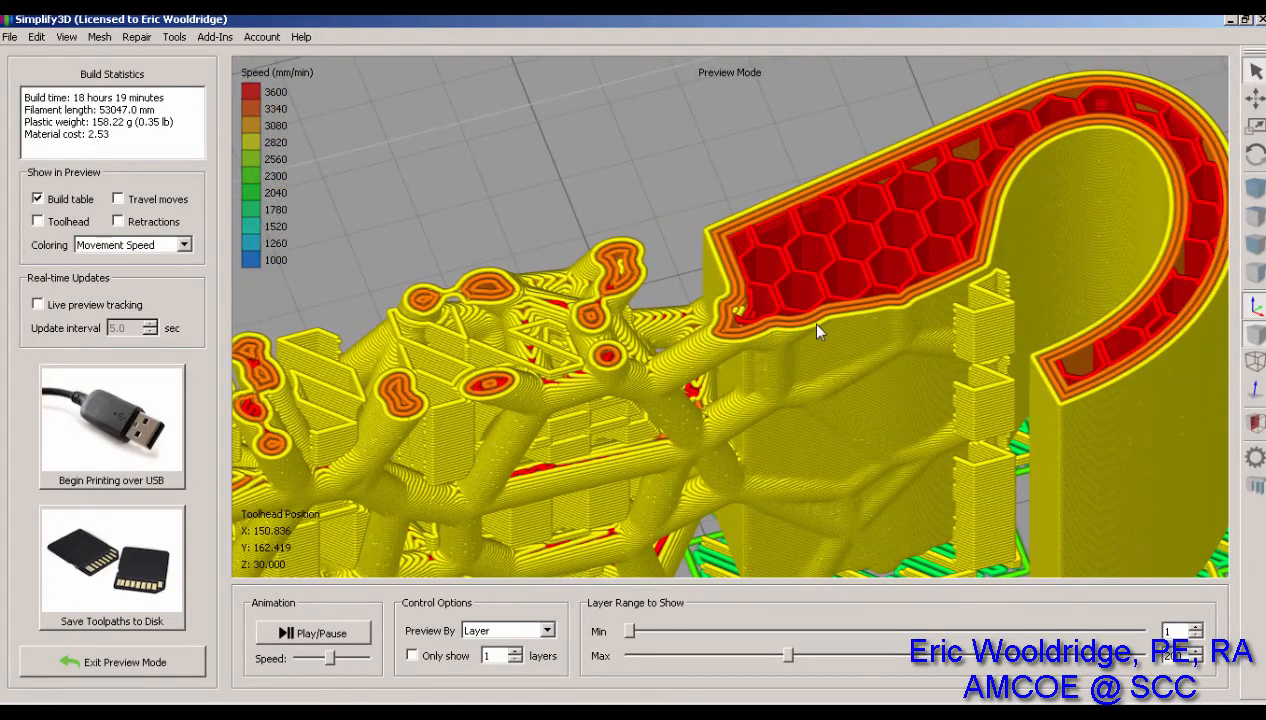
{"action": "mouse_move", "coordinate": [922, 312]}
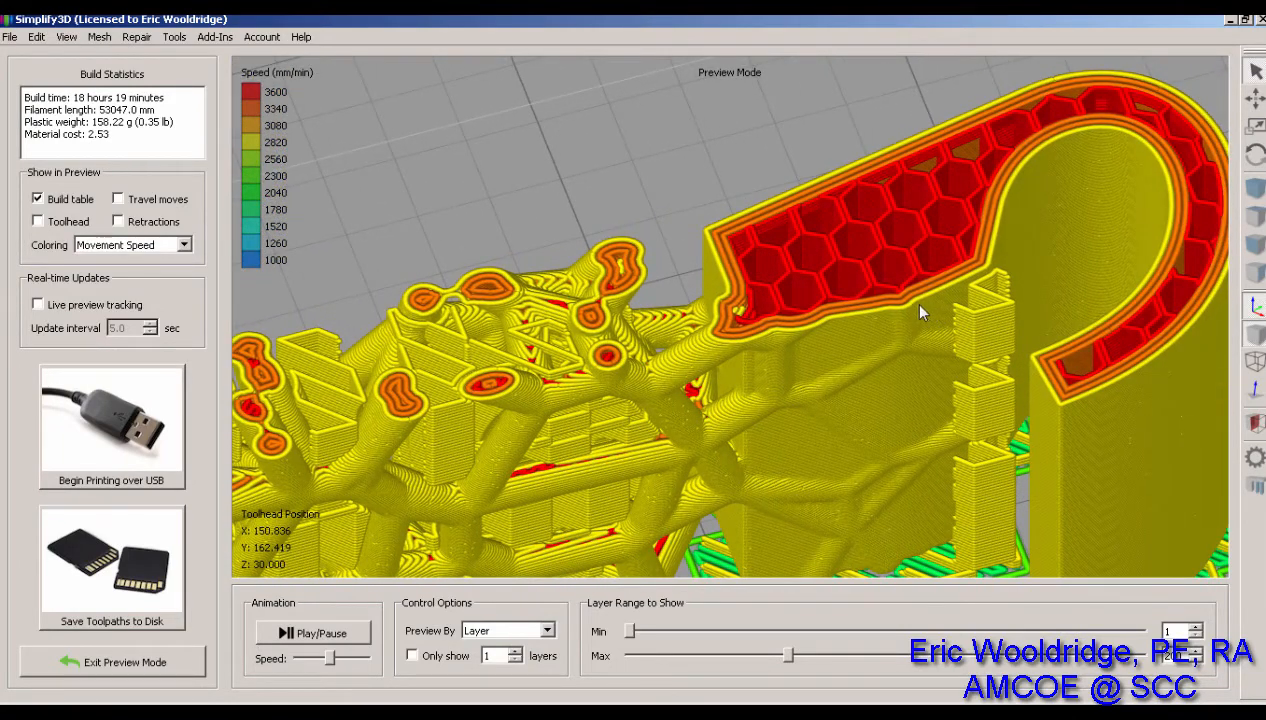
Step: Lower the Layer Range Max slider to hide the upper toolpath layers
{"action": "left_click_drag", "start_coordinate": [790, 655], "coordinate": [795, 655]}
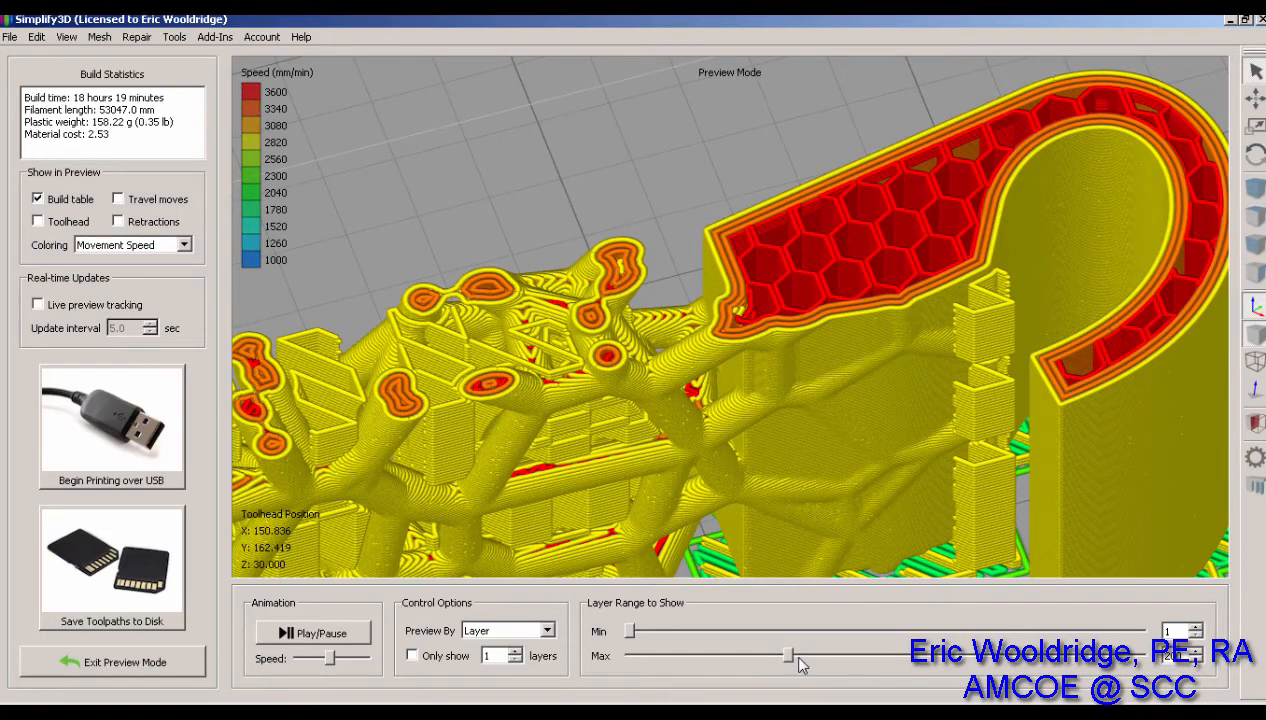
{"action": "left_click_drag", "start_coordinate": [787, 655], "coordinate": [792, 655]}
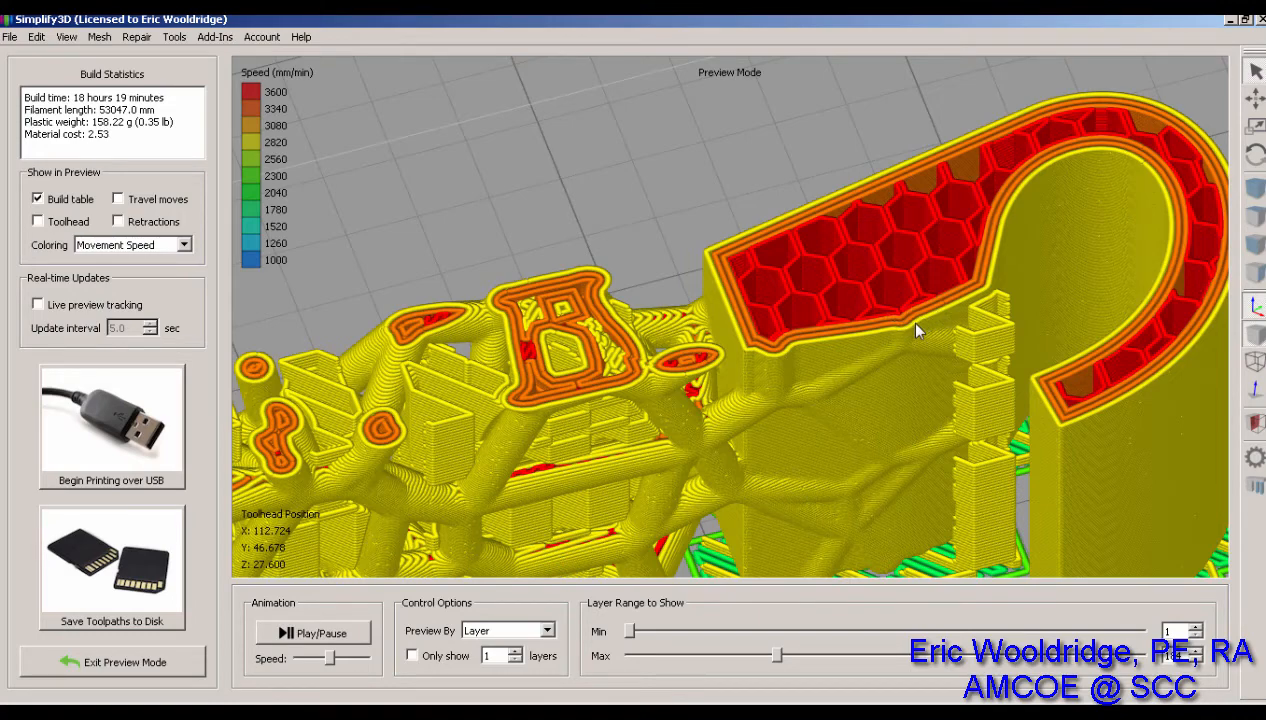
{"action": "mouse_move", "coordinate": [893, 330]}
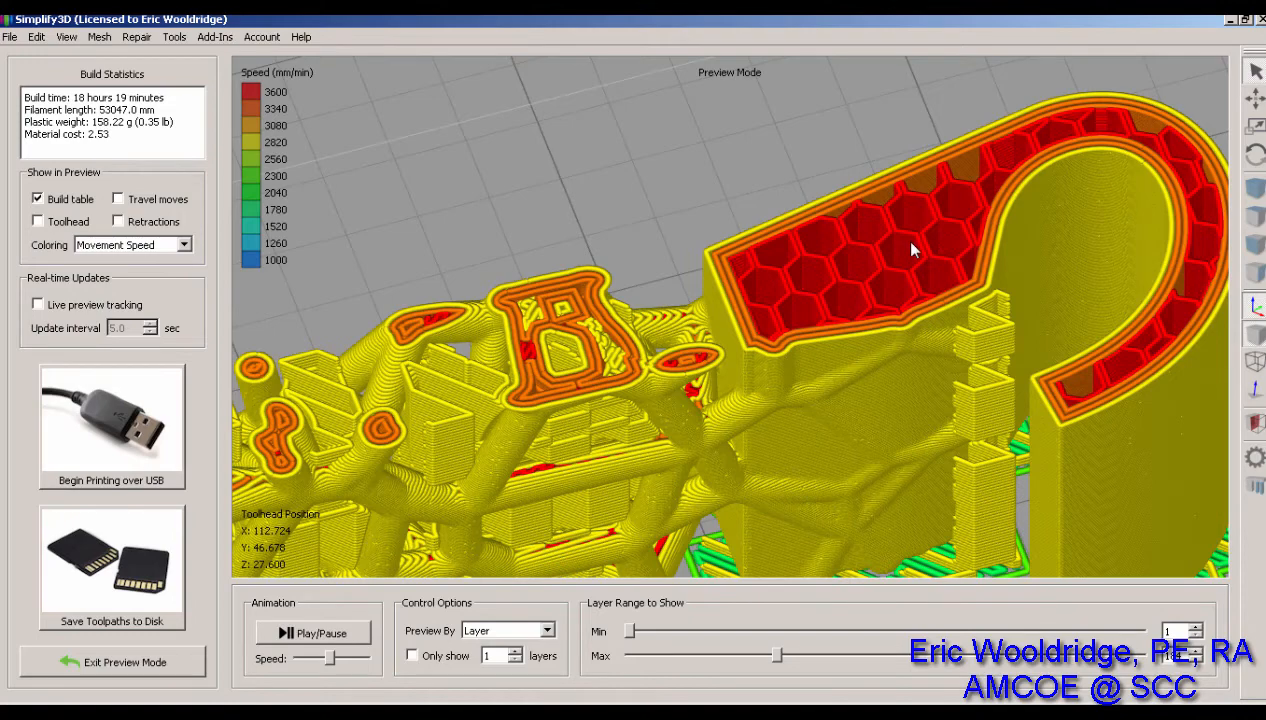
{"action": "mouse_move", "coordinate": [902, 331]}
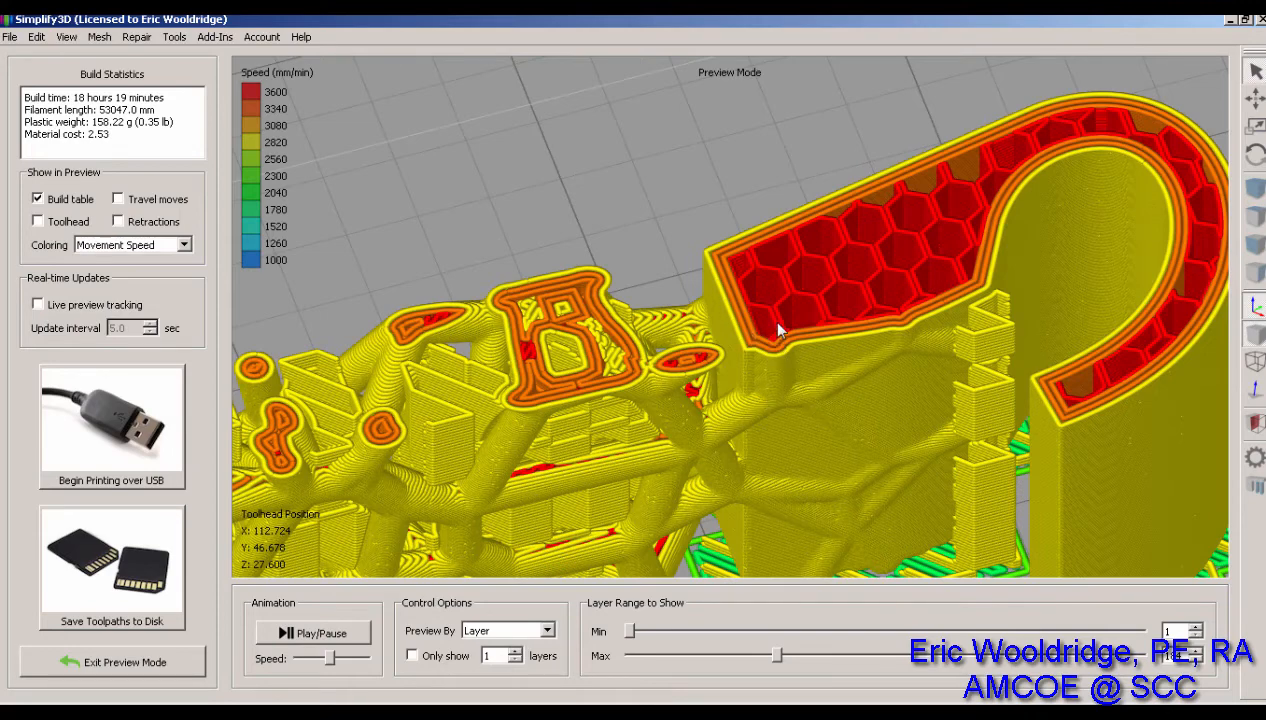
{"action": "mouse_move", "coordinate": [899, 328]}
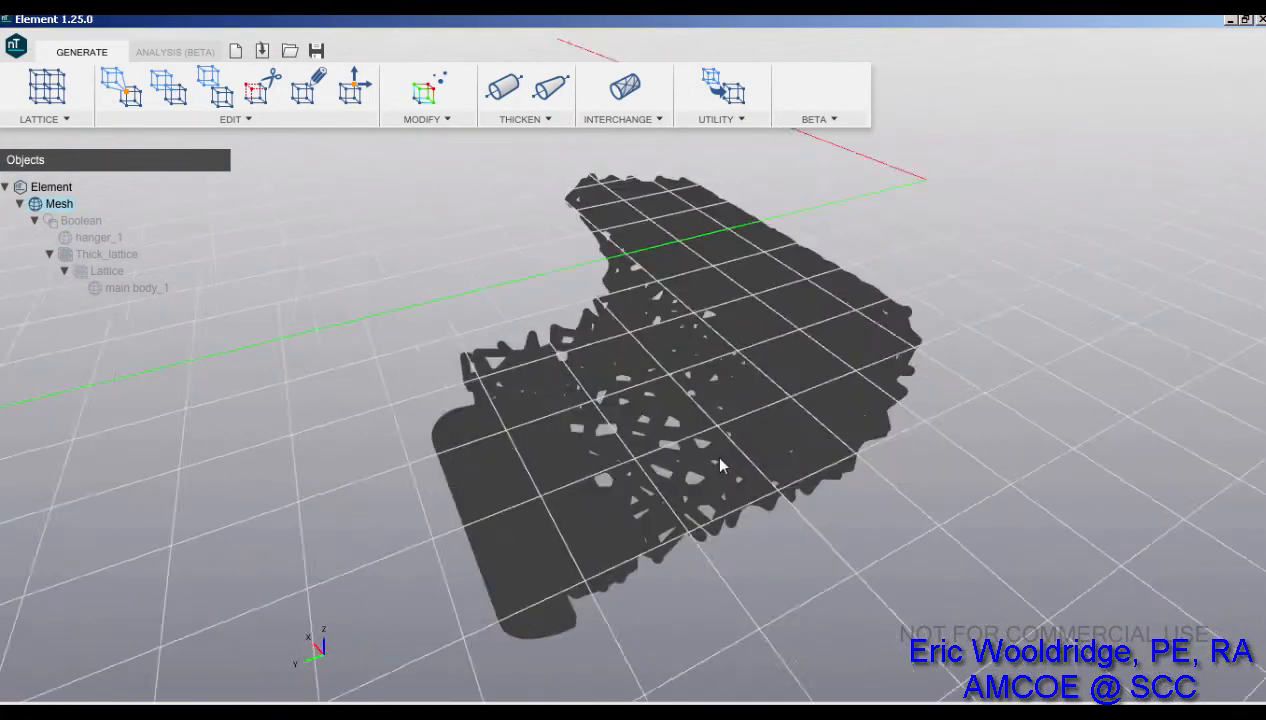
Step: Orbit the mesh, then the redisplayed Boolean body, to inspect the lattice inside
{"action": "left_click_drag", "start_coordinate": [720, 465], "coordinate": [715, 500]}
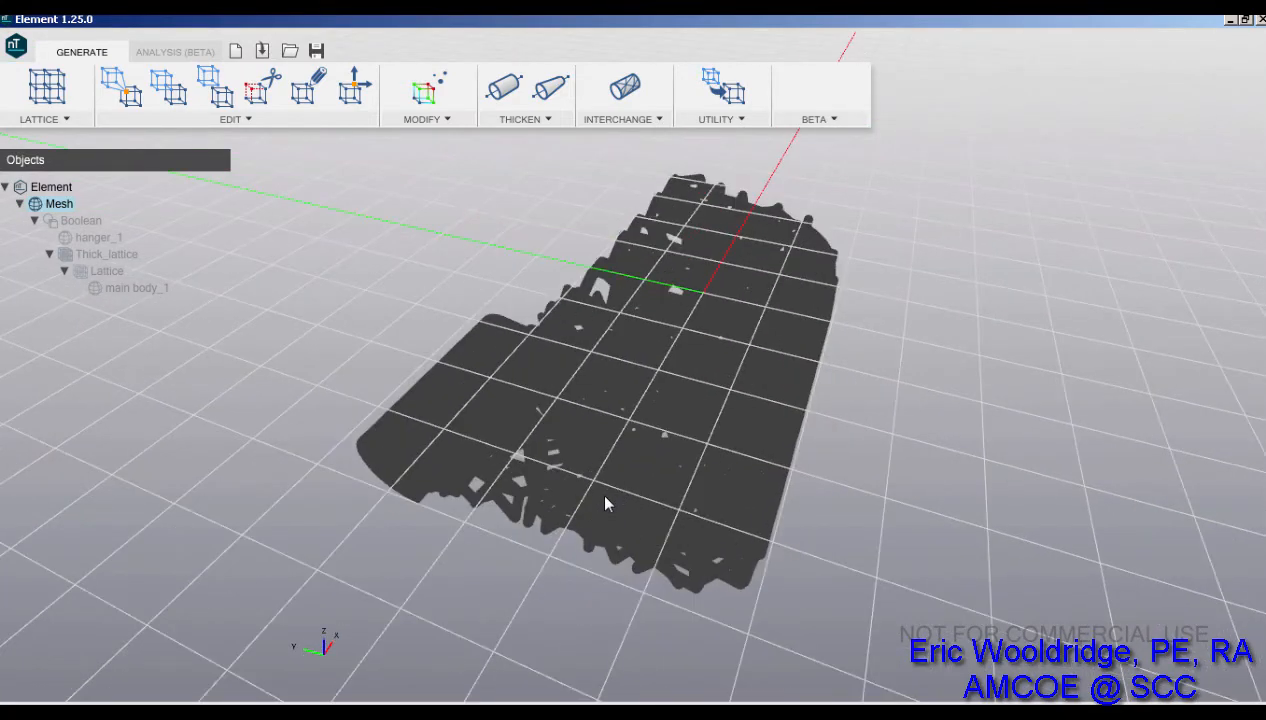
{"action": "mouse_move", "coordinate": [520, 375]}
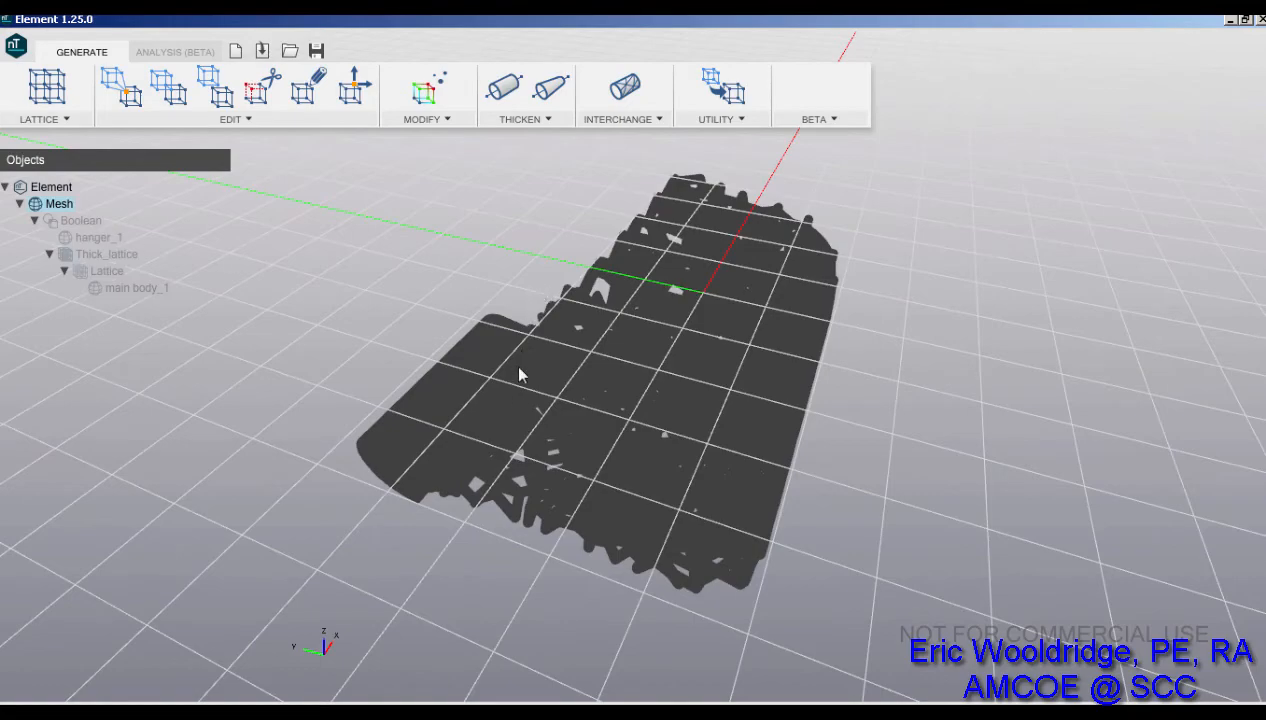
{"action": "left_click_drag", "start_coordinate": [520, 374], "coordinate": [645, 305]}
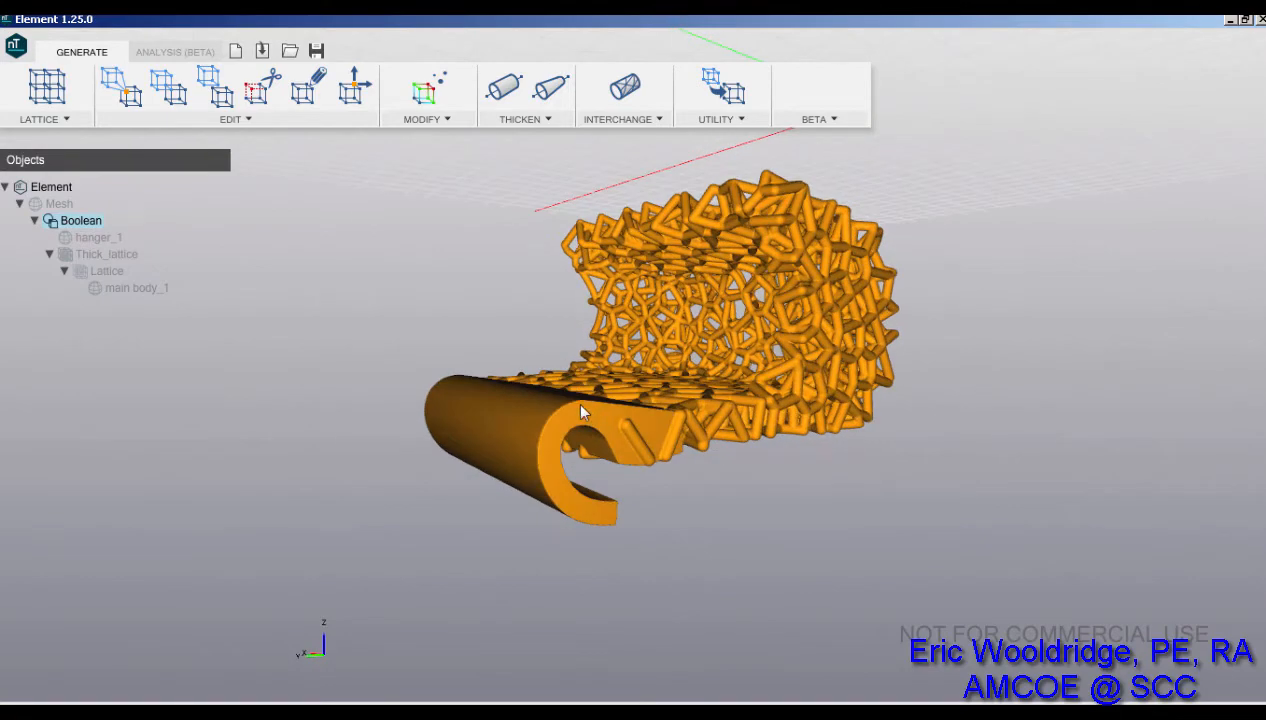
{"action": "mouse_move", "coordinate": [605, 463]}
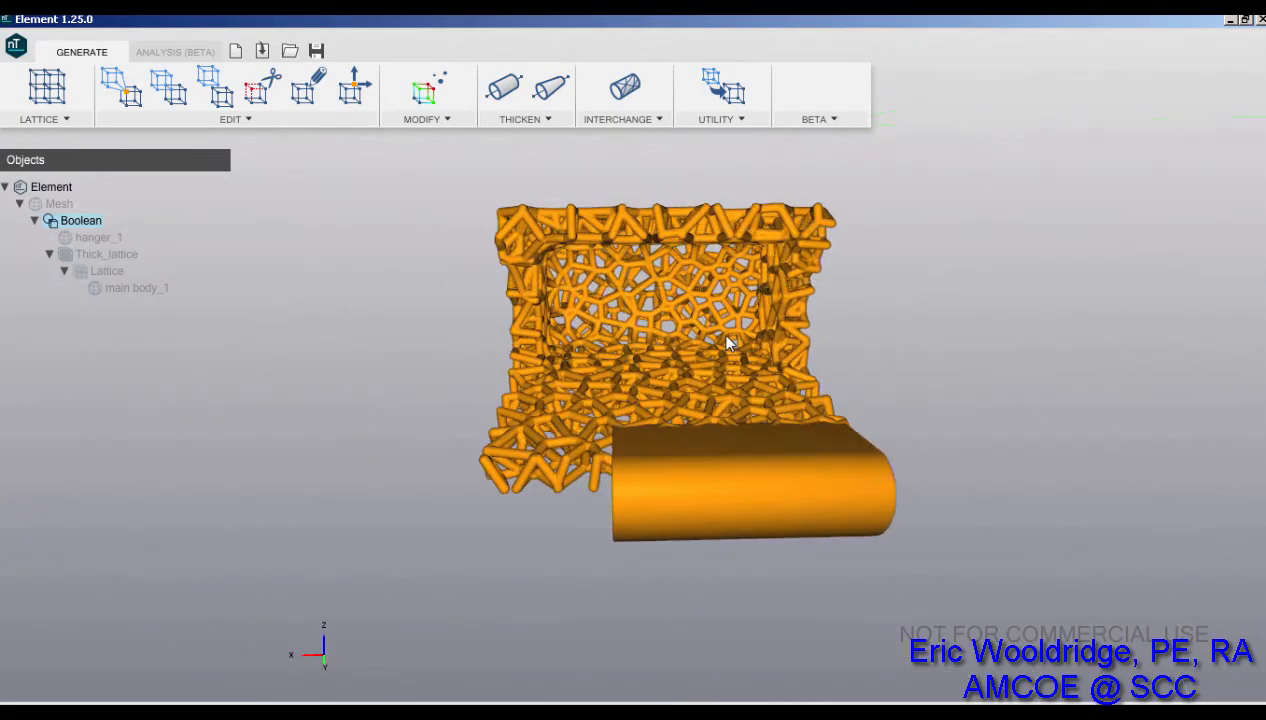
{"action": "left_click_drag", "start_coordinate": [730, 343], "coordinate": [673, 341]}
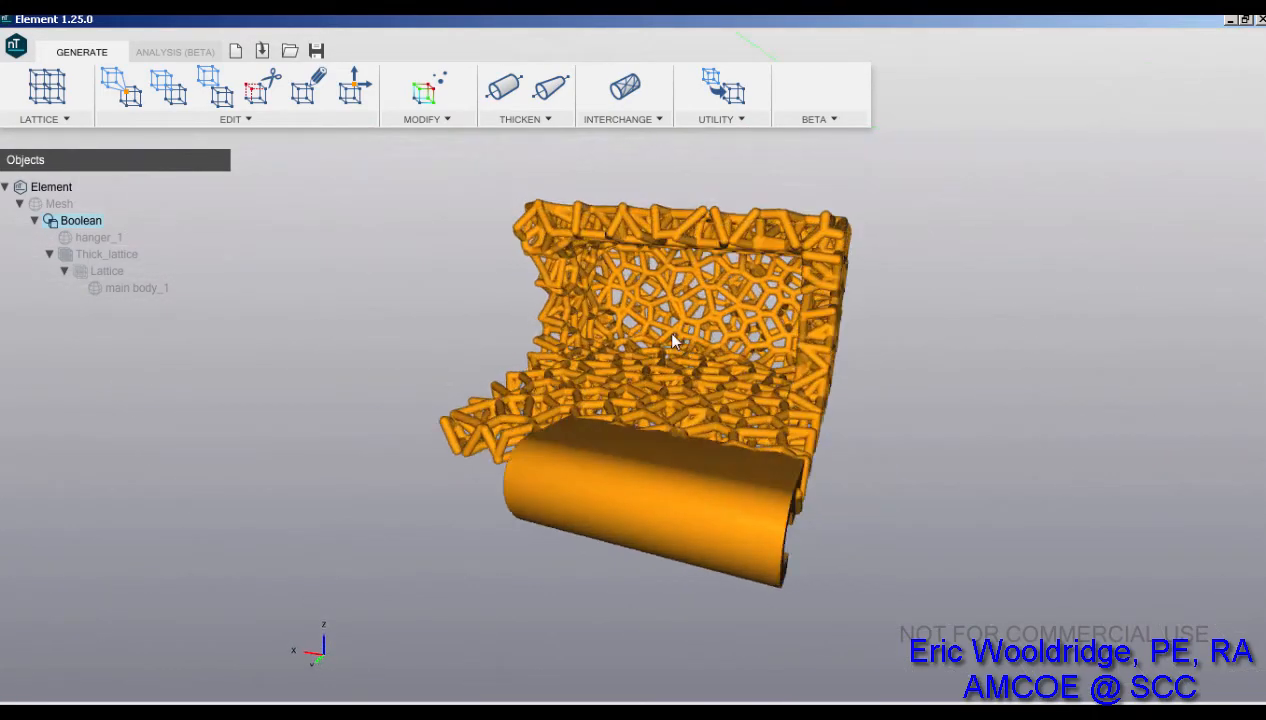
{"action": "left_click_drag", "start_coordinate": [675, 340], "coordinate": [585, 390]}
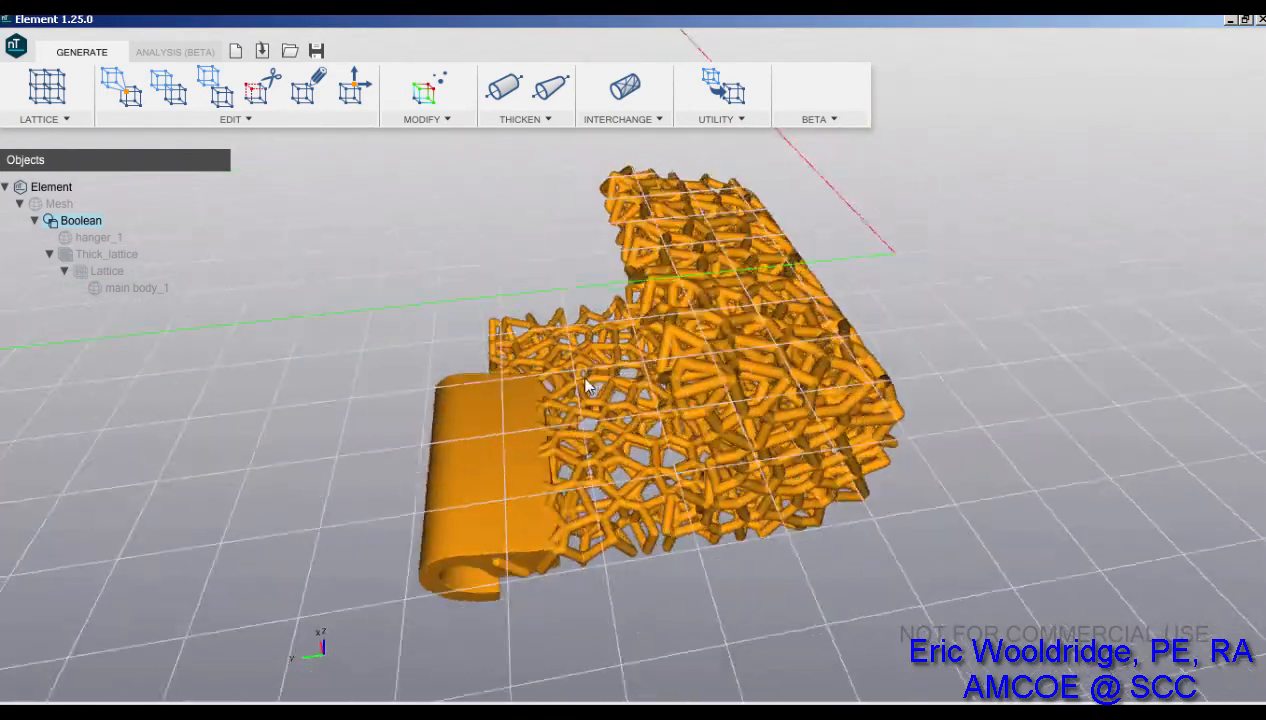